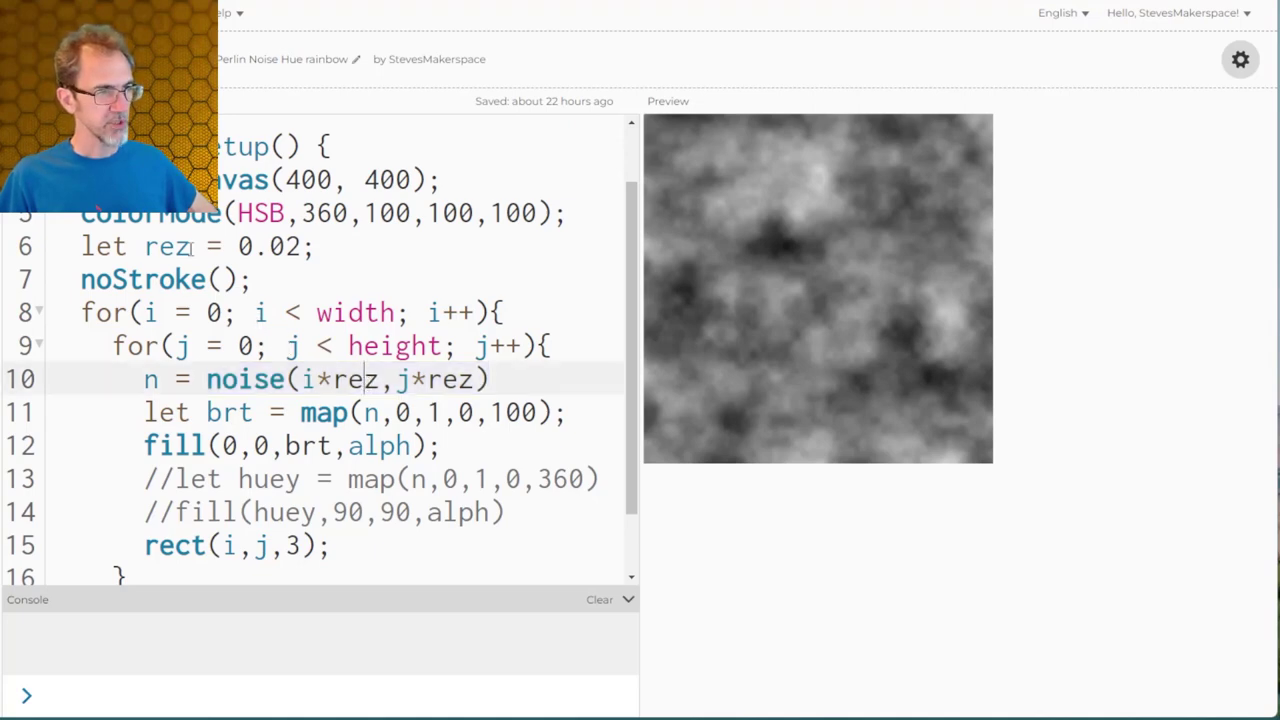
# Step: Adjust the noise offset values in the colour-map sketch to 0 and 0.05
pyautogui.click(300, 246)
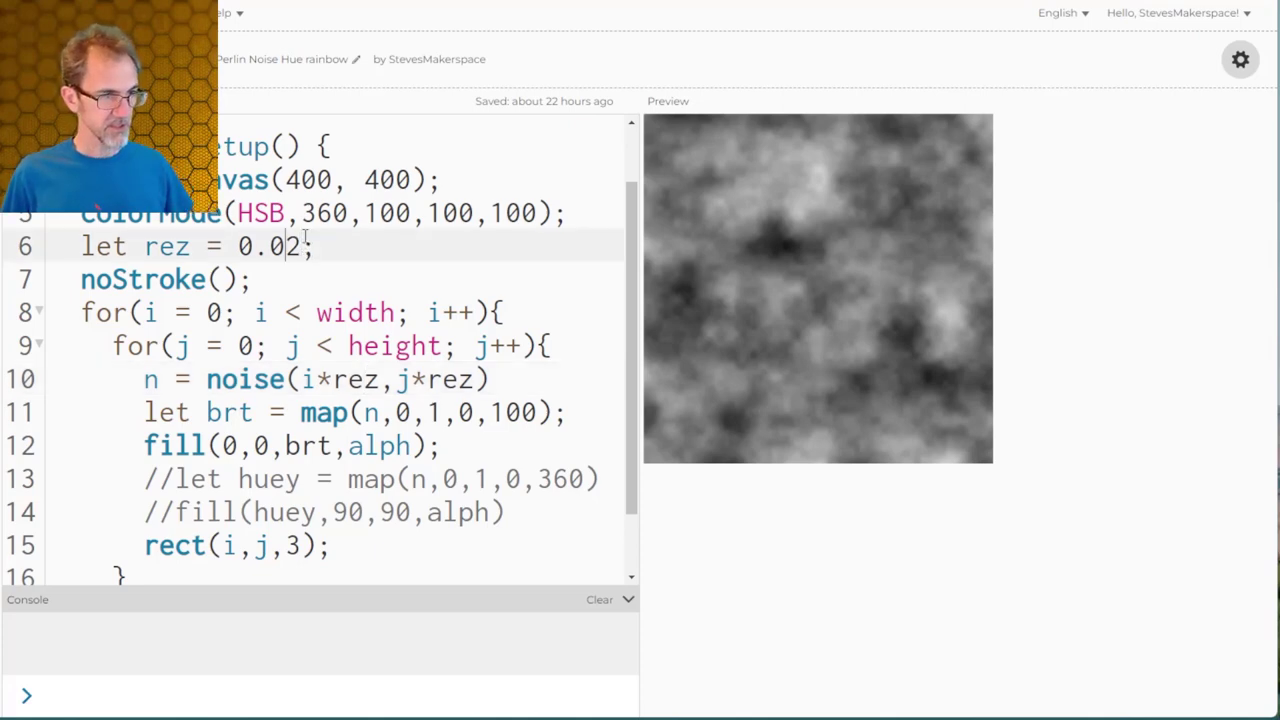
pyautogui.write('0')
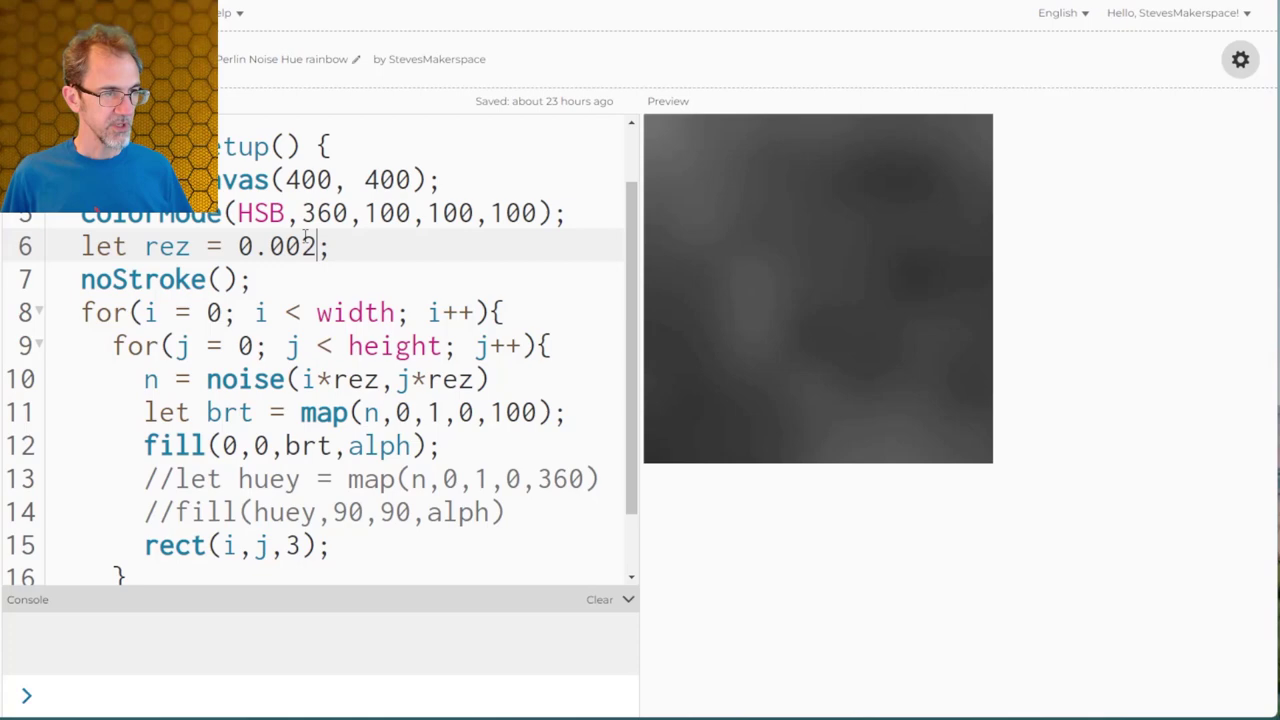
pyautogui.write('0.05')
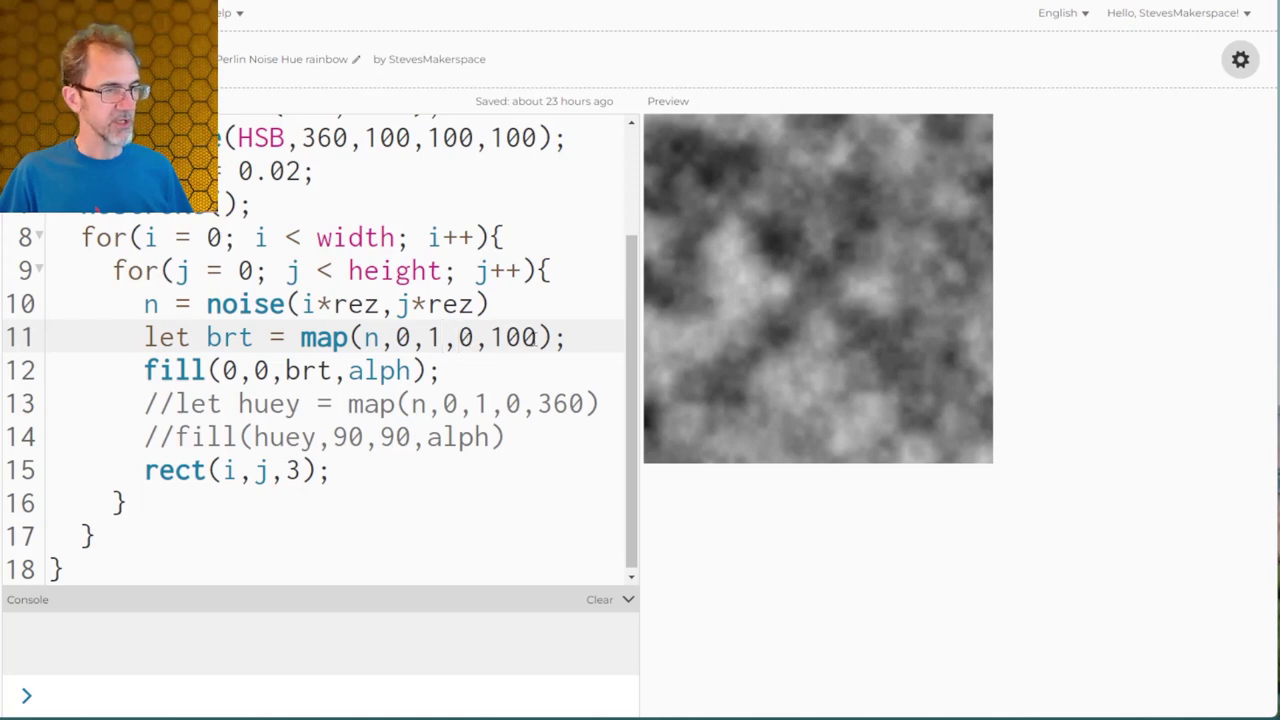
# Step: Review the if/else hue-band code and make a copy of the sketch
pyautogui.scroll(3)
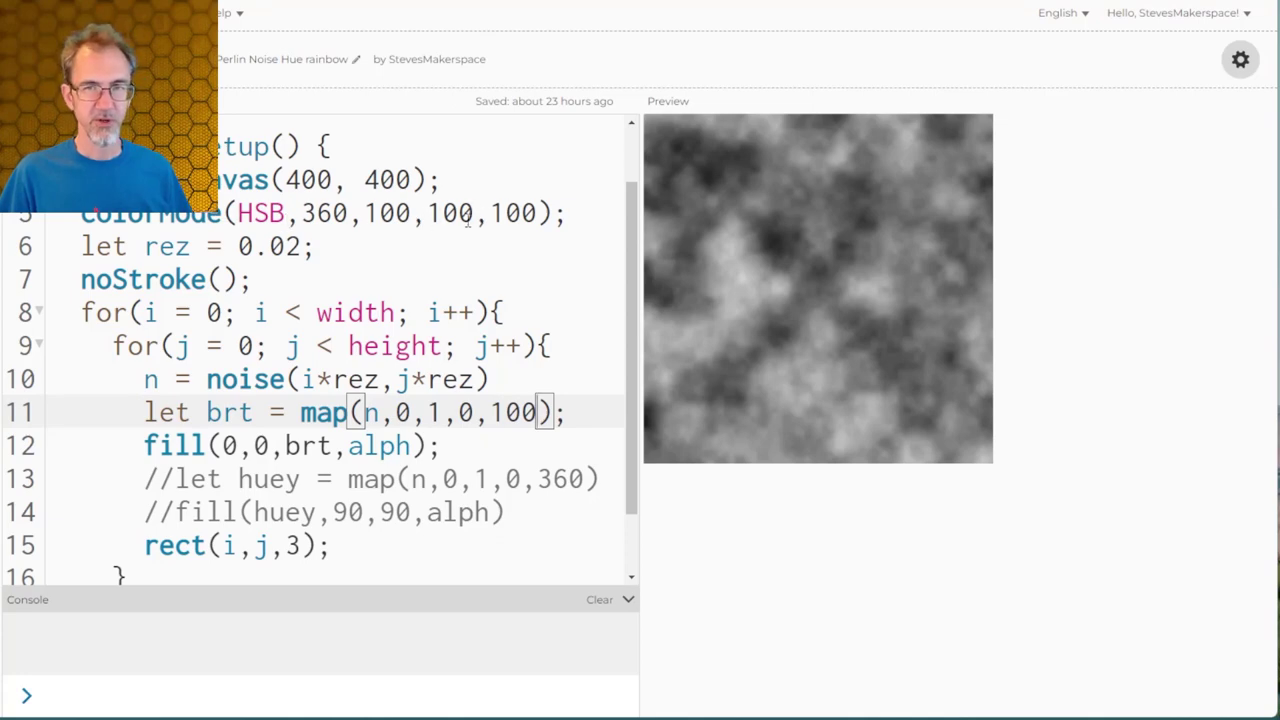
pyautogui.scroll(-3)
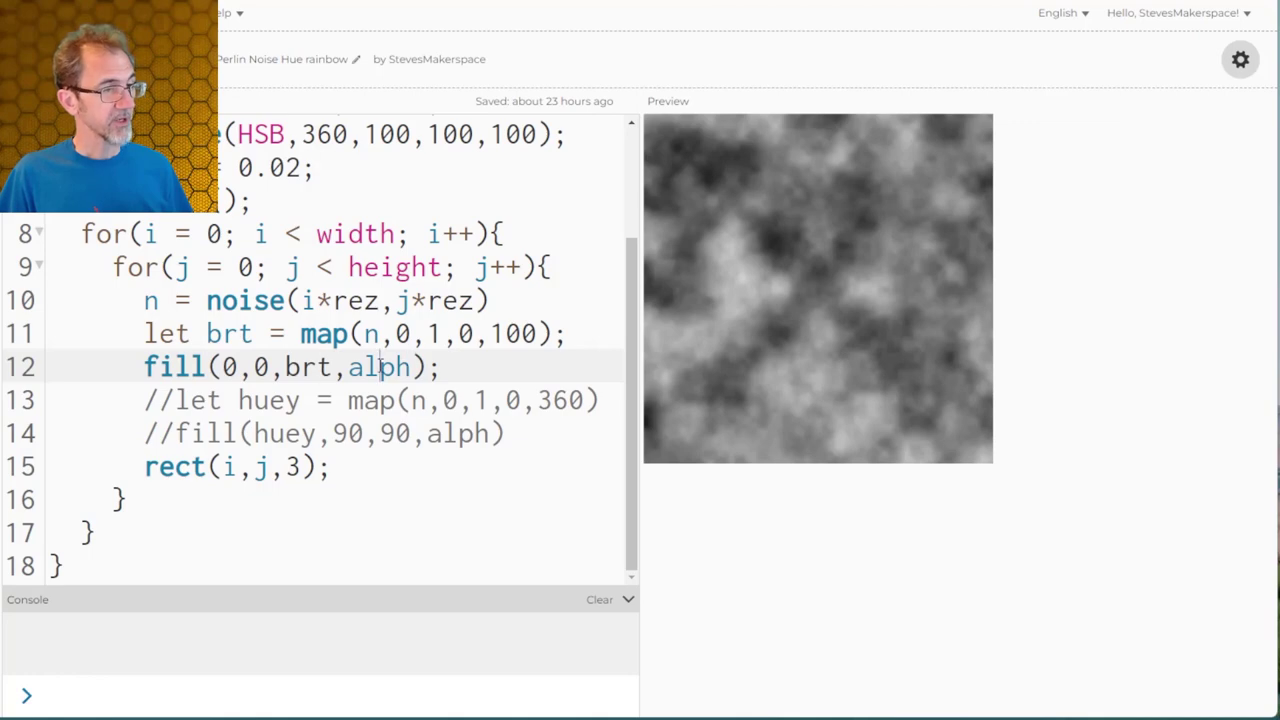
pyautogui.scroll(3)
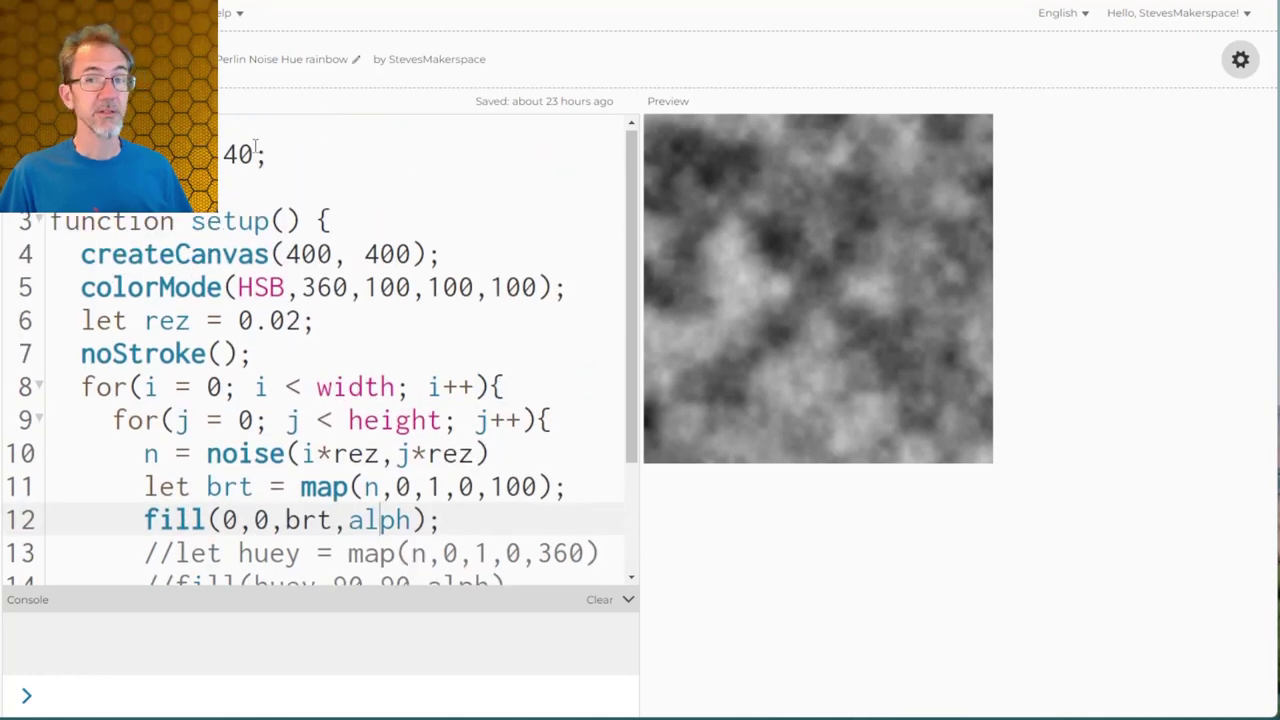
pyautogui.scroll(-3)
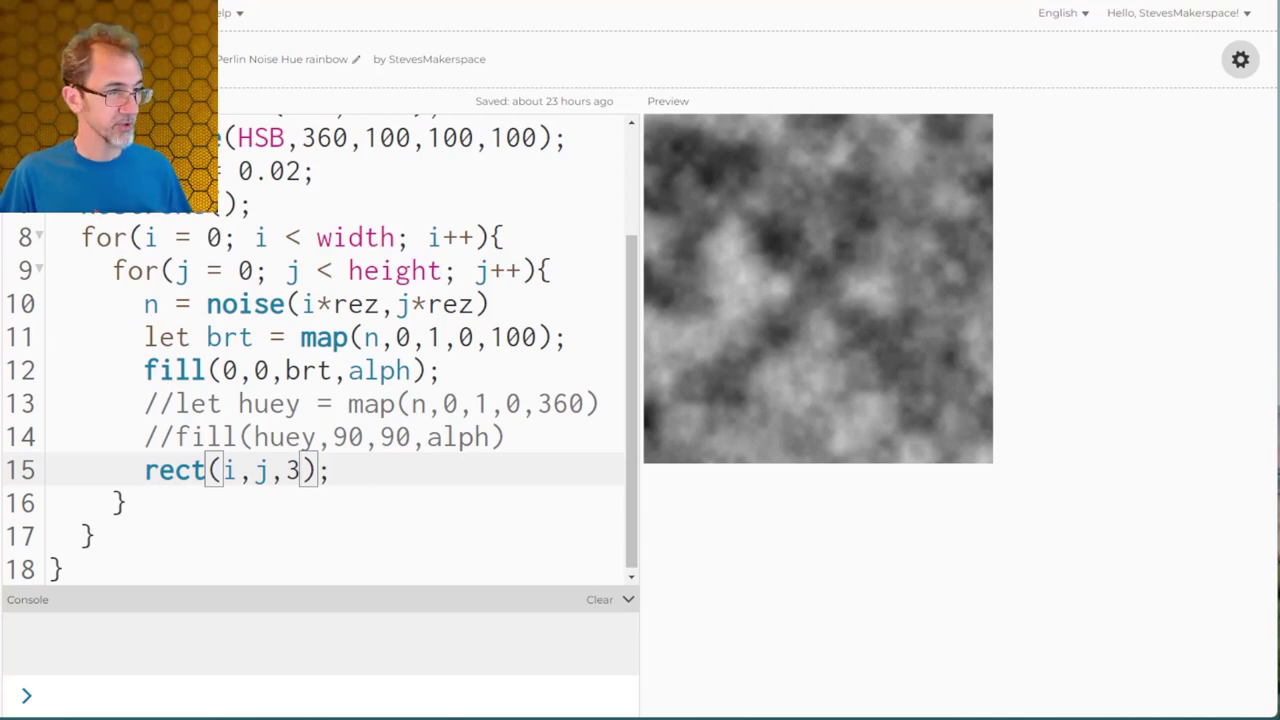
pyautogui.scroll(3)
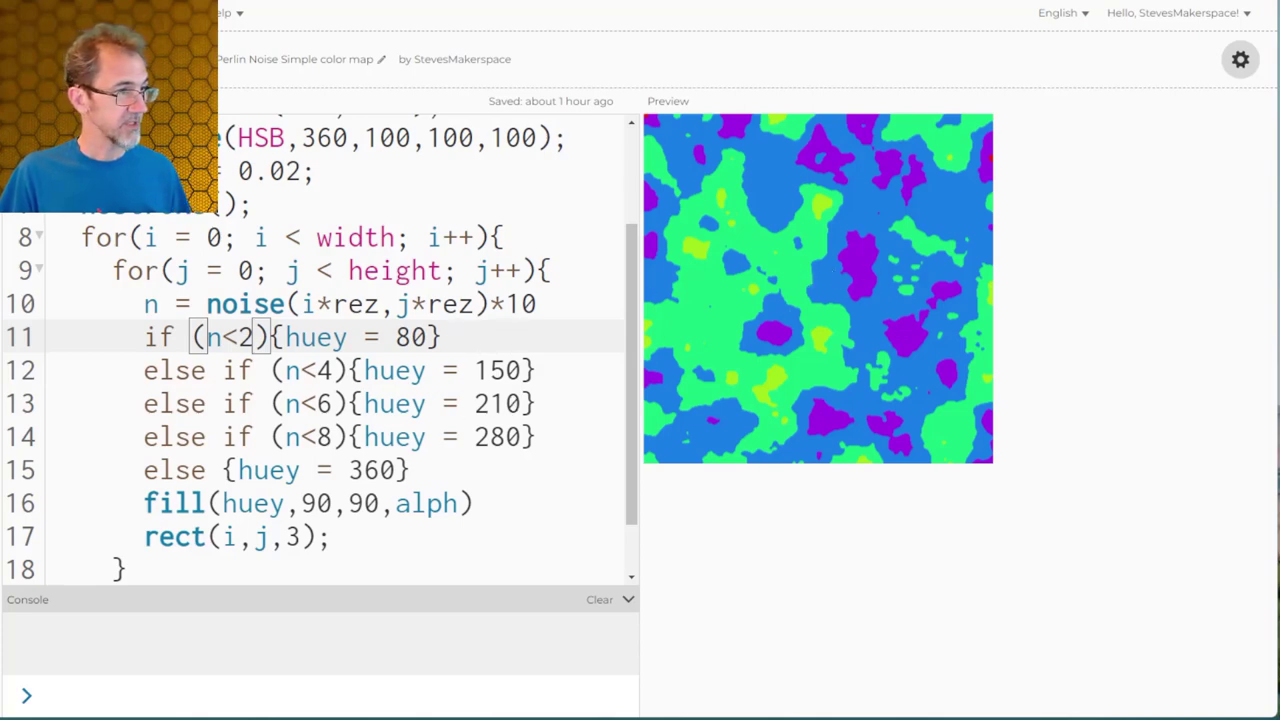
pyautogui.click(668, 100)
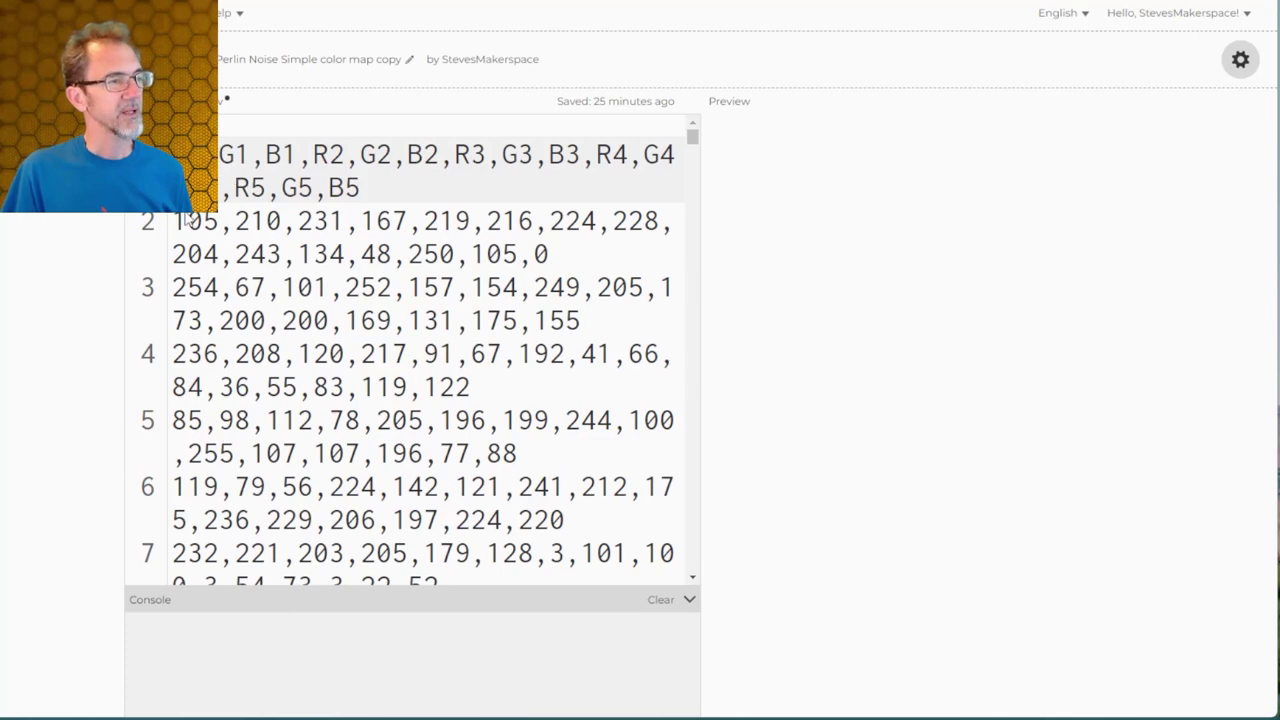
# Step: Highlight the first palette's opening RGB values in colors.csv and look through the remaining rows
pyautogui.moveTo(178, 220); pyautogui.dragTo(478, 220)
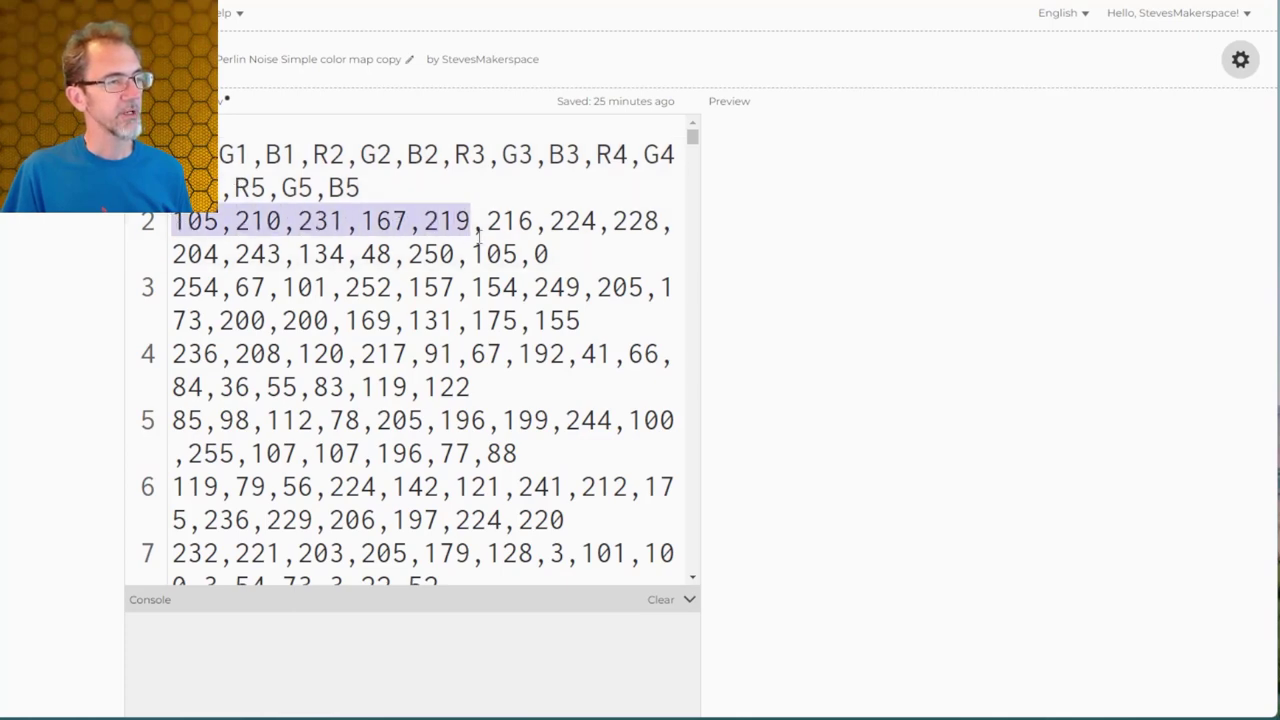
pyautogui.moveTo(478, 220); pyautogui.dragTo(548, 254)
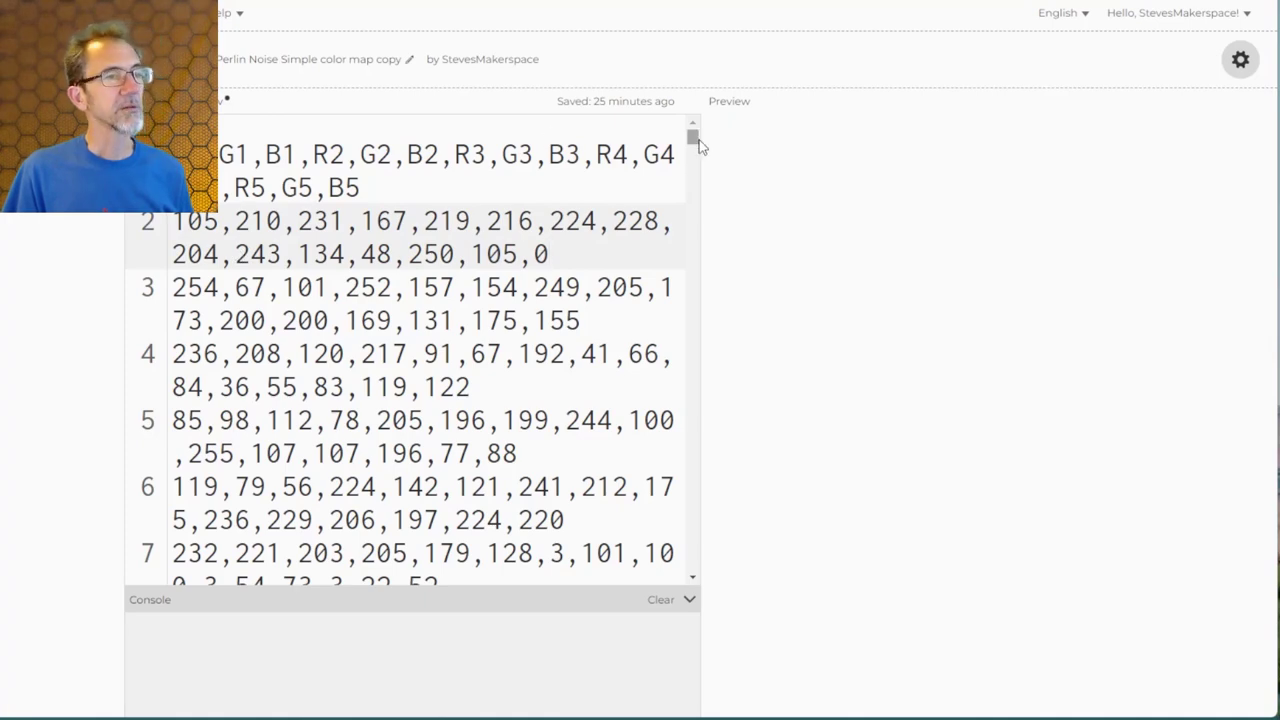
pyautogui.scroll(-3)
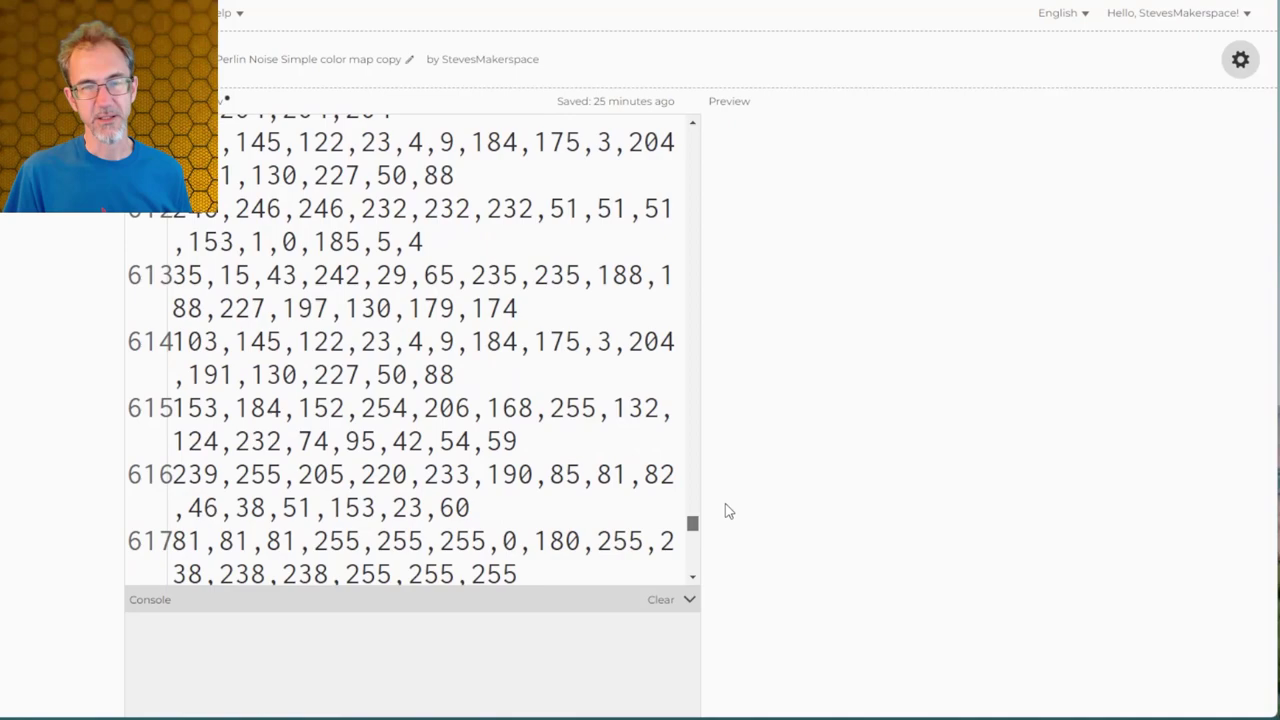
pyautogui.scroll(3)
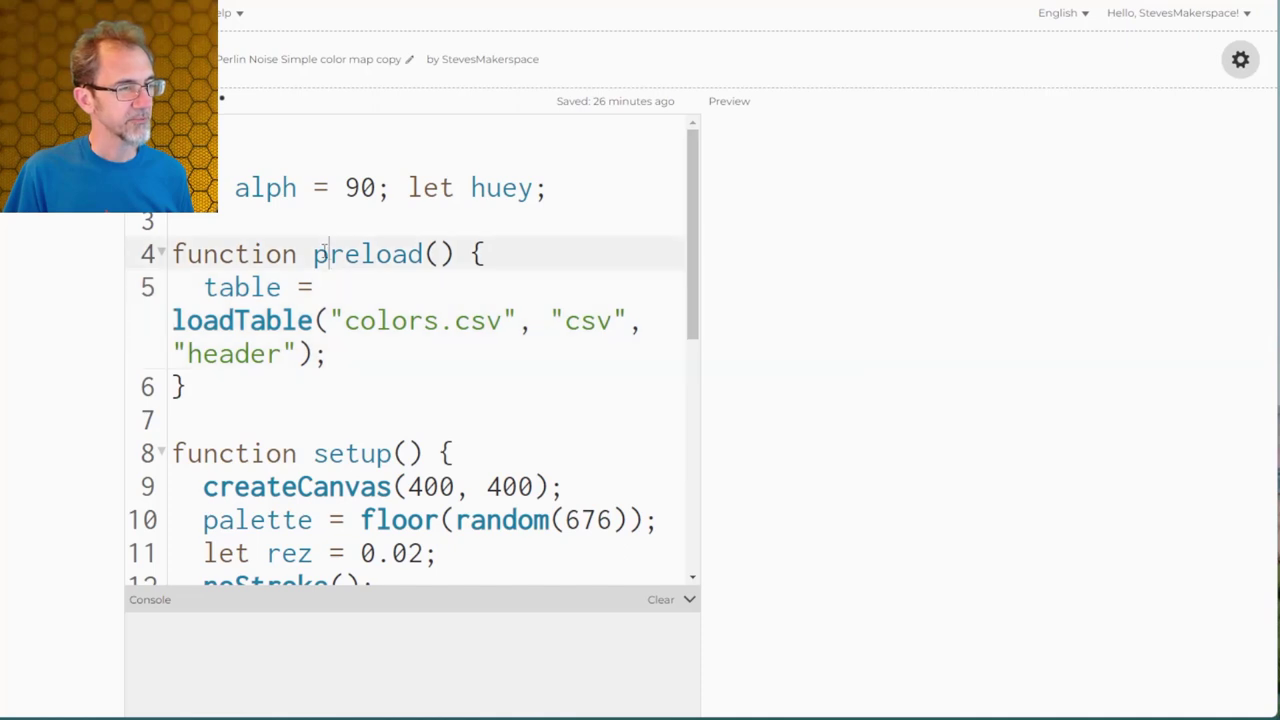
# Step: Highlight the CSV table variable in sketch.js and restore the decimal point in 4.9 on line 15
pyautogui.doubleClick(242, 288)
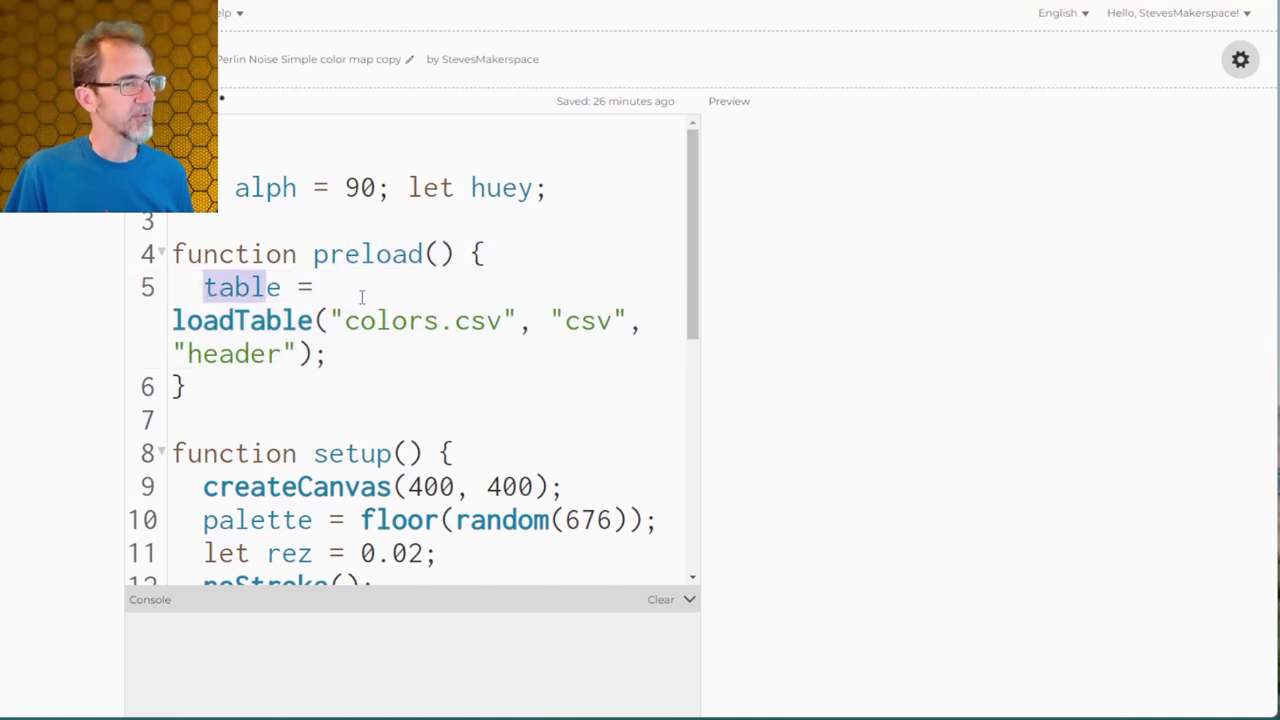
pyautogui.scroll(-3)
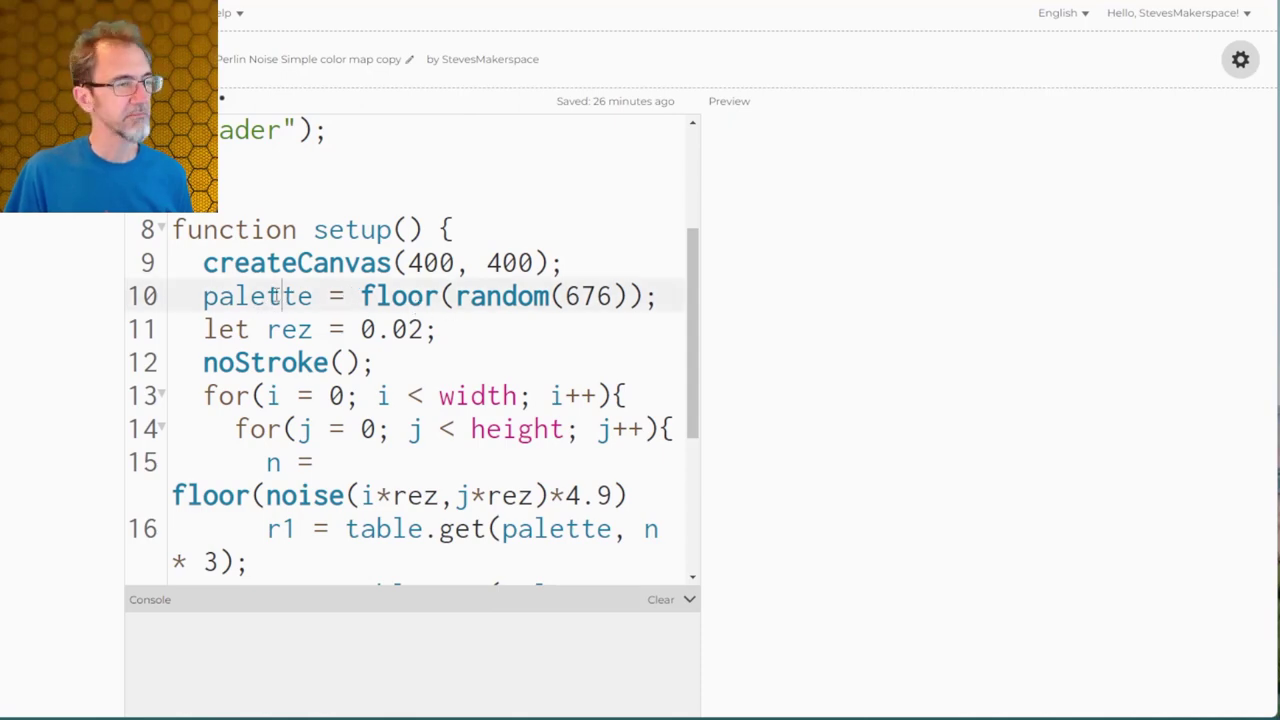
pyautogui.scroll(-3)
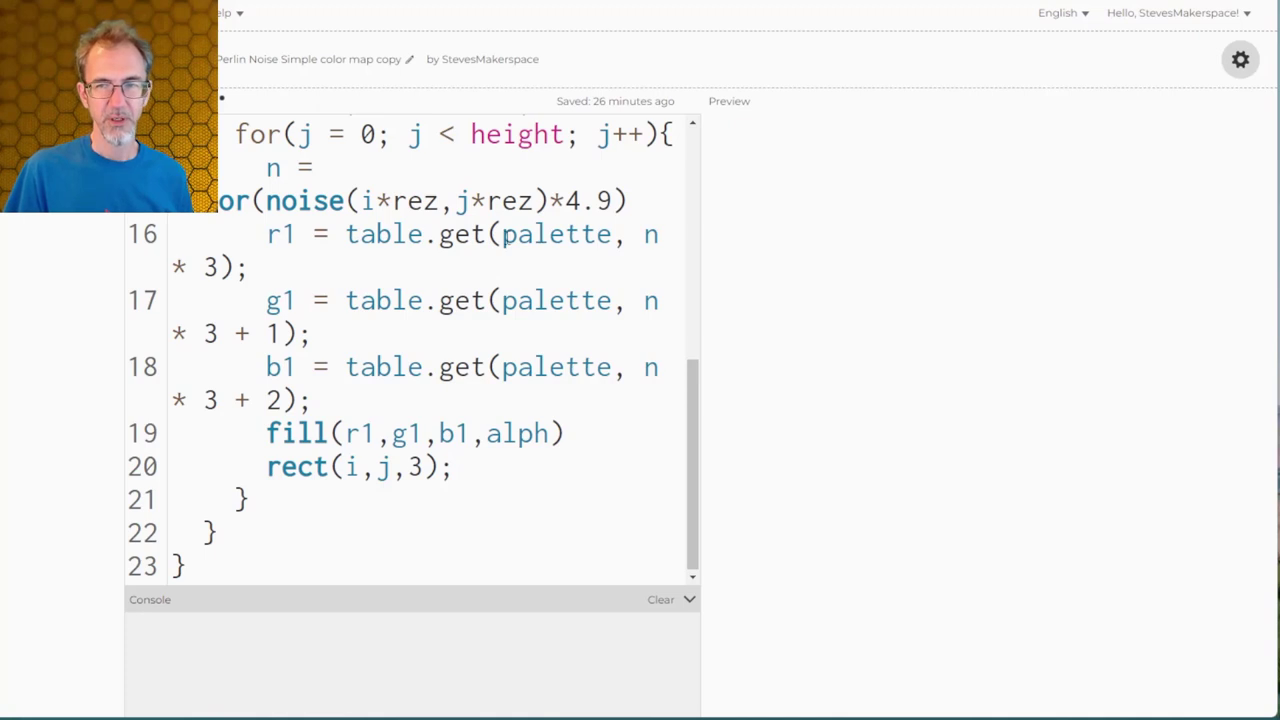
pyautogui.doubleClick(556, 234)
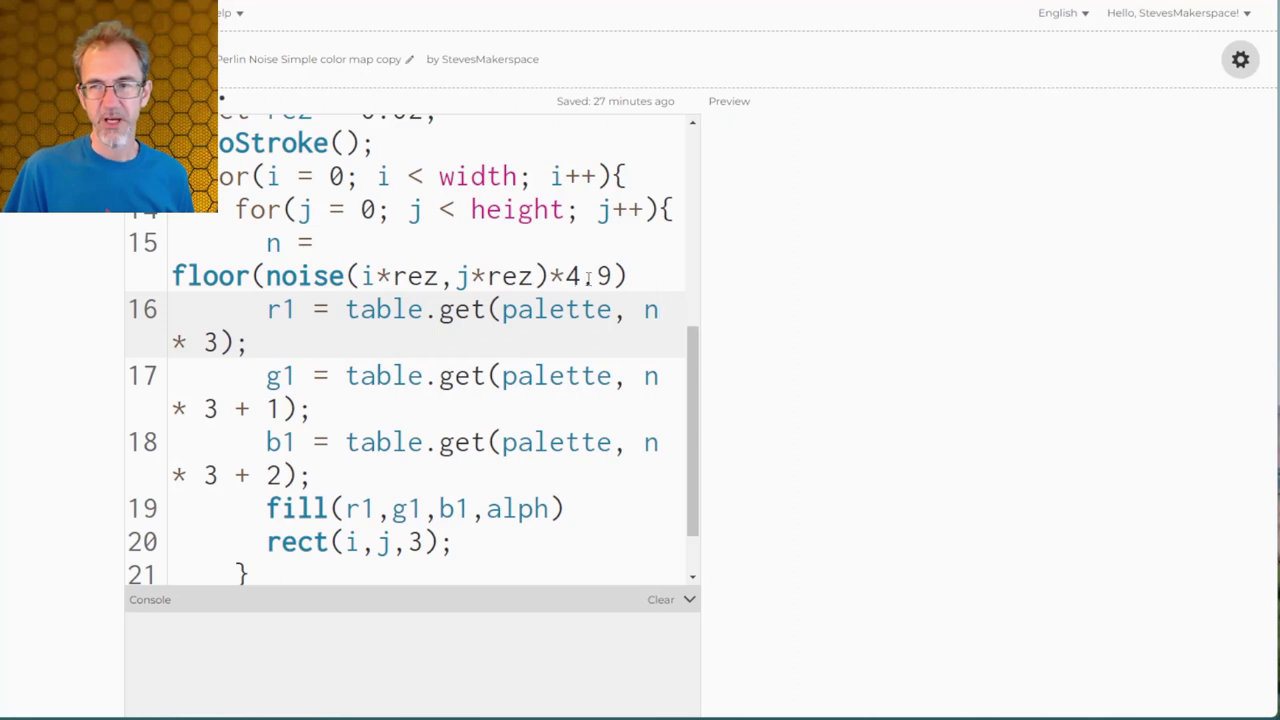
pyautogui.write('.')
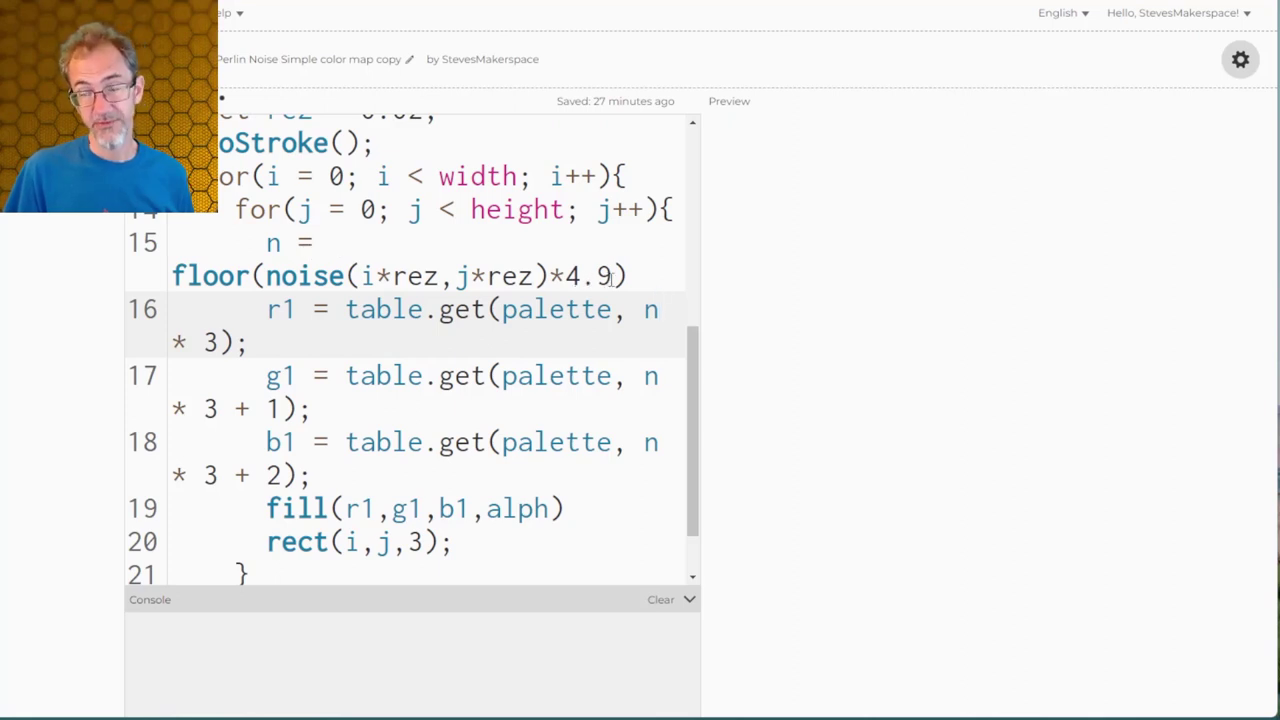
# Step: Run the palette sketch to render the green five-tone noise map, then move to the rainbow colour-replace sketch
pyautogui.doubleClick(210, 276)
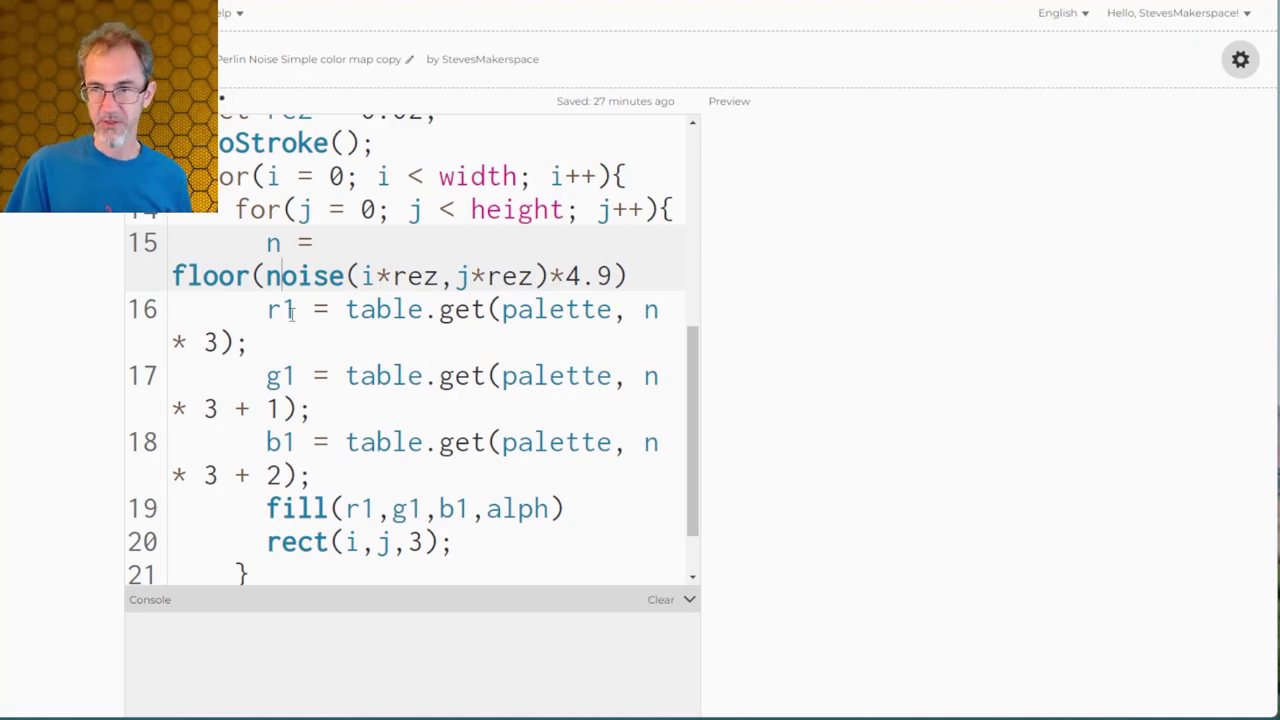
pyautogui.click(300, 442)
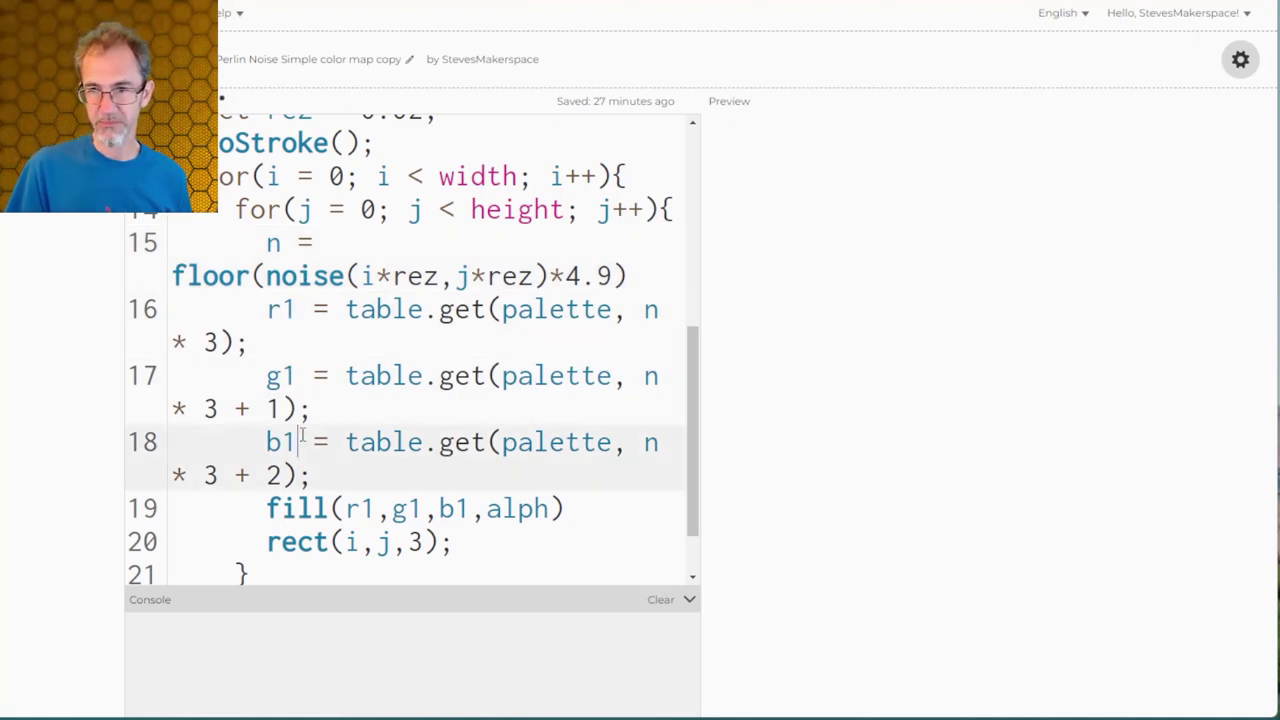
pyautogui.scroll(-3)
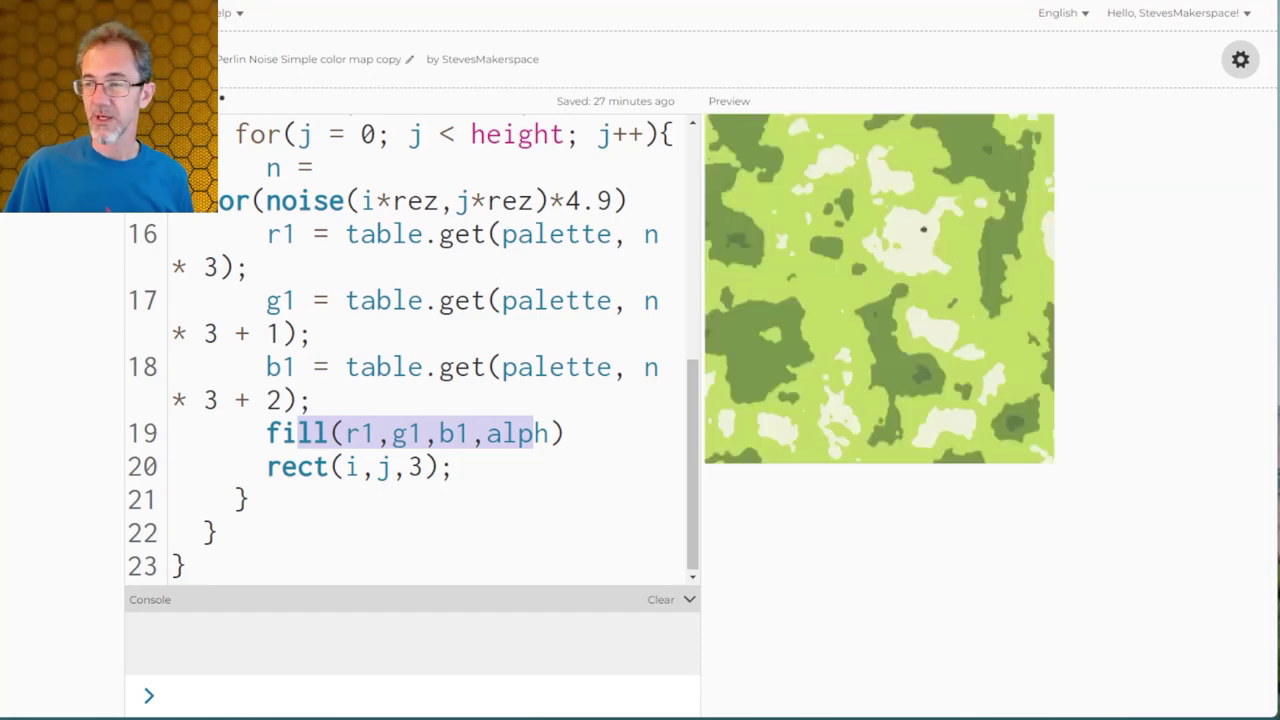
pyautogui.click(728, 100)
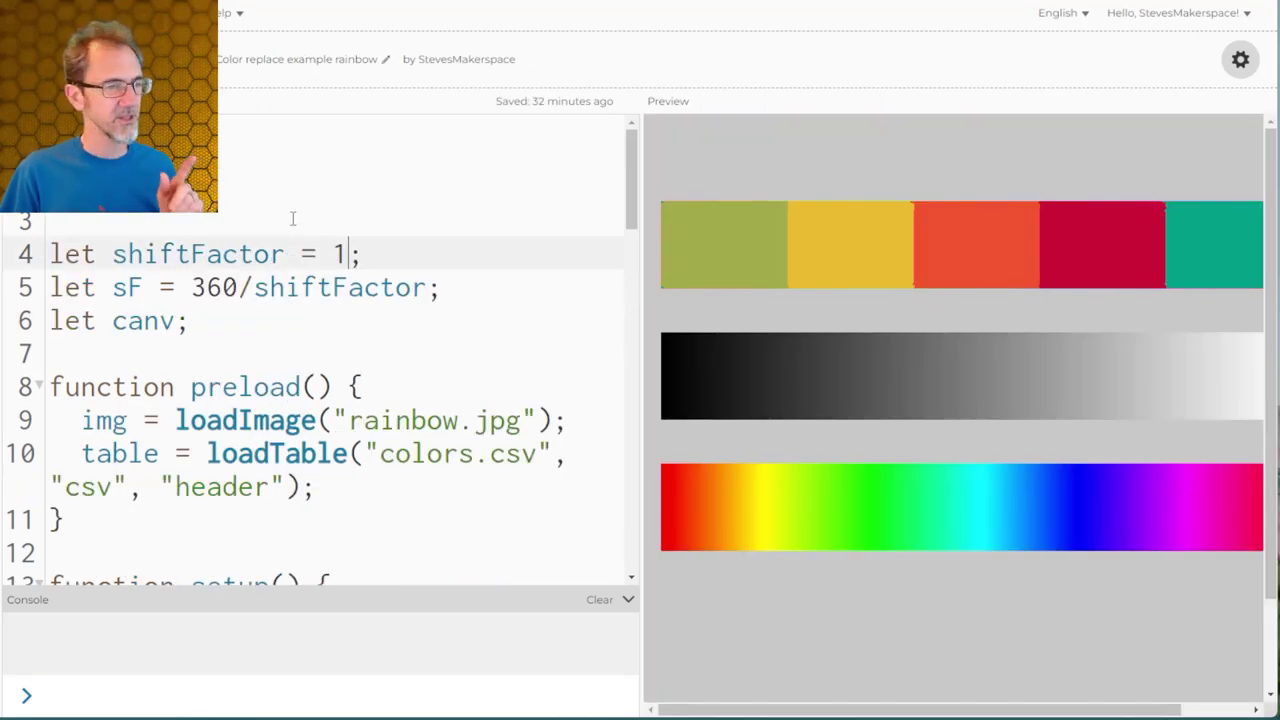
pyautogui.moveTo(792, 486)
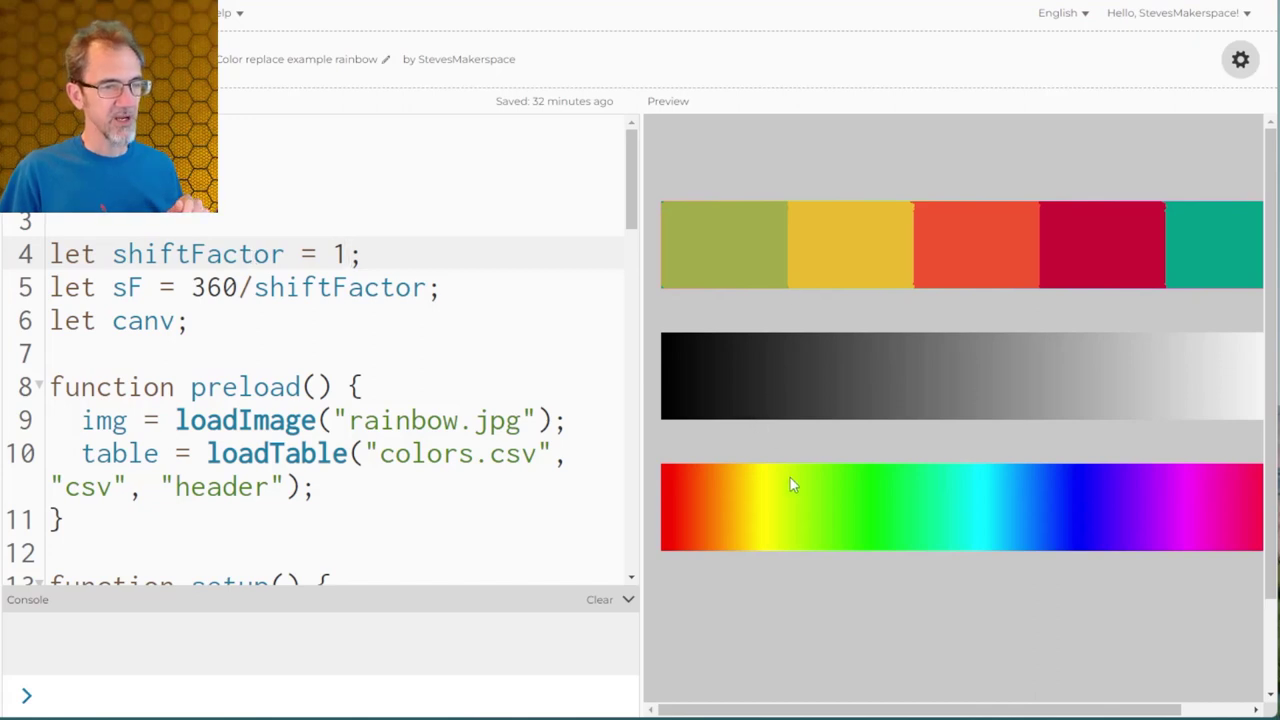
pyautogui.moveTo(1242, 502)
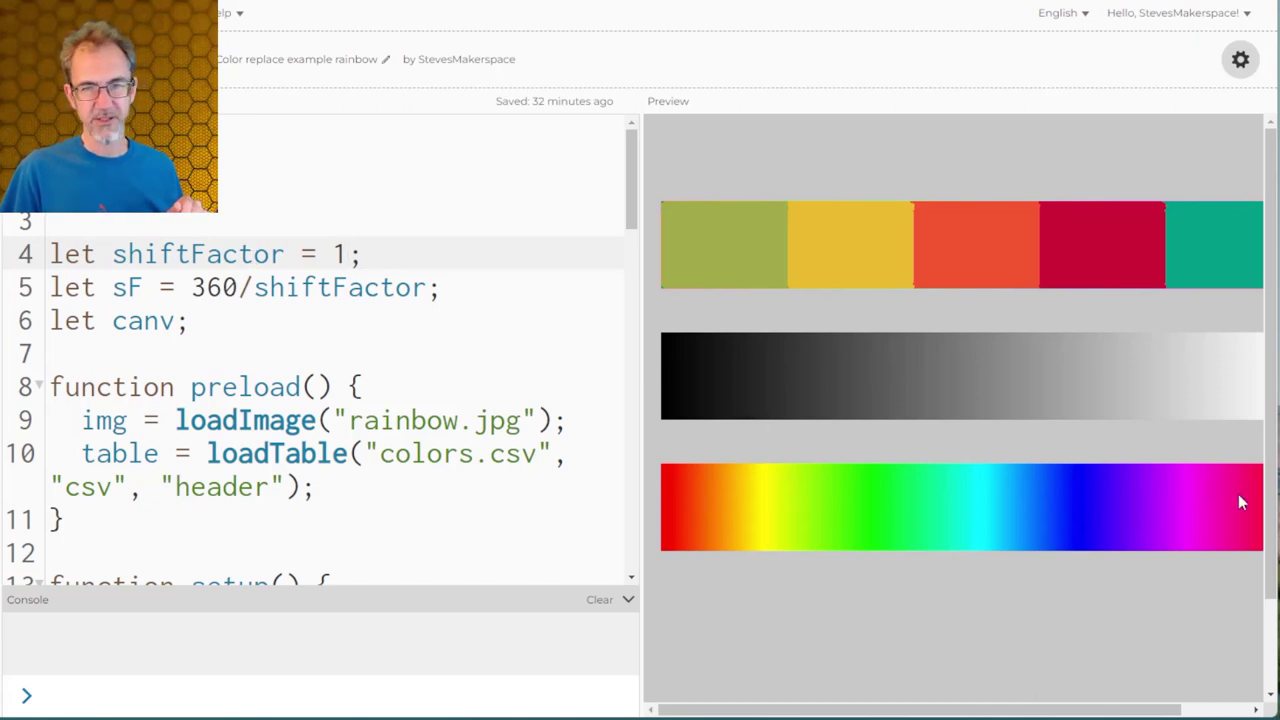
pyautogui.moveTo(1004, 512)
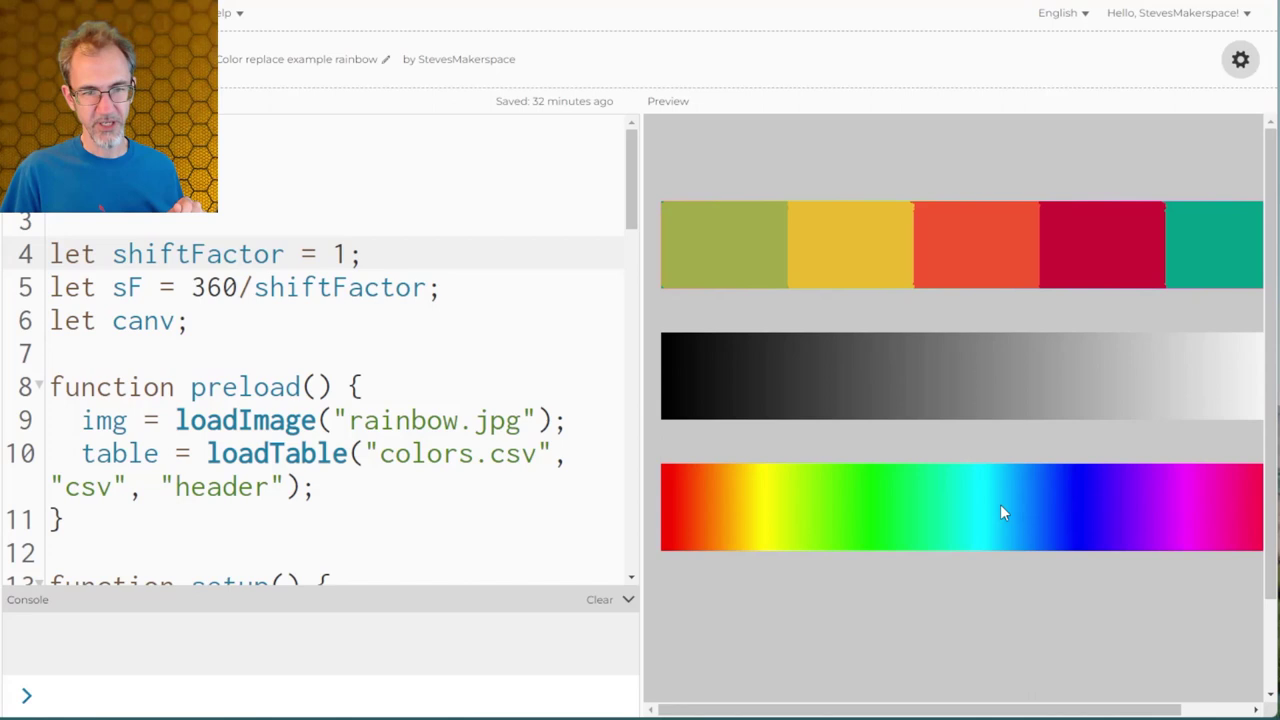
pyautogui.moveTo(1170, 504)
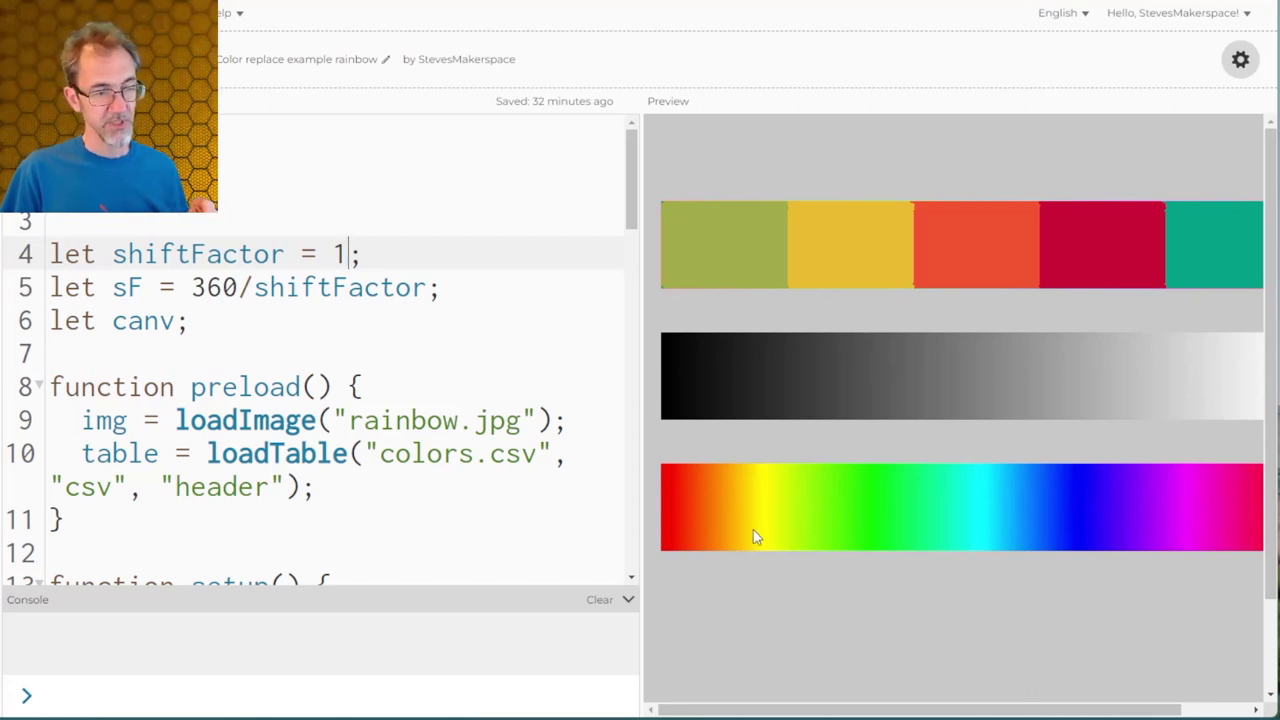
pyautogui.moveTo(784, 504)
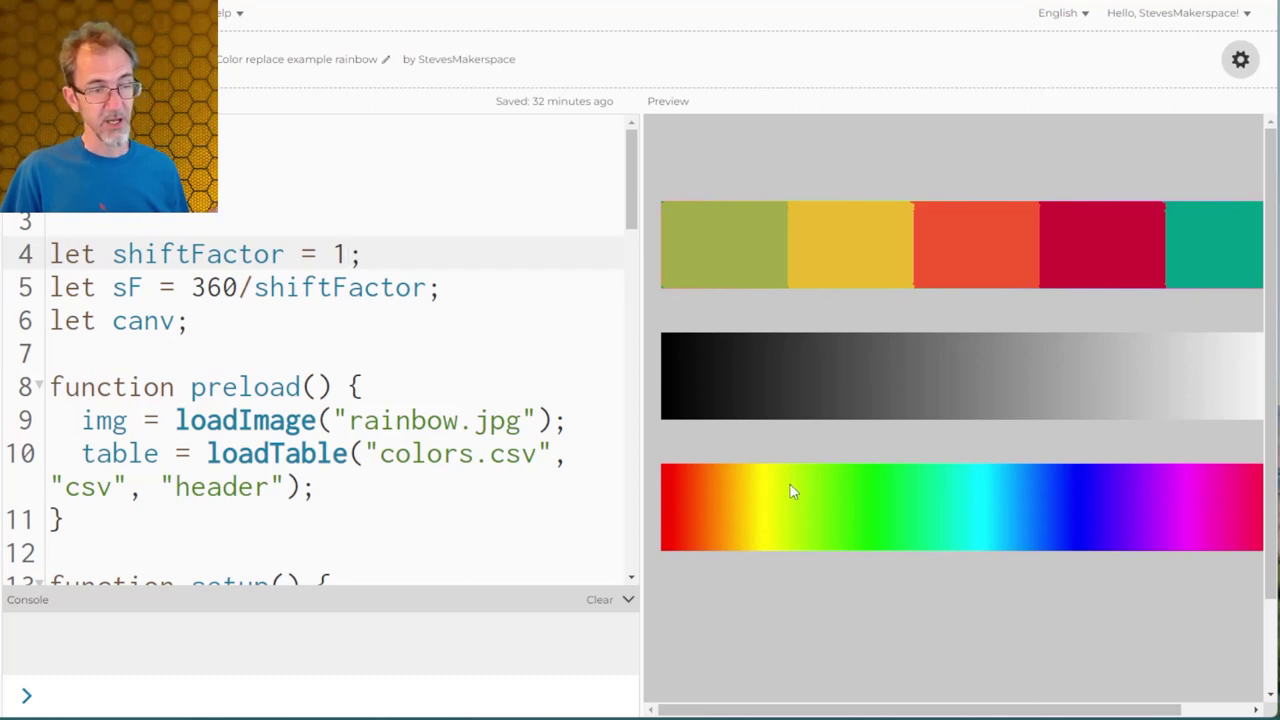
pyautogui.moveTo(780, 492)
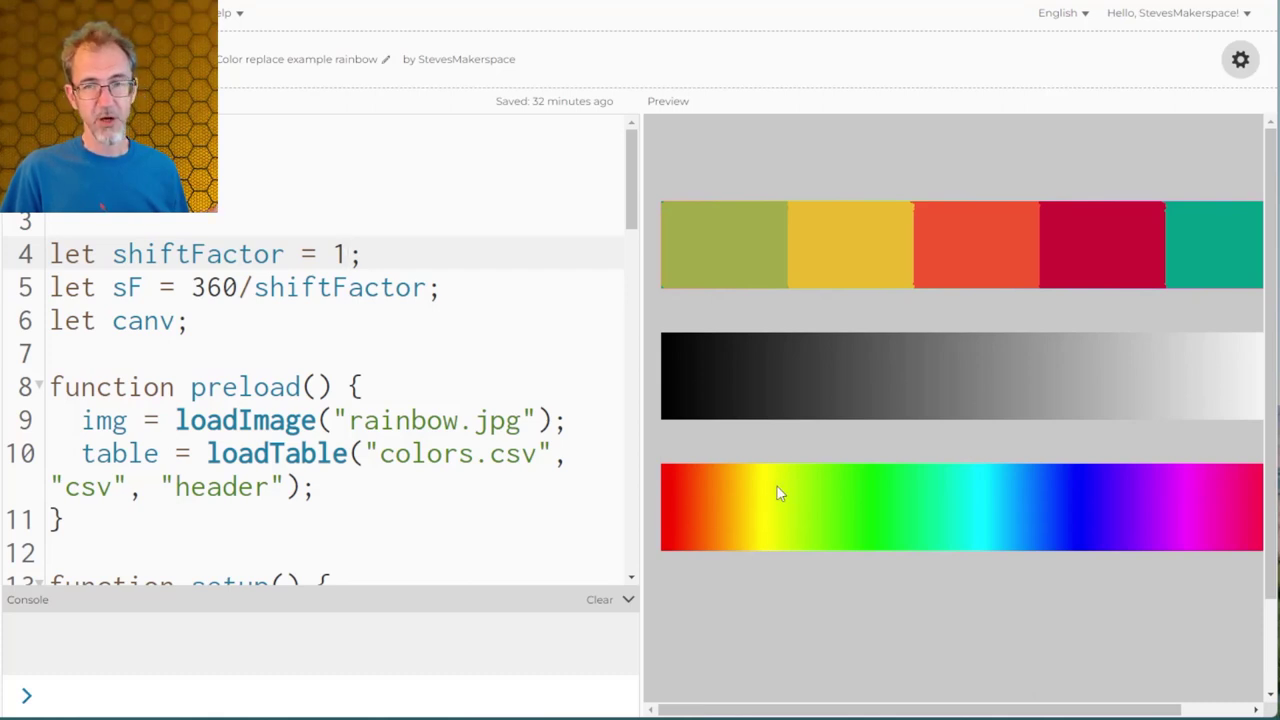
pyautogui.moveTo(740, 256)
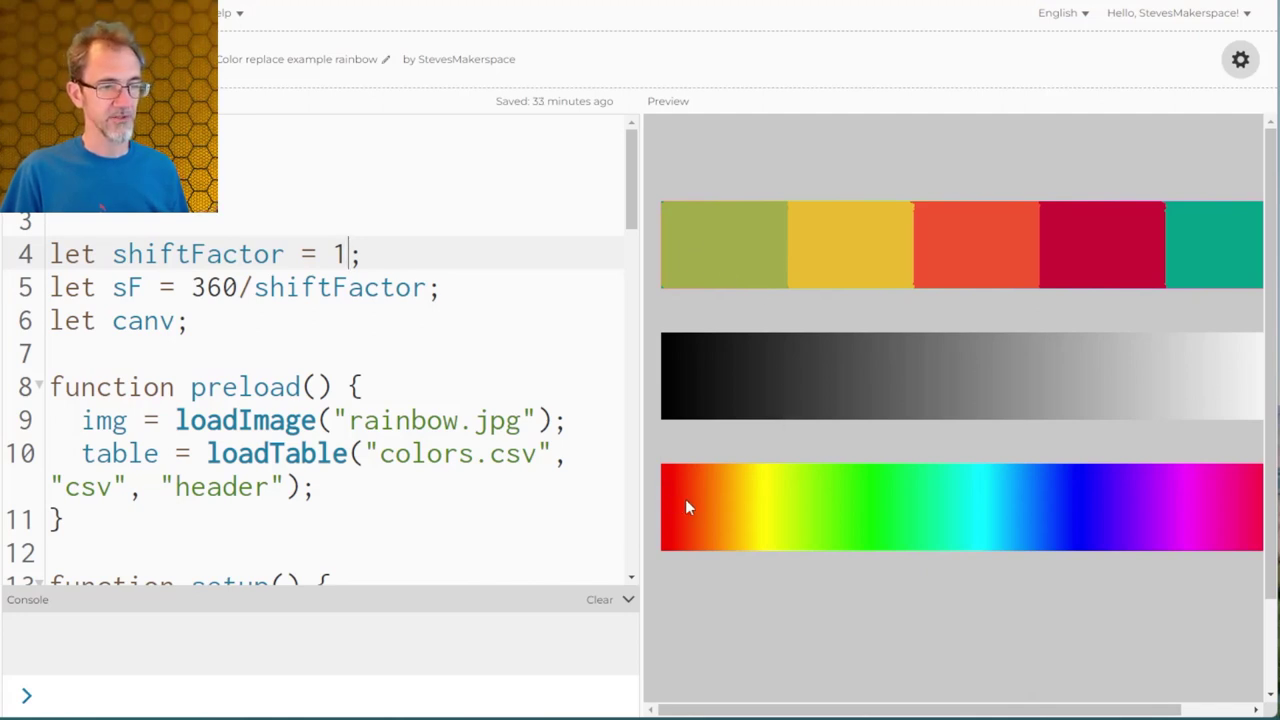
pyautogui.moveTo(752, 444)
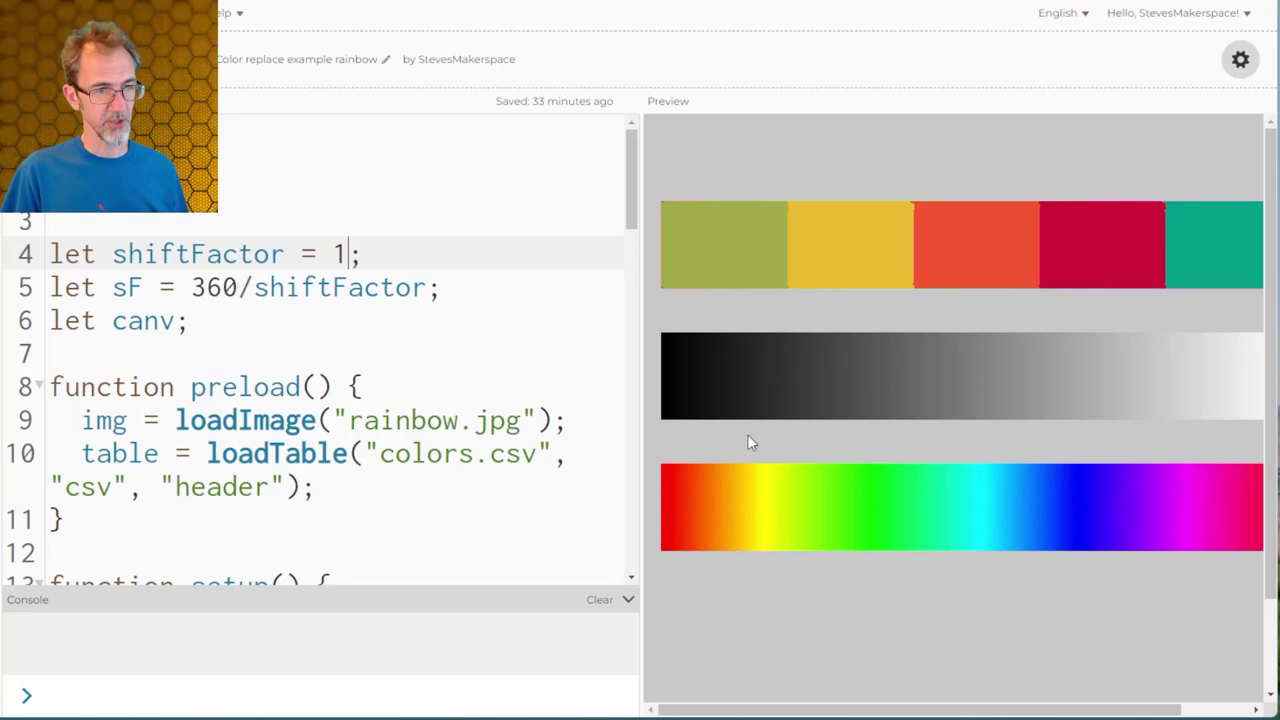
pyautogui.moveTo(758, 240)
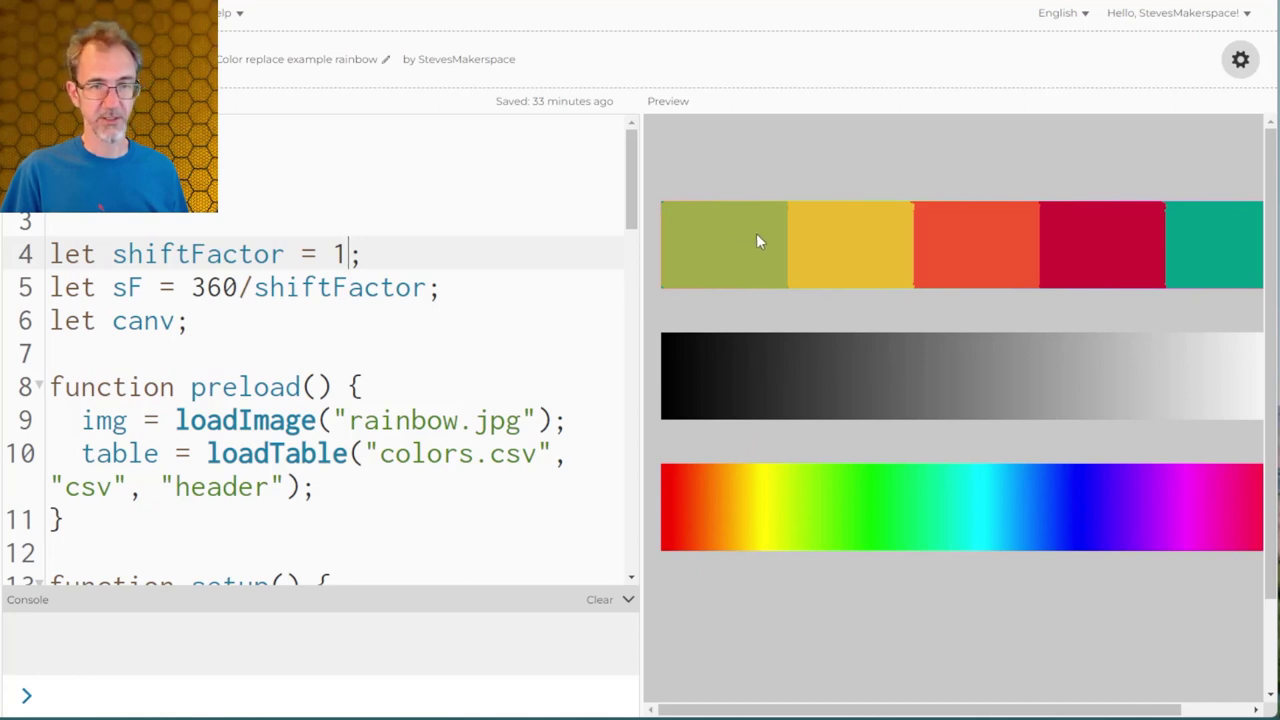
pyautogui.moveTo(690, 384)
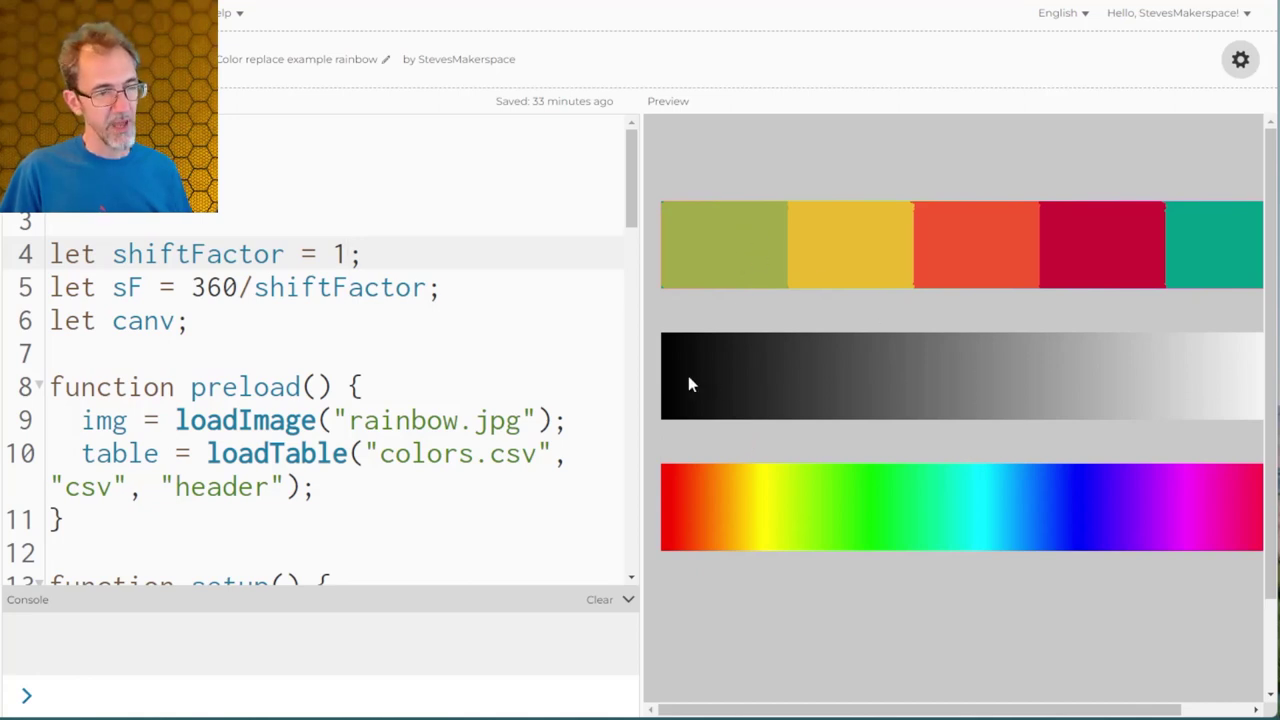
pyautogui.moveTo(856, 350)
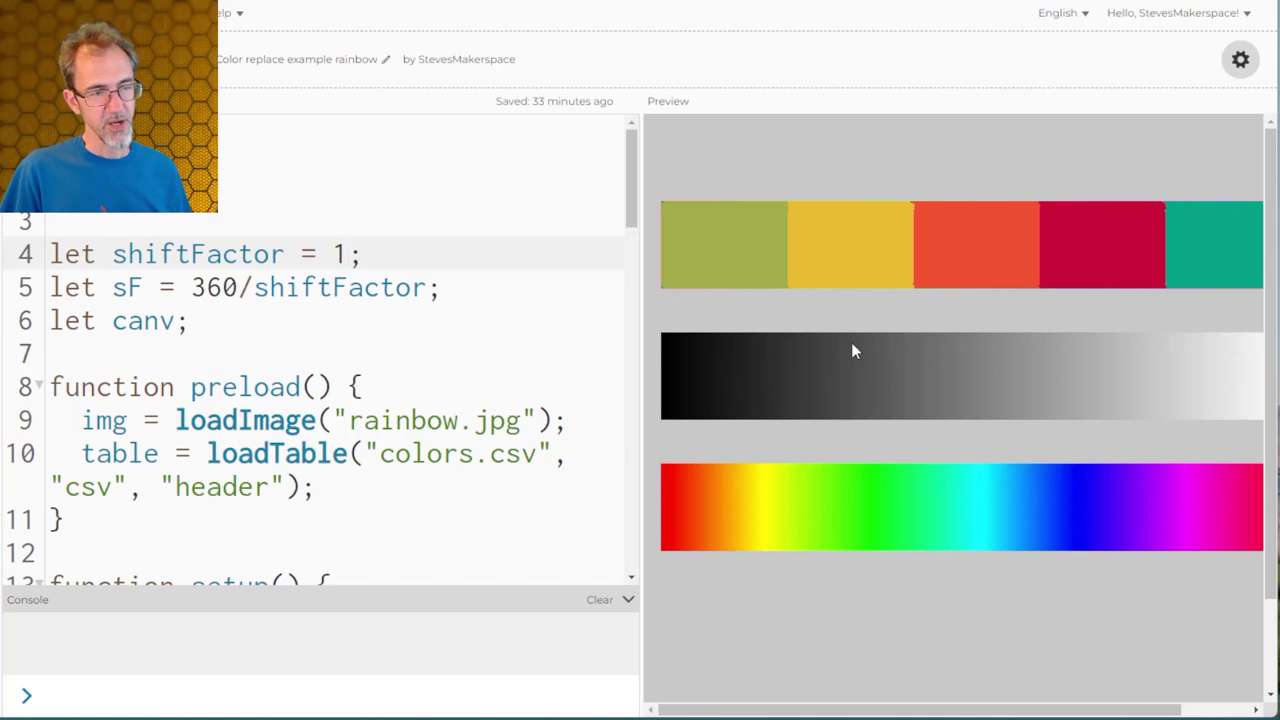
pyautogui.moveTo(868, 392)
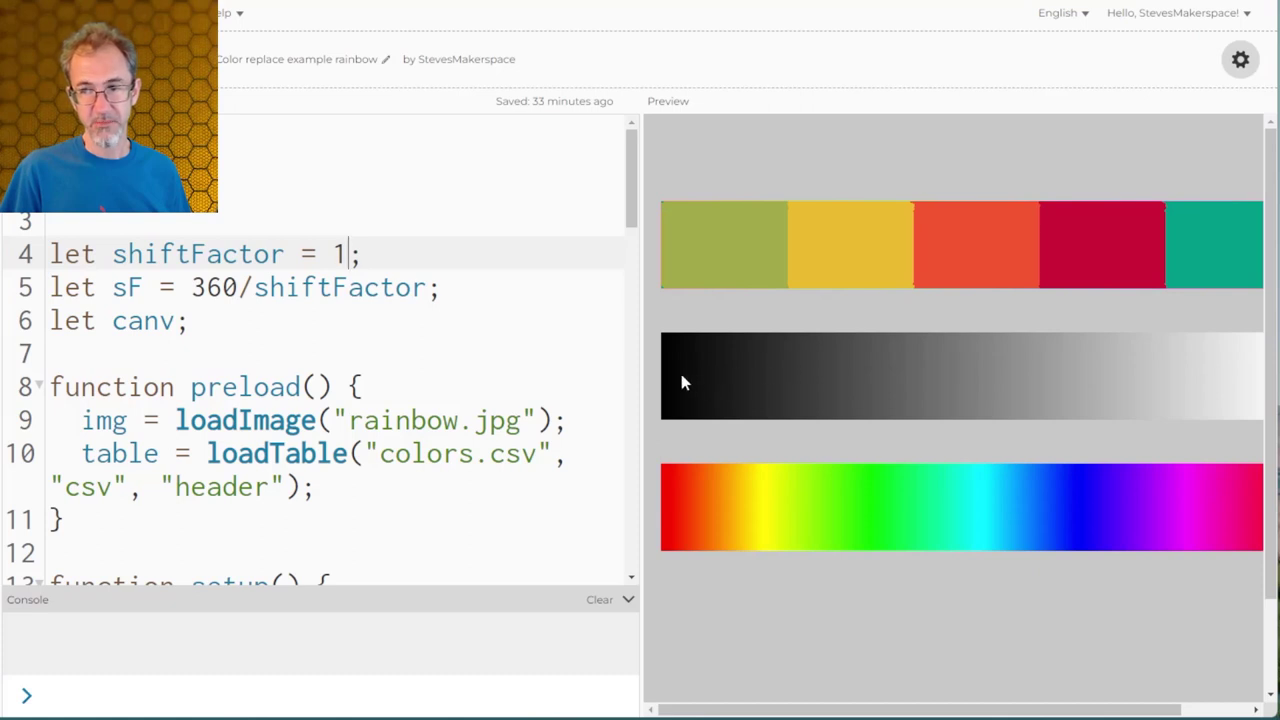
pyautogui.moveTo(758, 244)
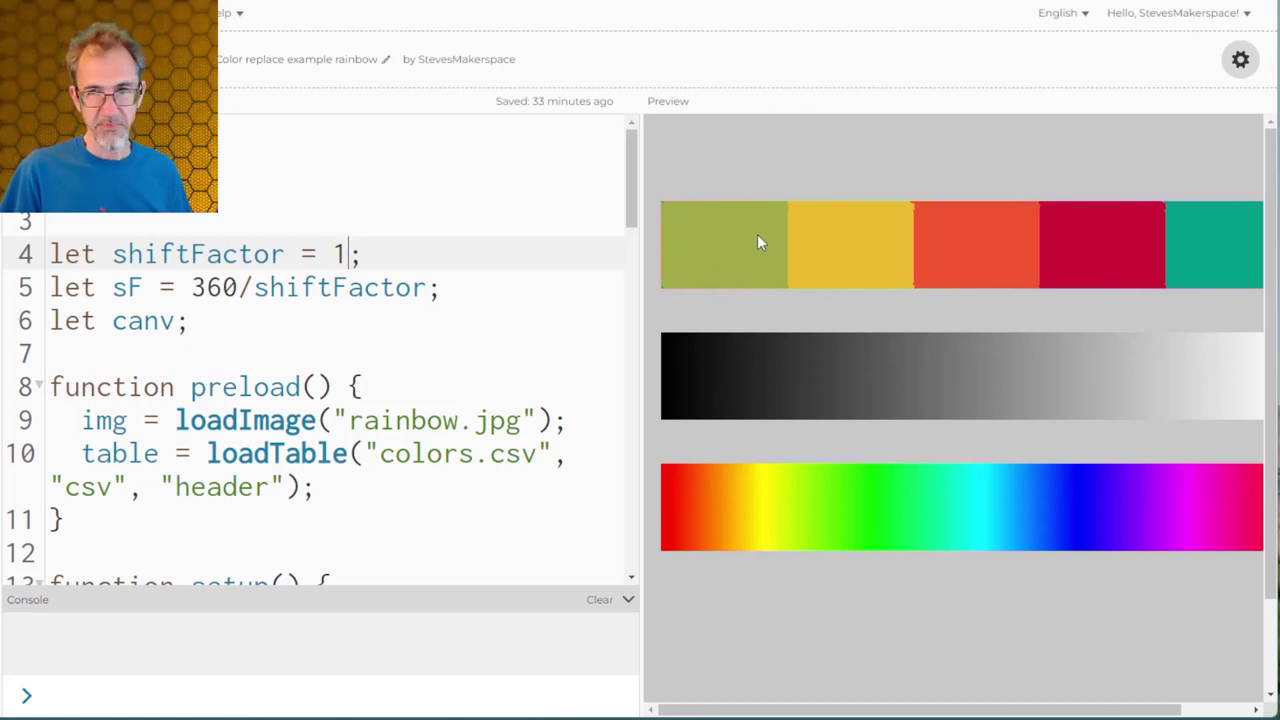
pyautogui.moveTo(1108, 356)
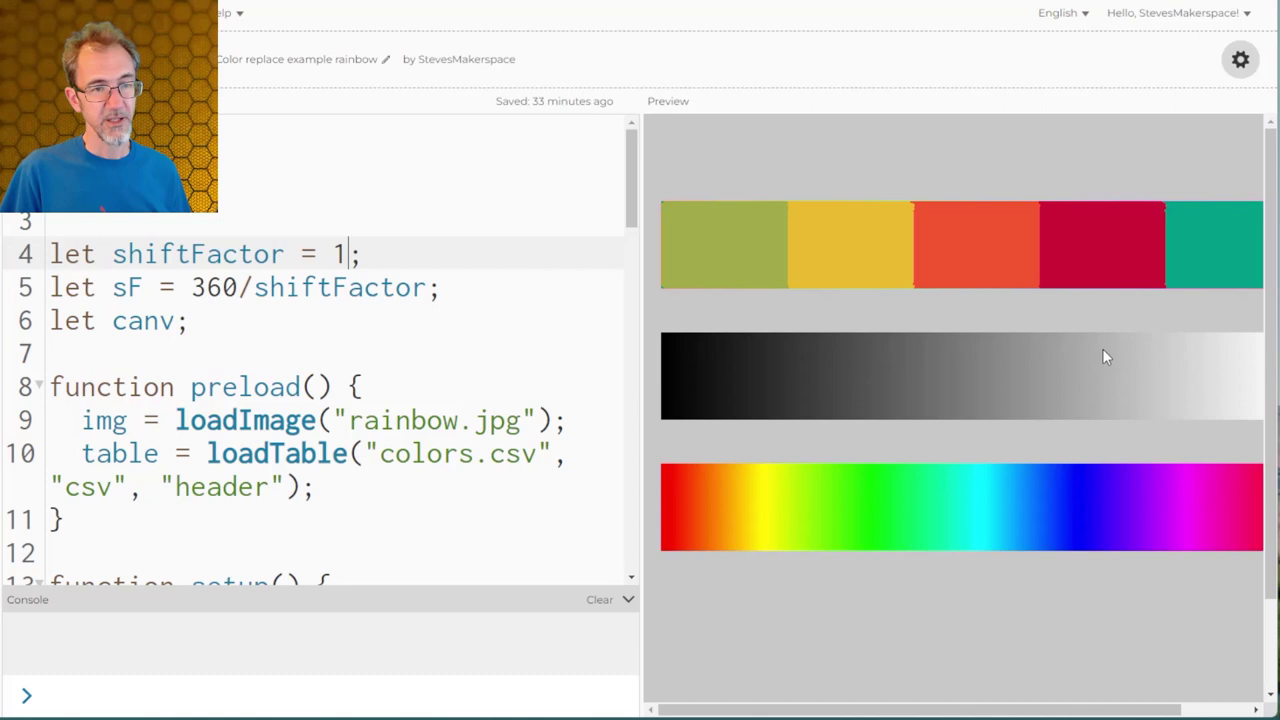
pyautogui.moveTo(1200, 220)
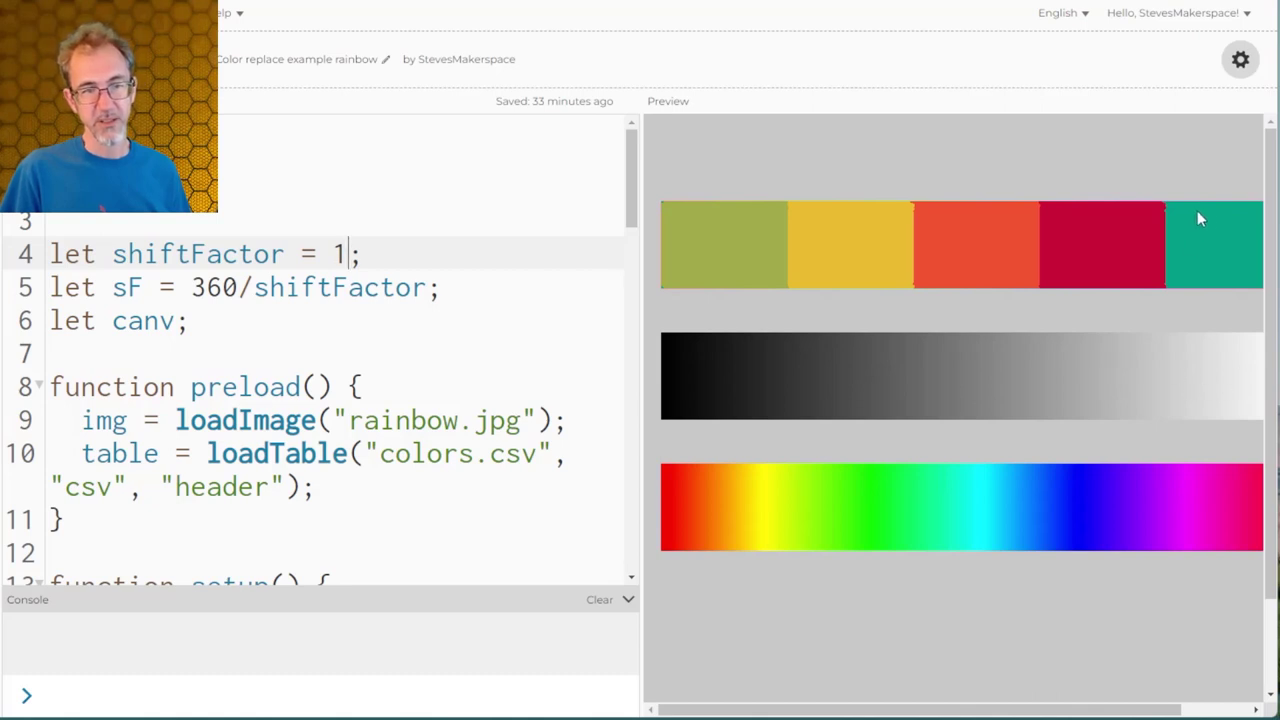
pyautogui.moveTo(1222, 400)
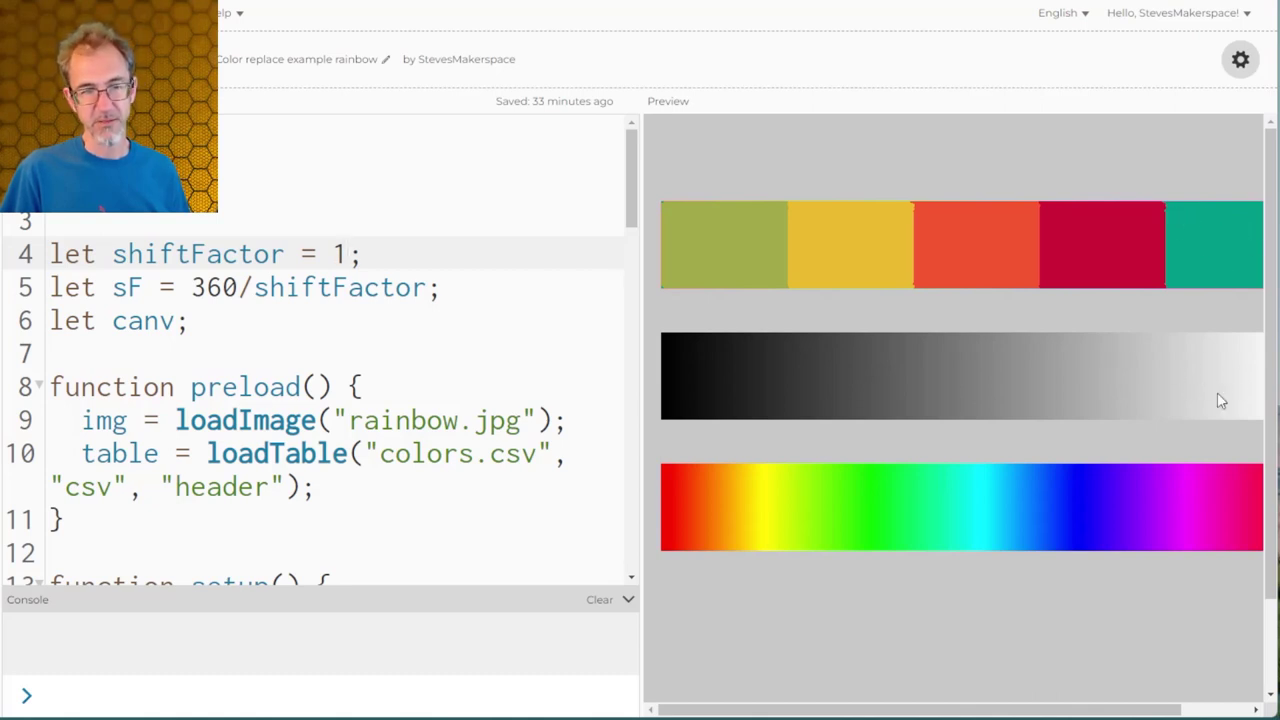
pyautogui.moveTo(1236, 384)
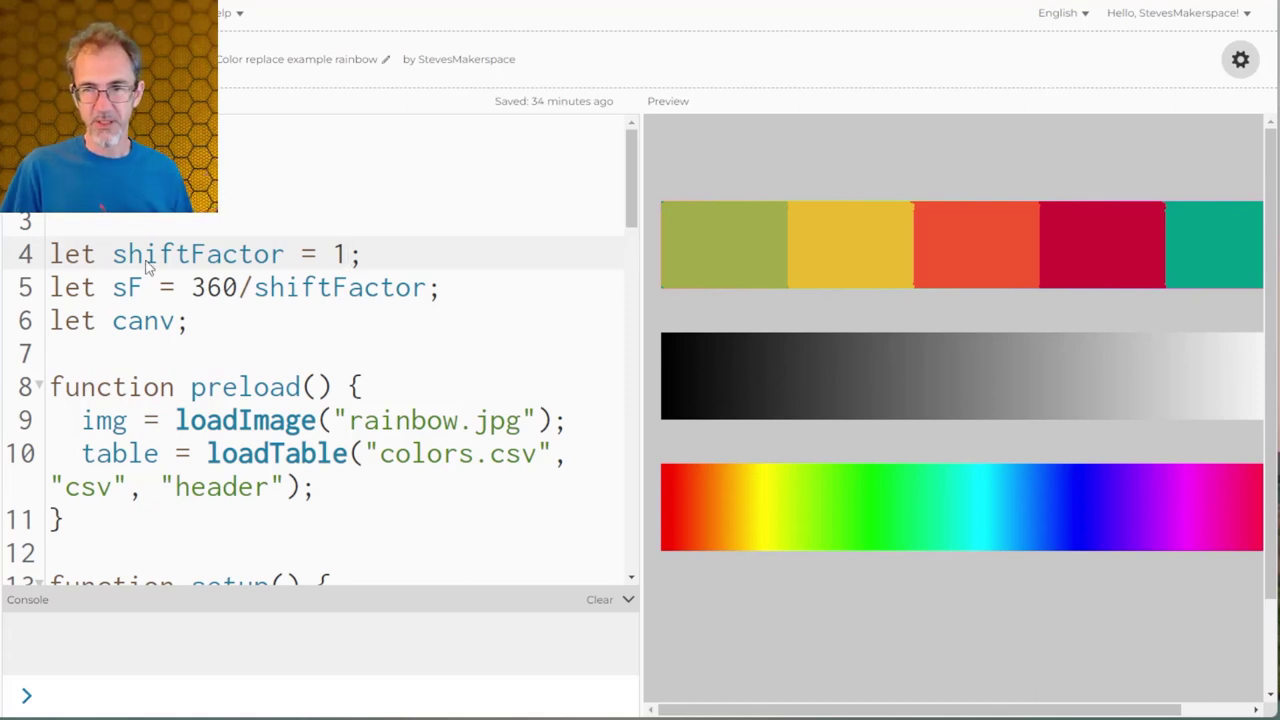
pyautogui.click(348, 254)
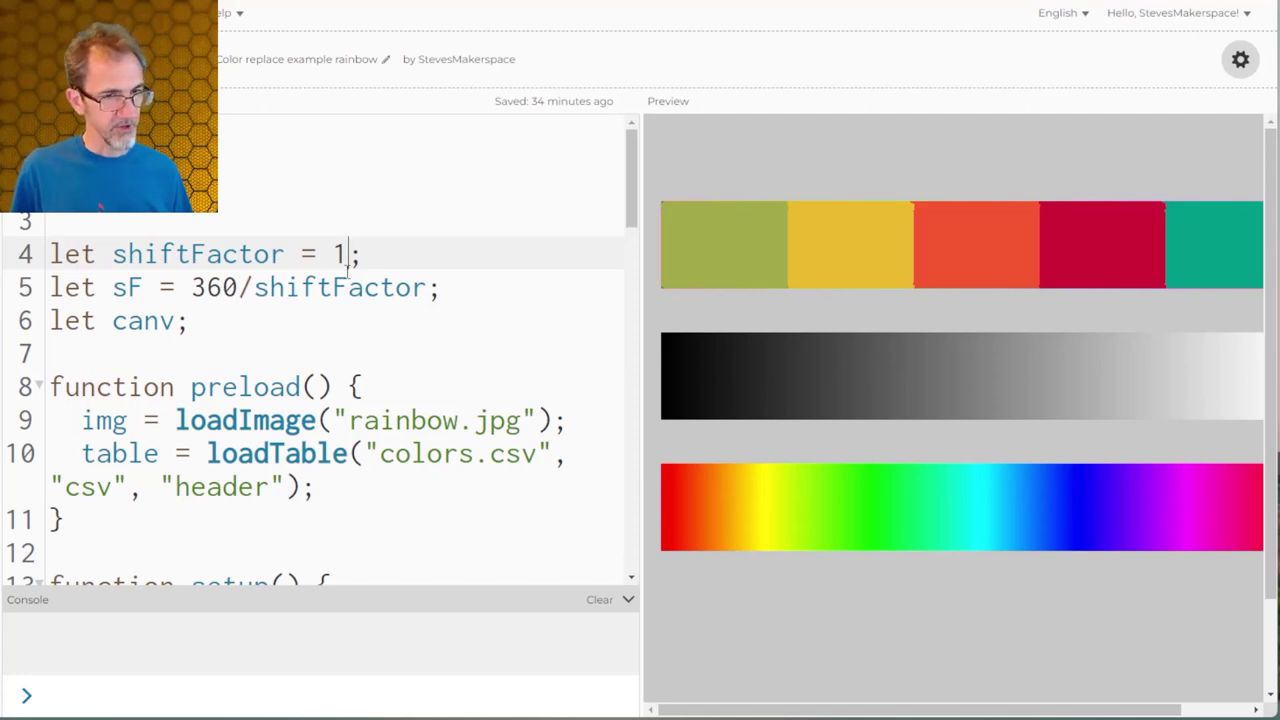
# Step: Change shiftFactor from 1 to 2, then to 3 so the five-colour bar repeats three times
pyautogui.write('2')
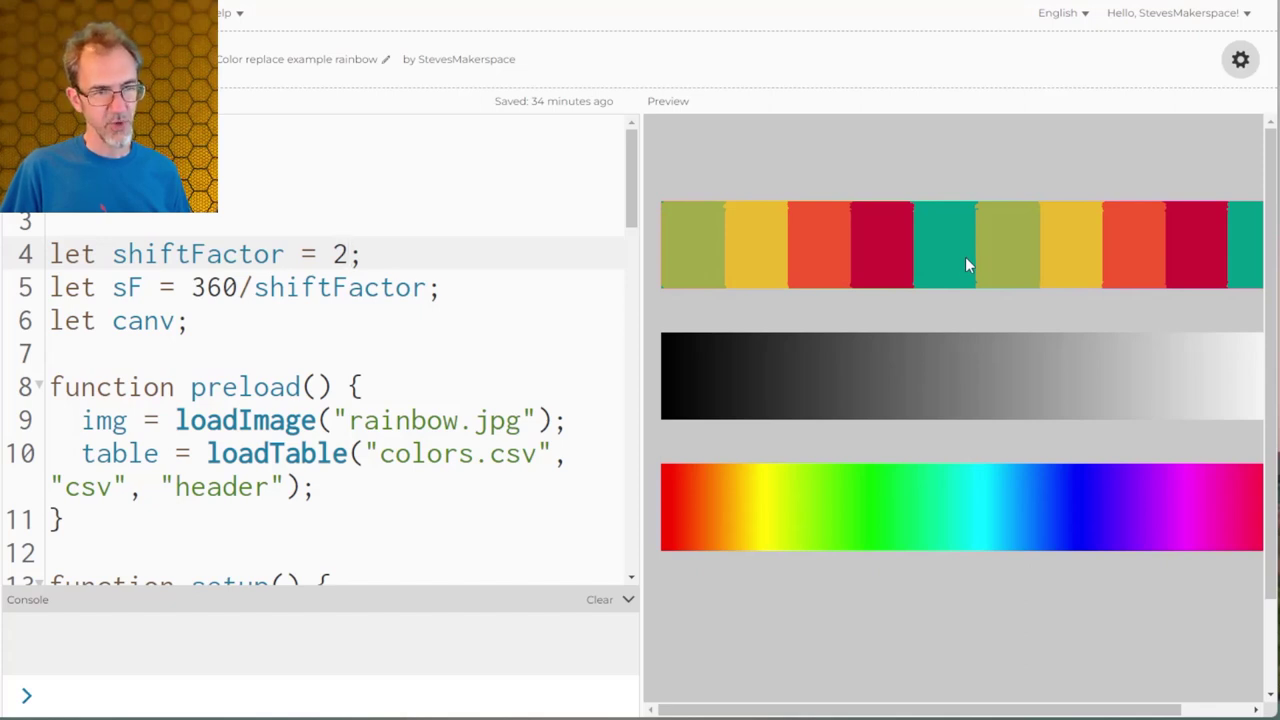
pyautogui.moveTo(1036, 260)
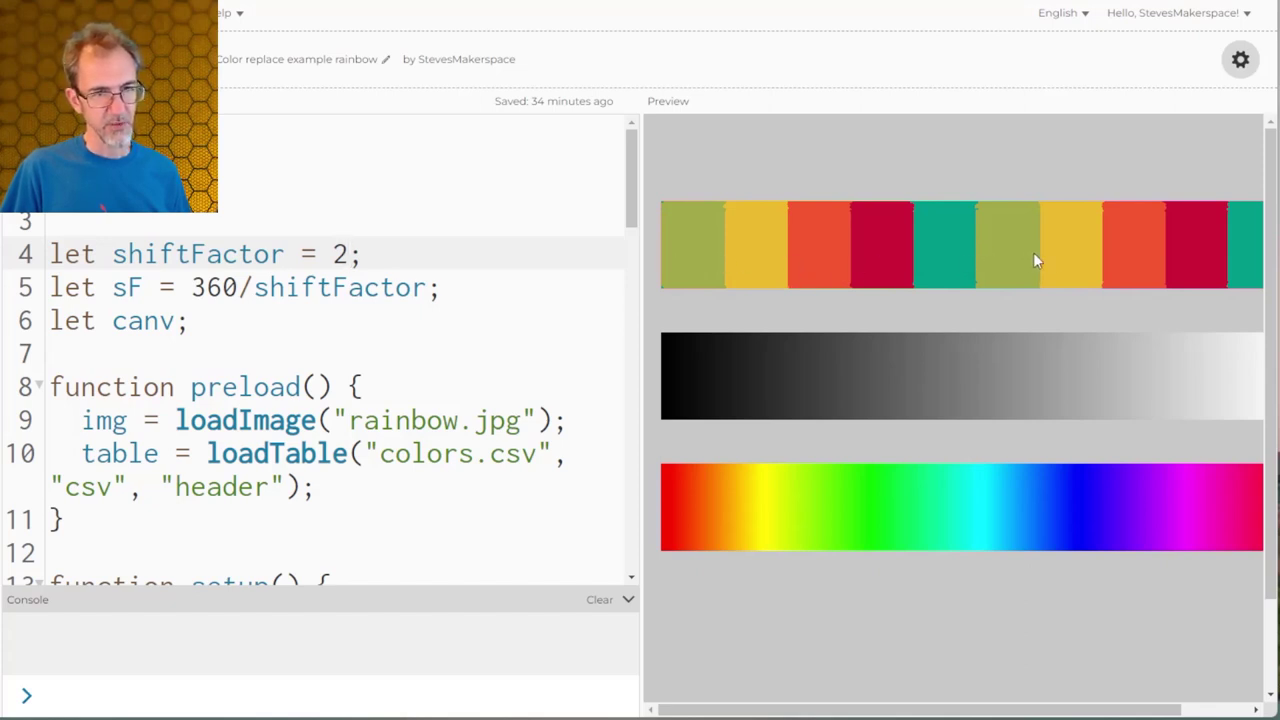
pyautogui.moveTo(708, 256)
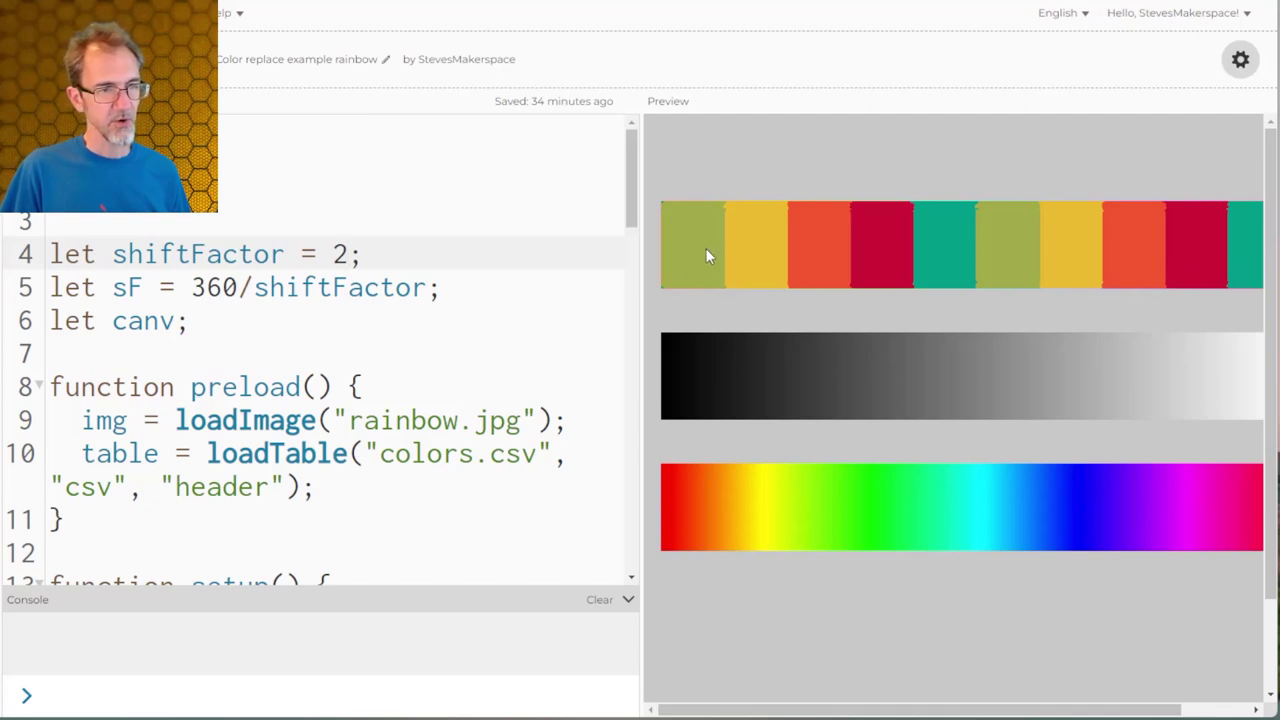
pyautogui.moveTo(700, 432)
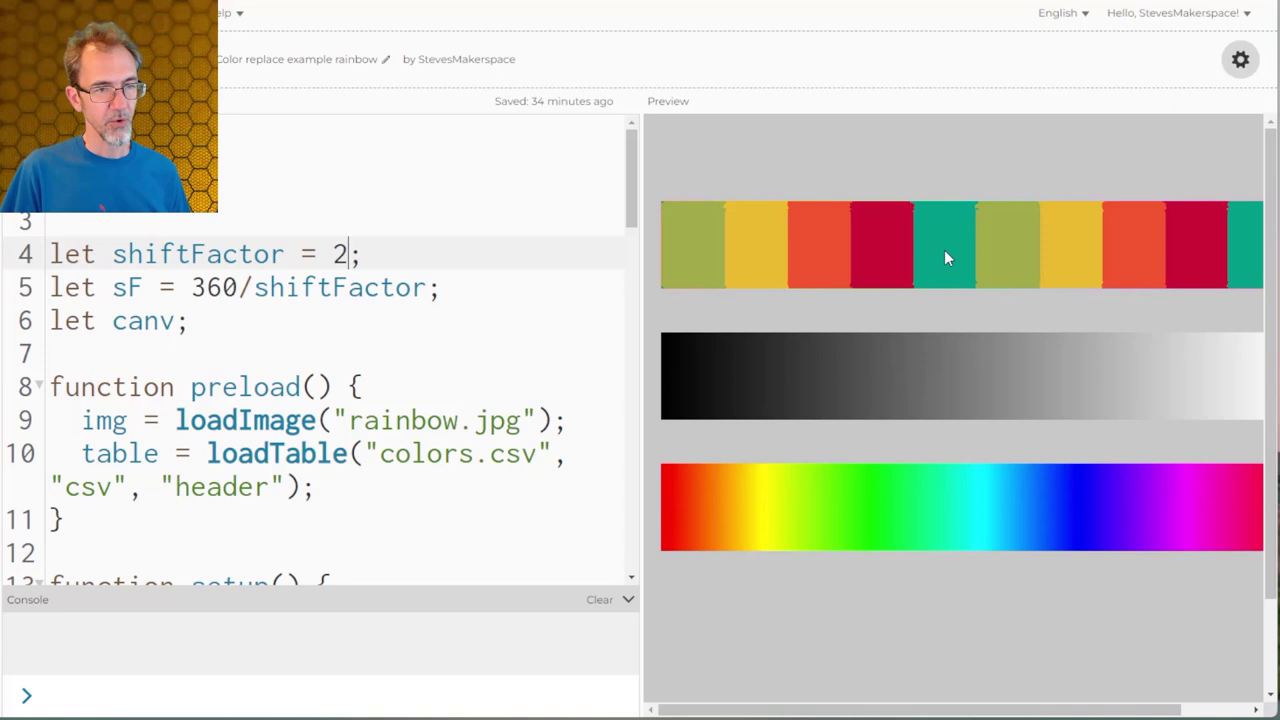
pyautogui.moveTo(1024, 502)
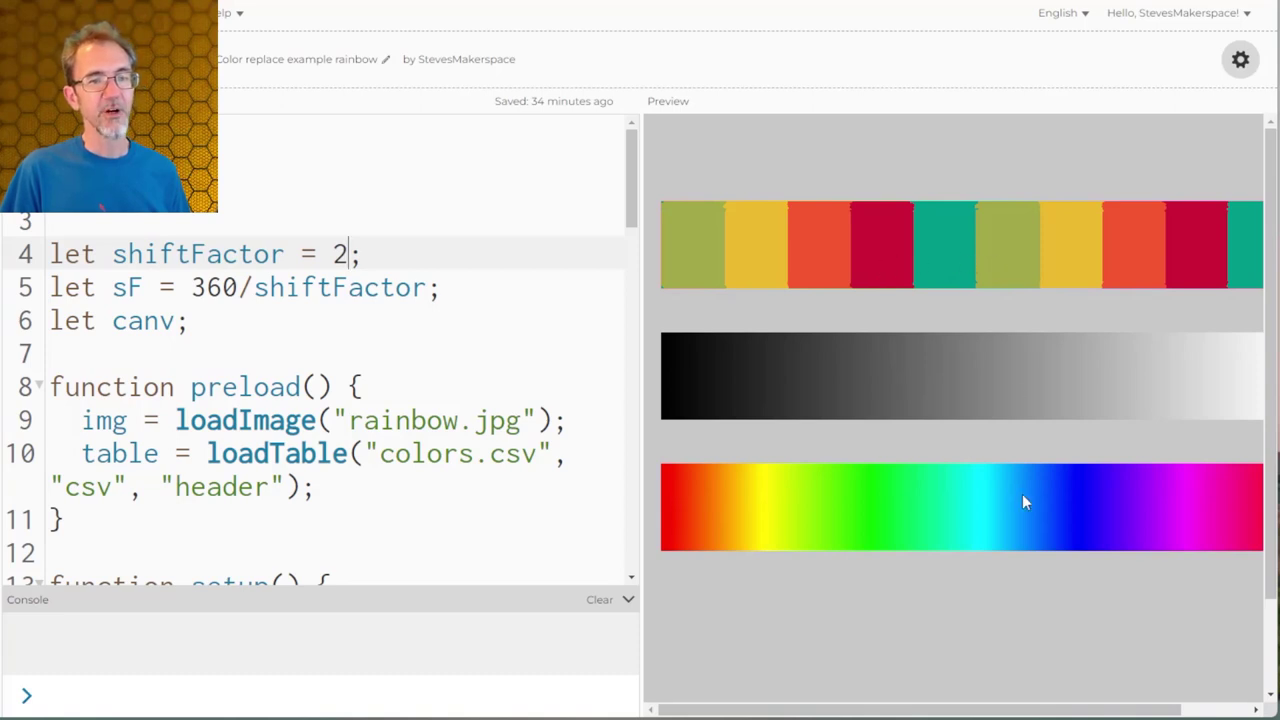
pyautogui.moveTo(996, 378)
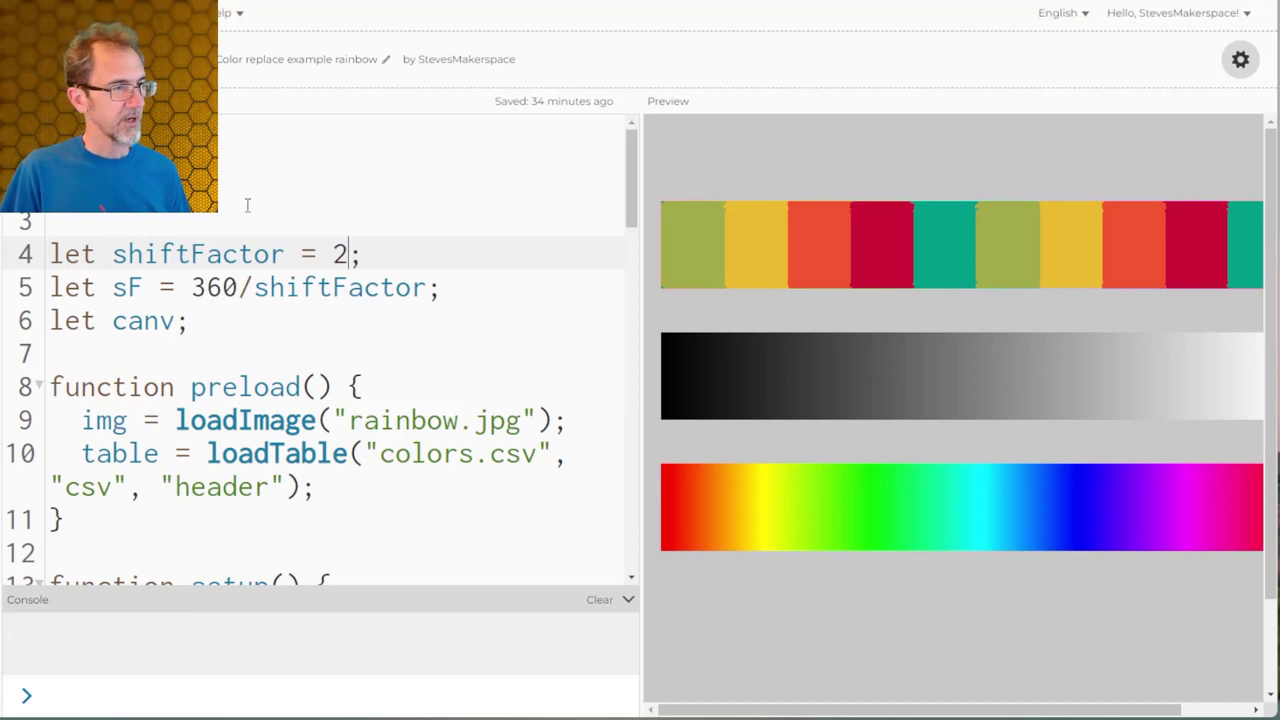
pyautogui.write('3')
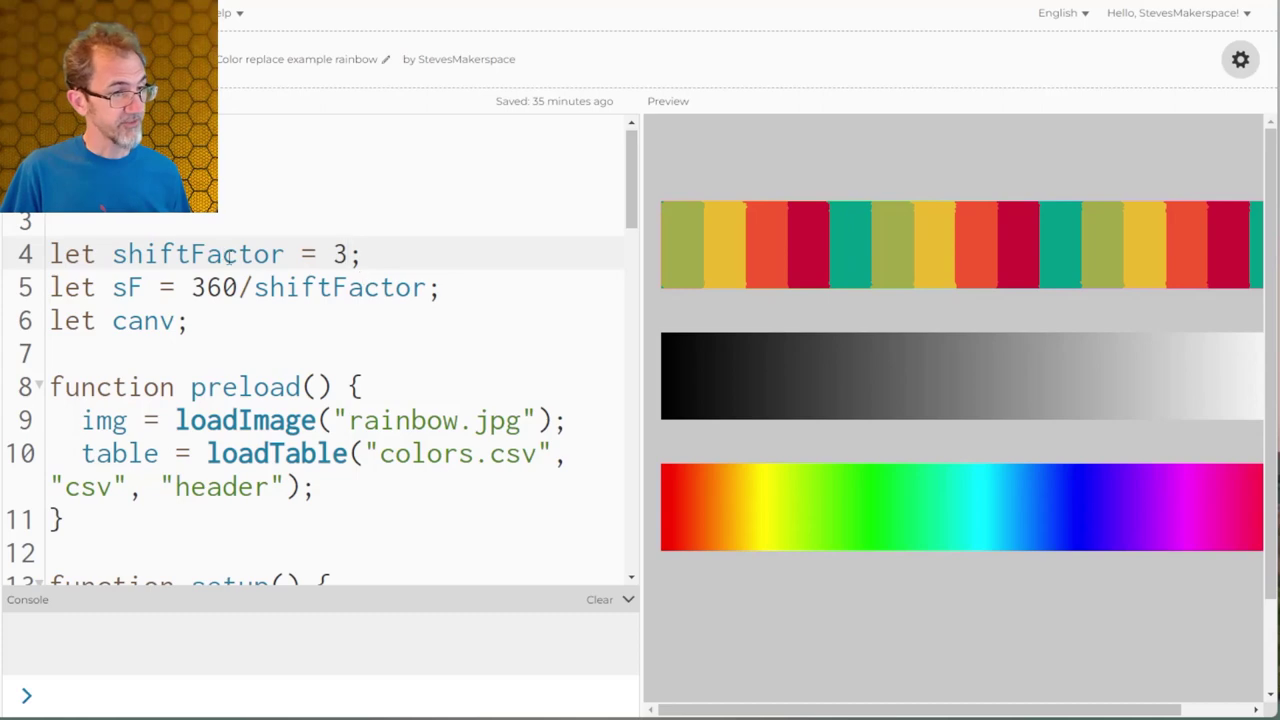
pyautogui.scroll(-3)
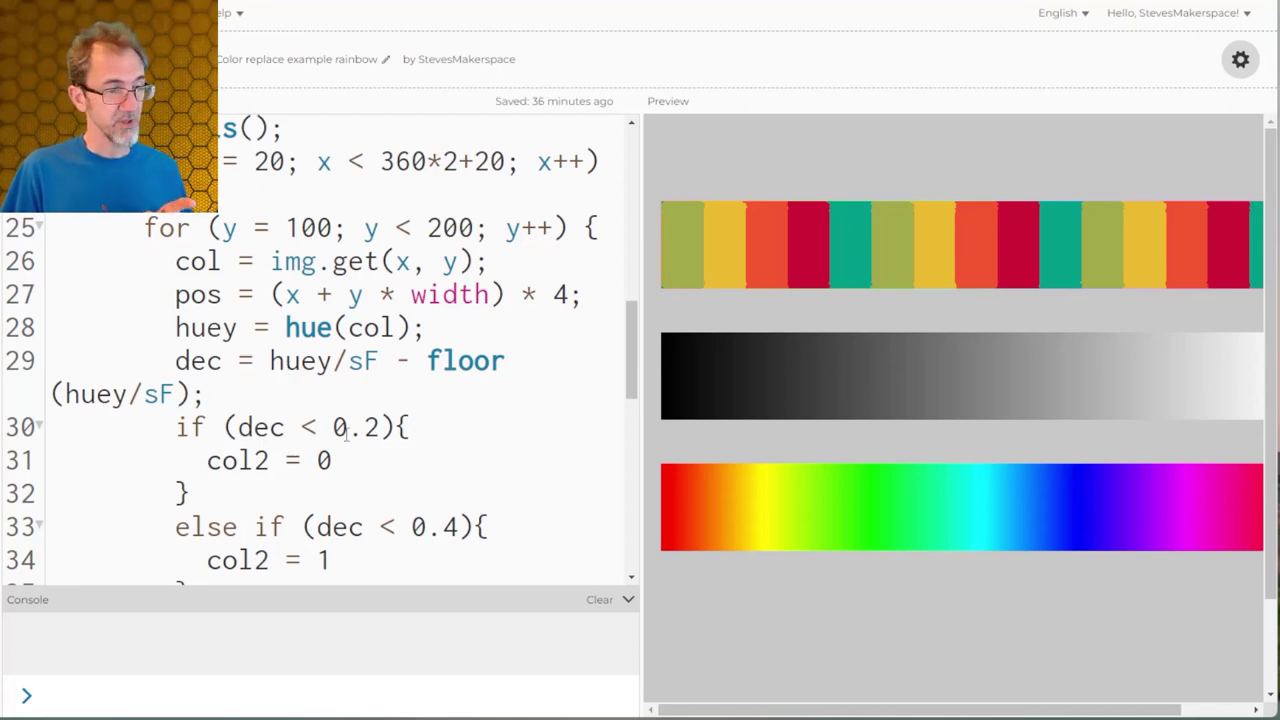
pyautogui.scroll(-3)
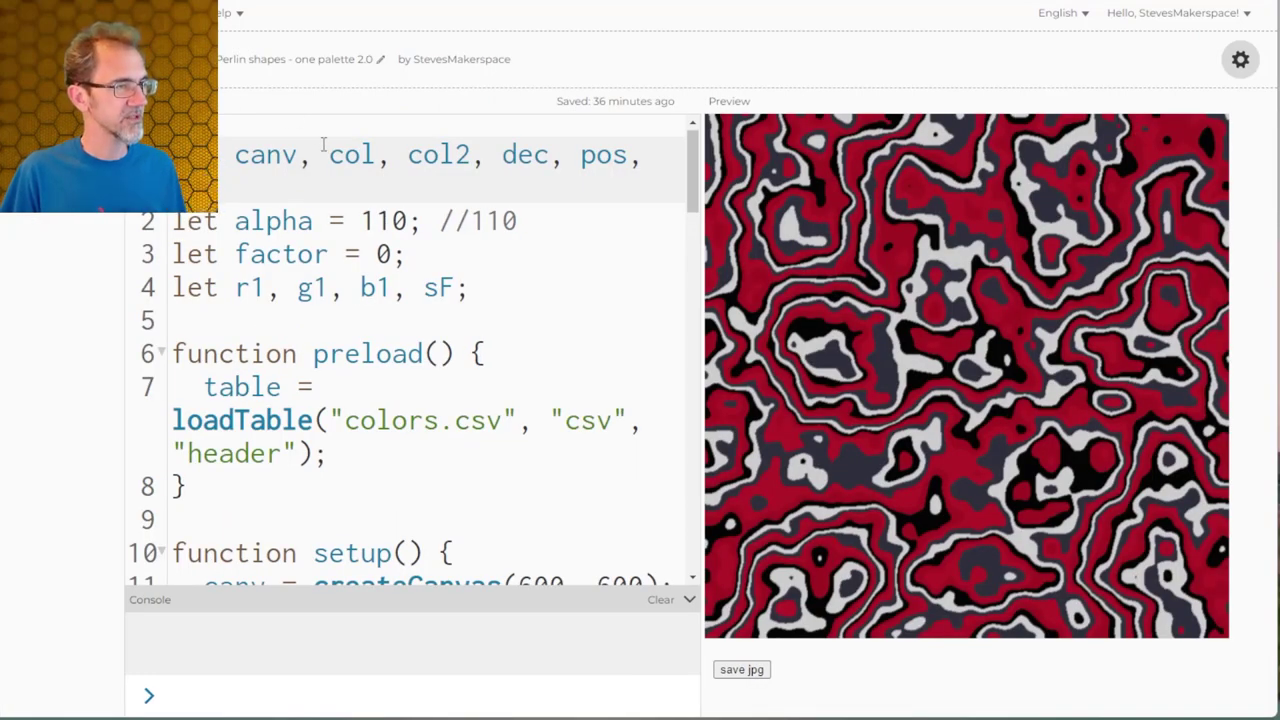
# Step: Review the one-palette Perlin sketch's setup, highlighting the lines reading red, green, blue from the table
pyautogui.scroll(-3)
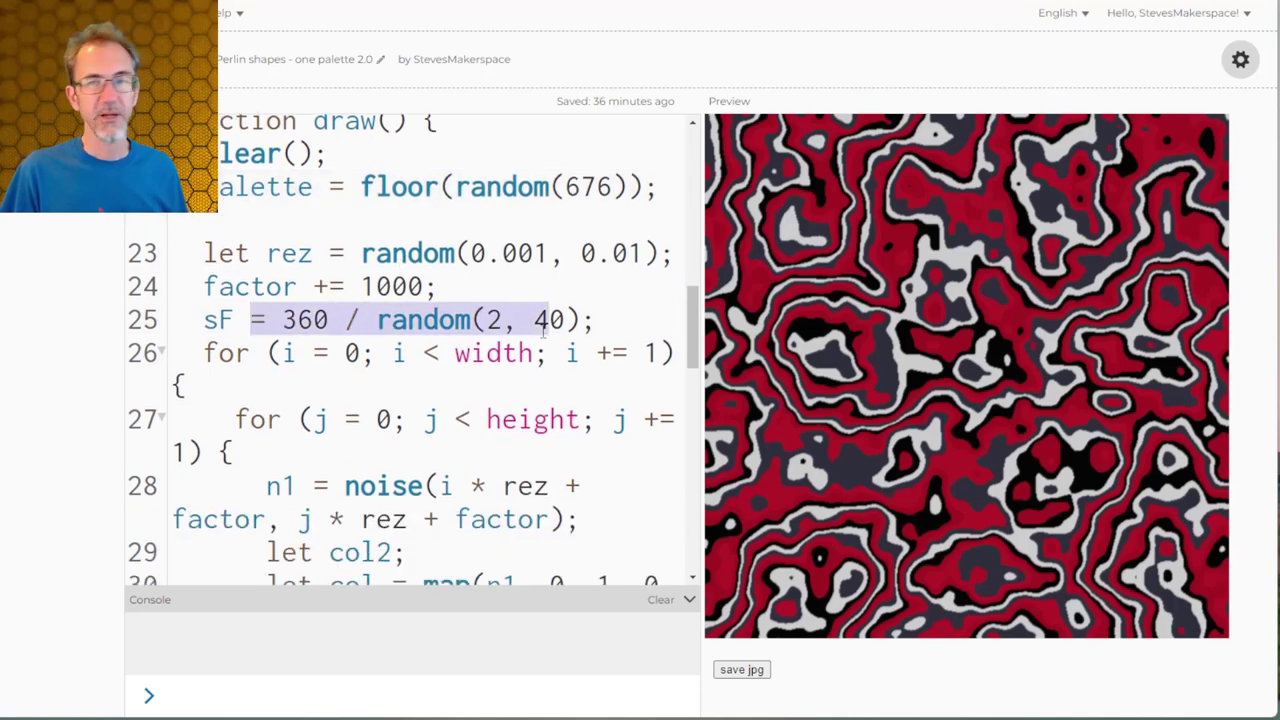
pyautogui.scroll(-3)
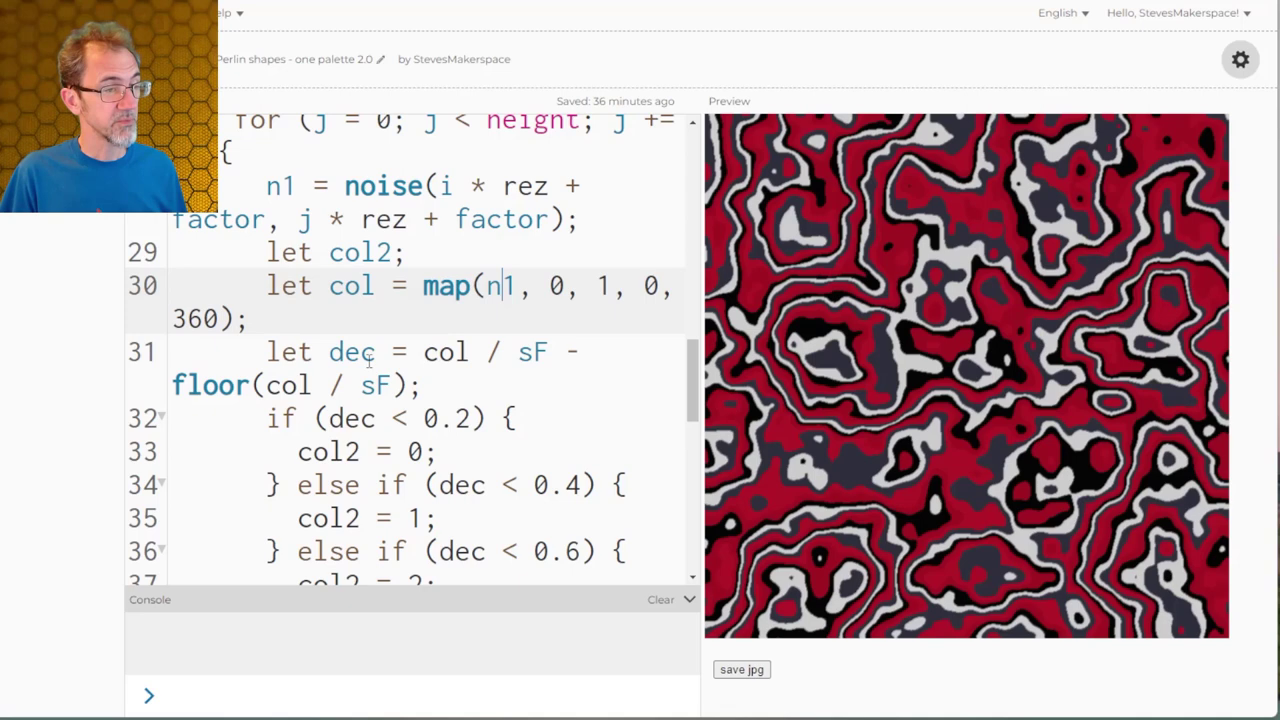
pyautogui.scroll(-3)
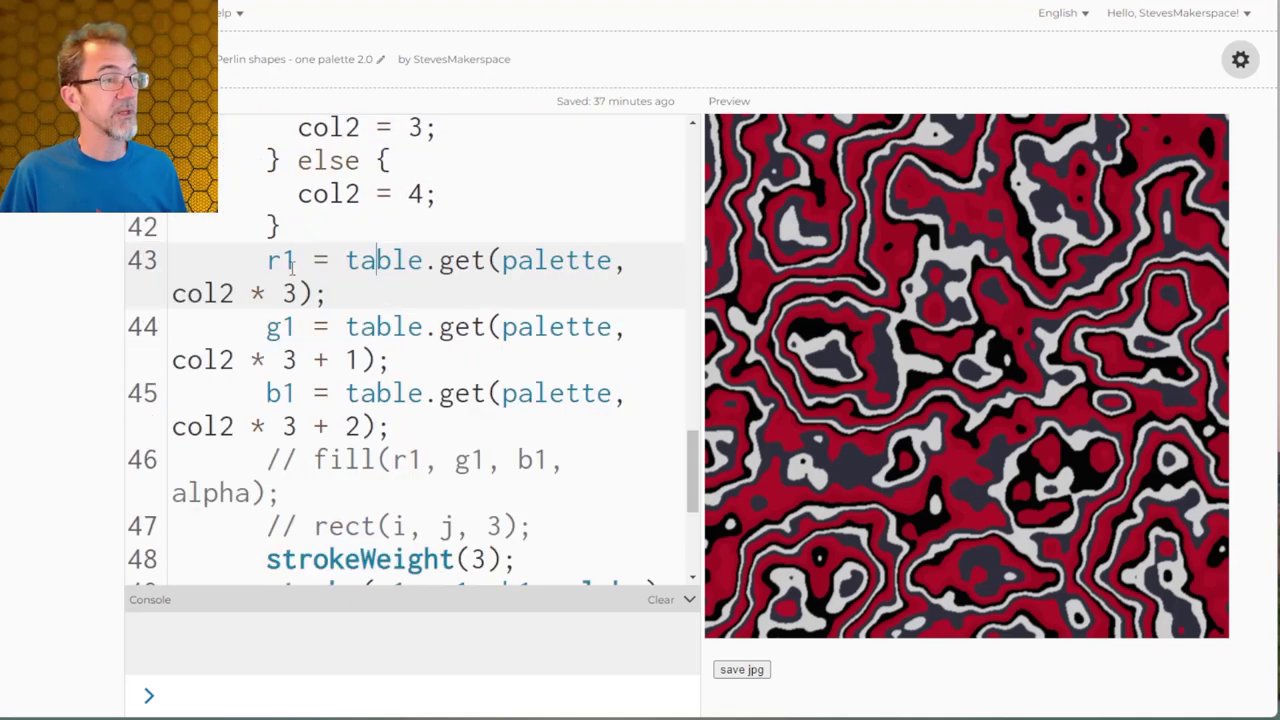
pyautogui.moveTo(266, 260); pyautogui.dragTo(390, 426)
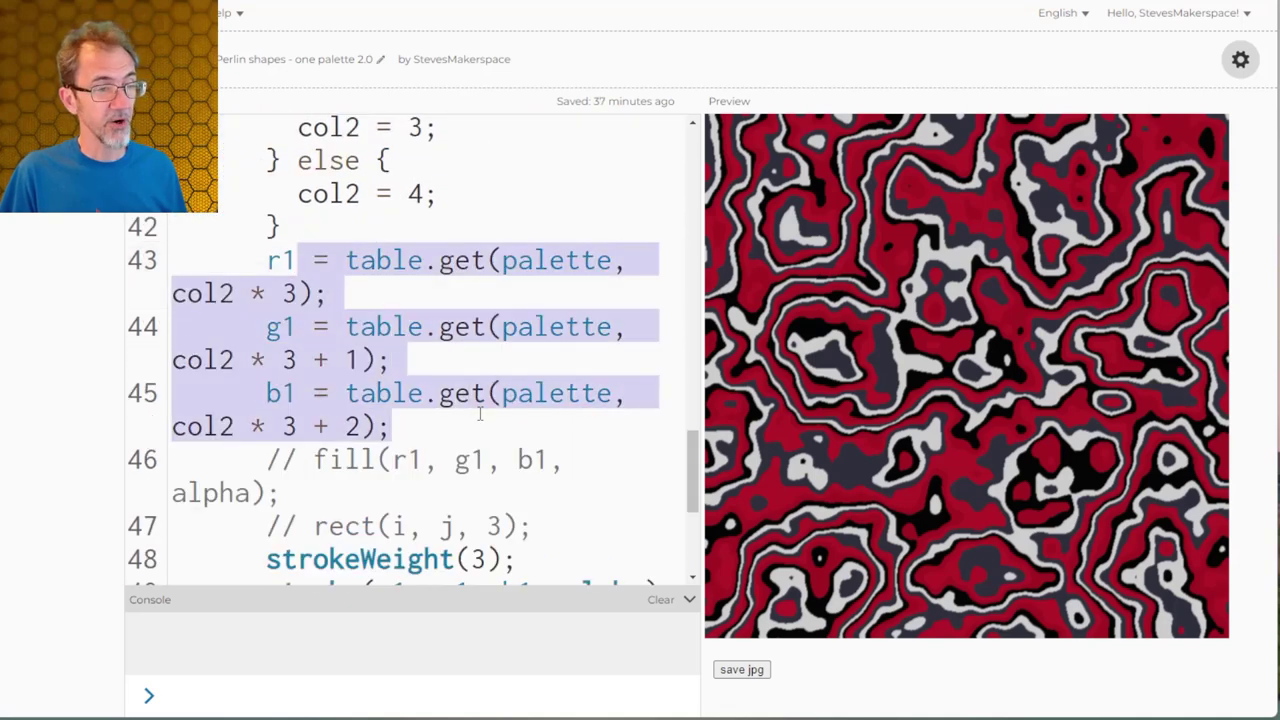
pyautogui.scroll(-3)
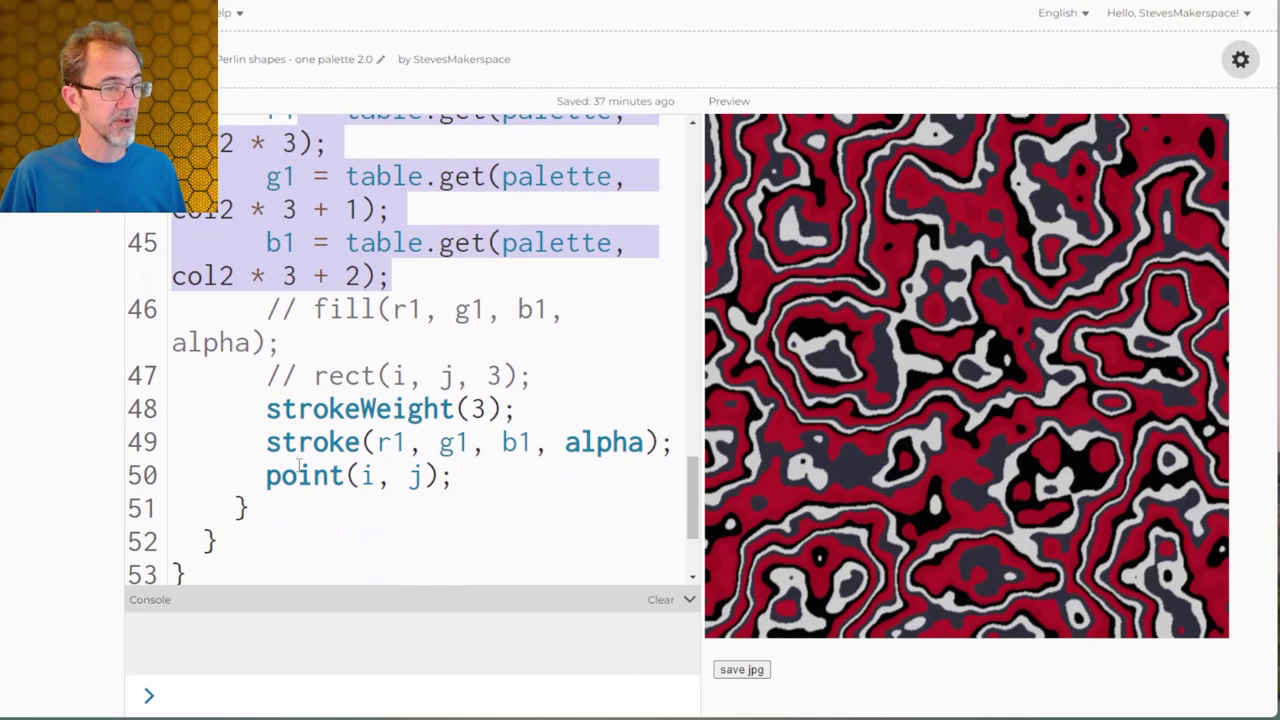
pyautogui.click(552, 460)
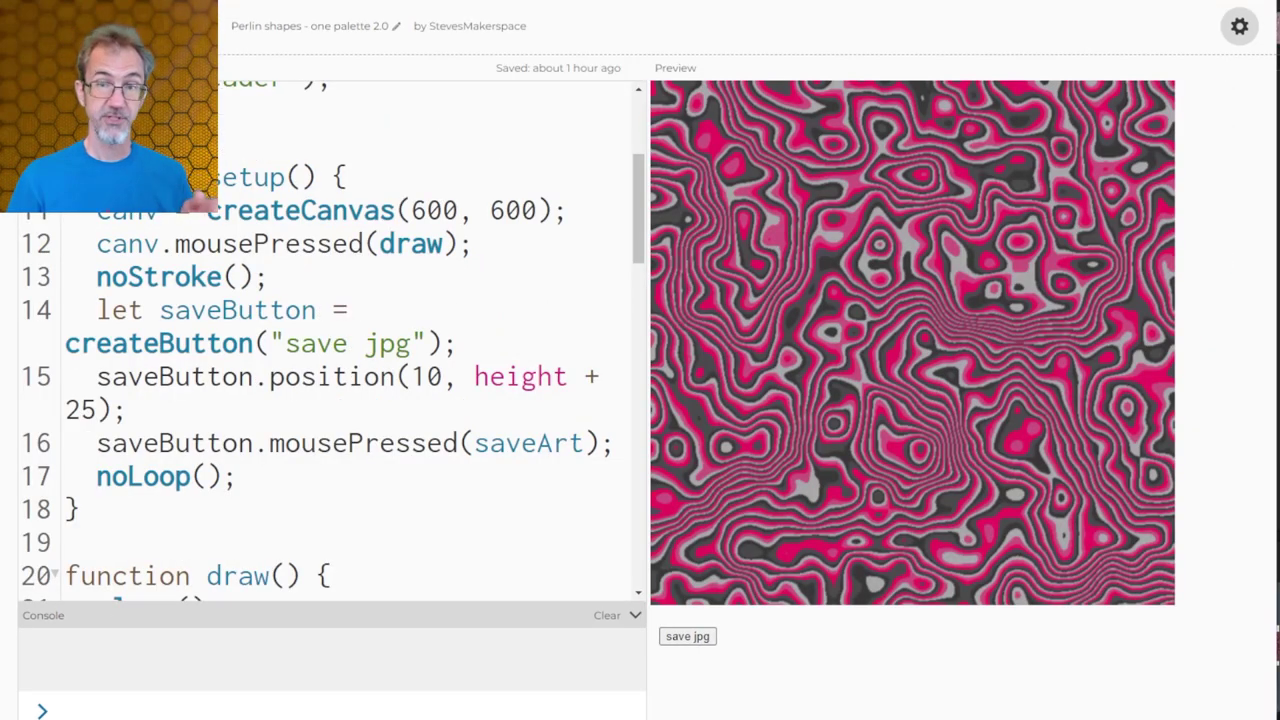
# Step: Save the pink-and-grey noise pattern as a myCanvas JPG via the save jpg button
pyautogui.click(900, 280)
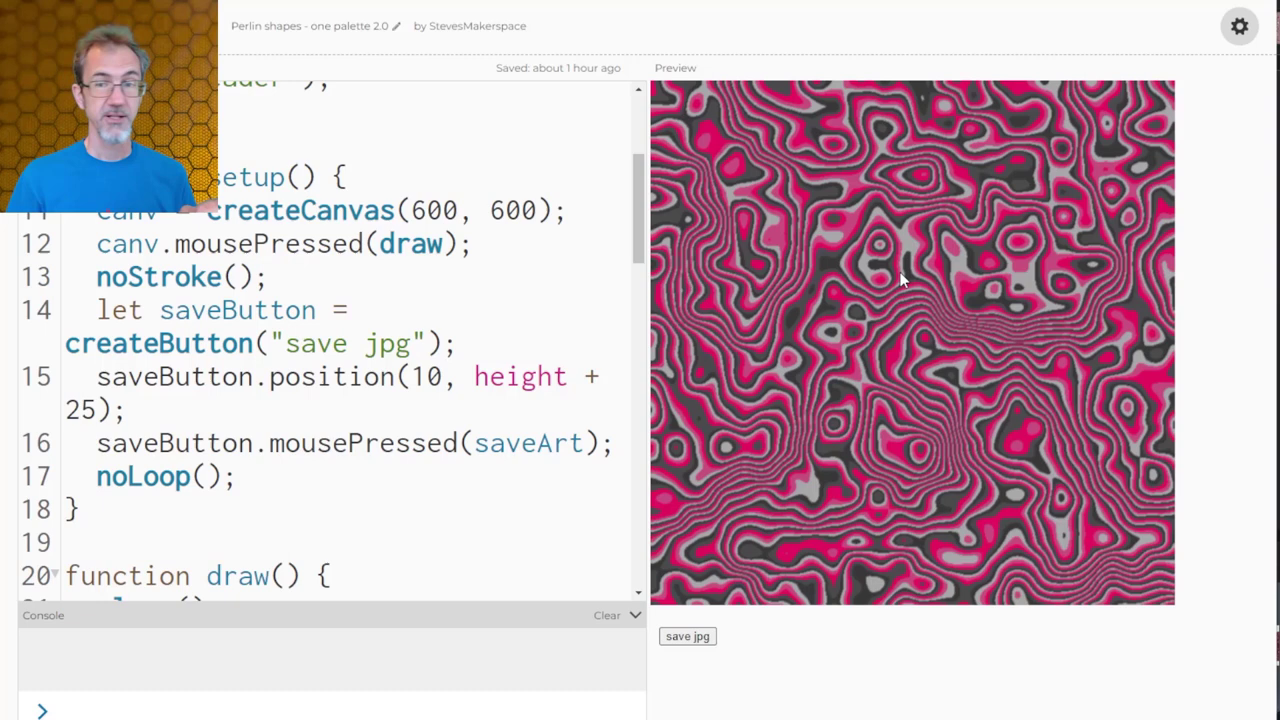
pyautogui.moveTo(904, 324)
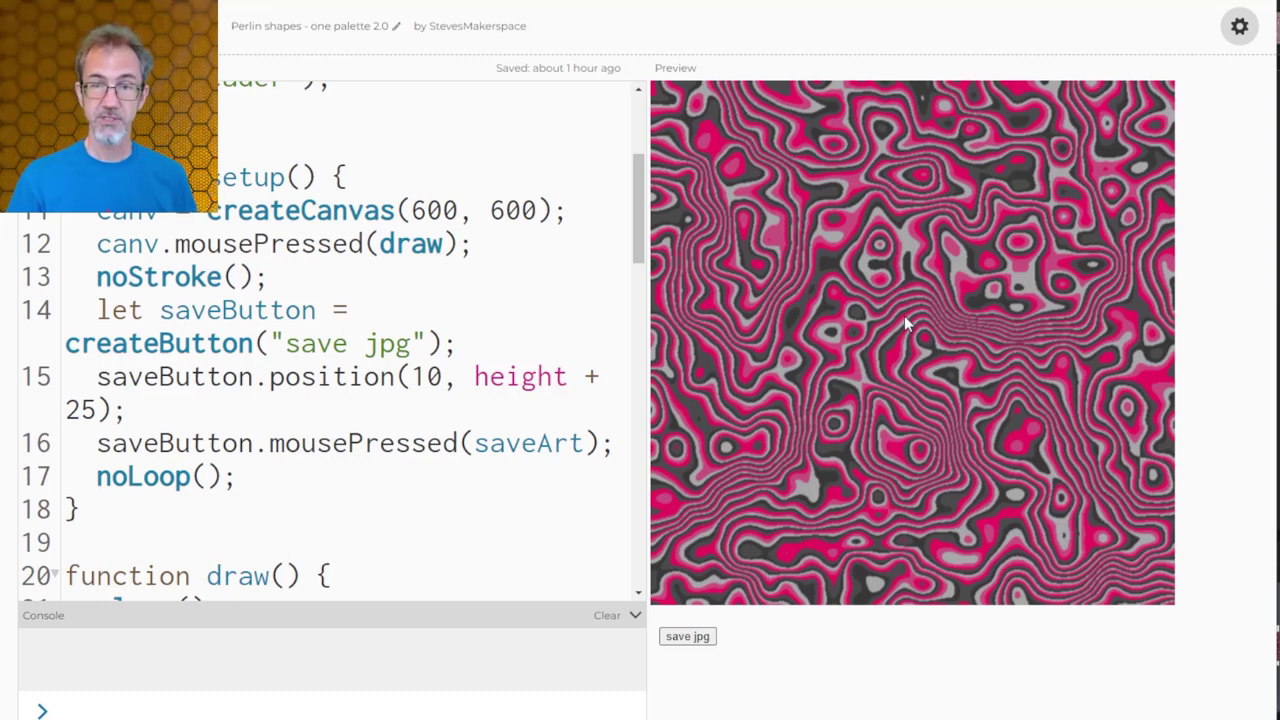
pyautogui.moveTo(684, 548)
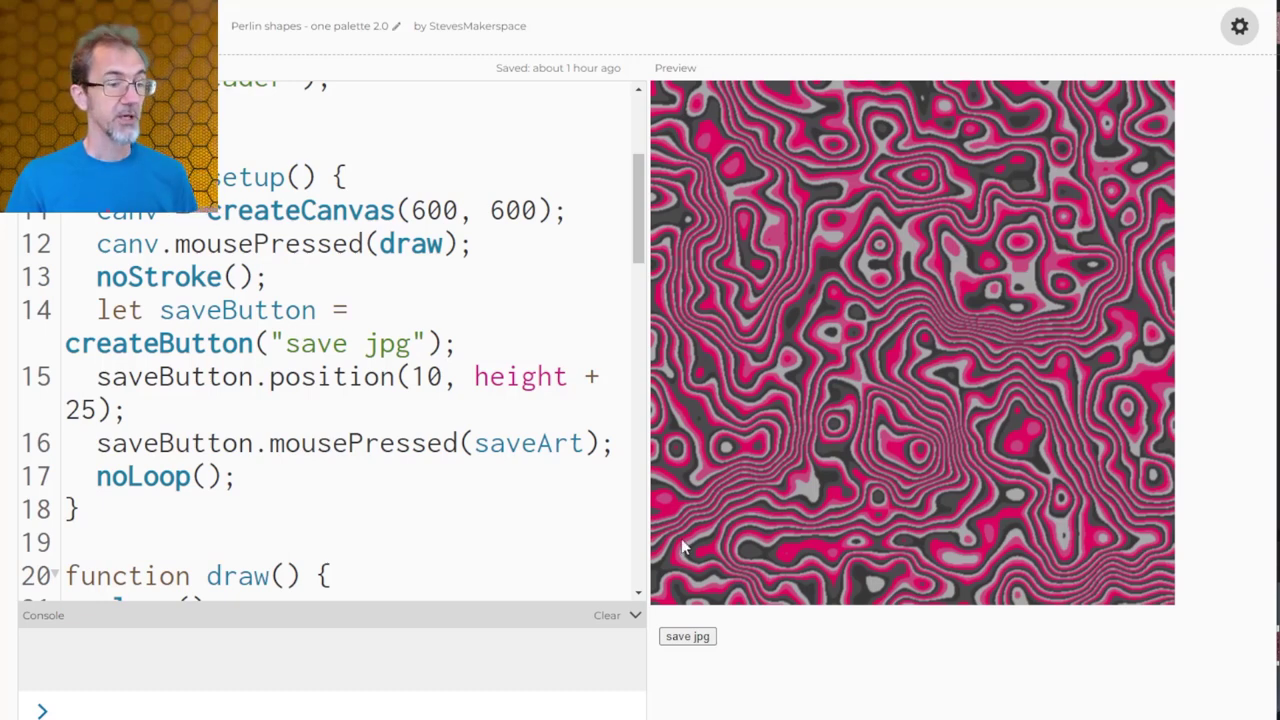
pyautogui.moveTo(688, 644)
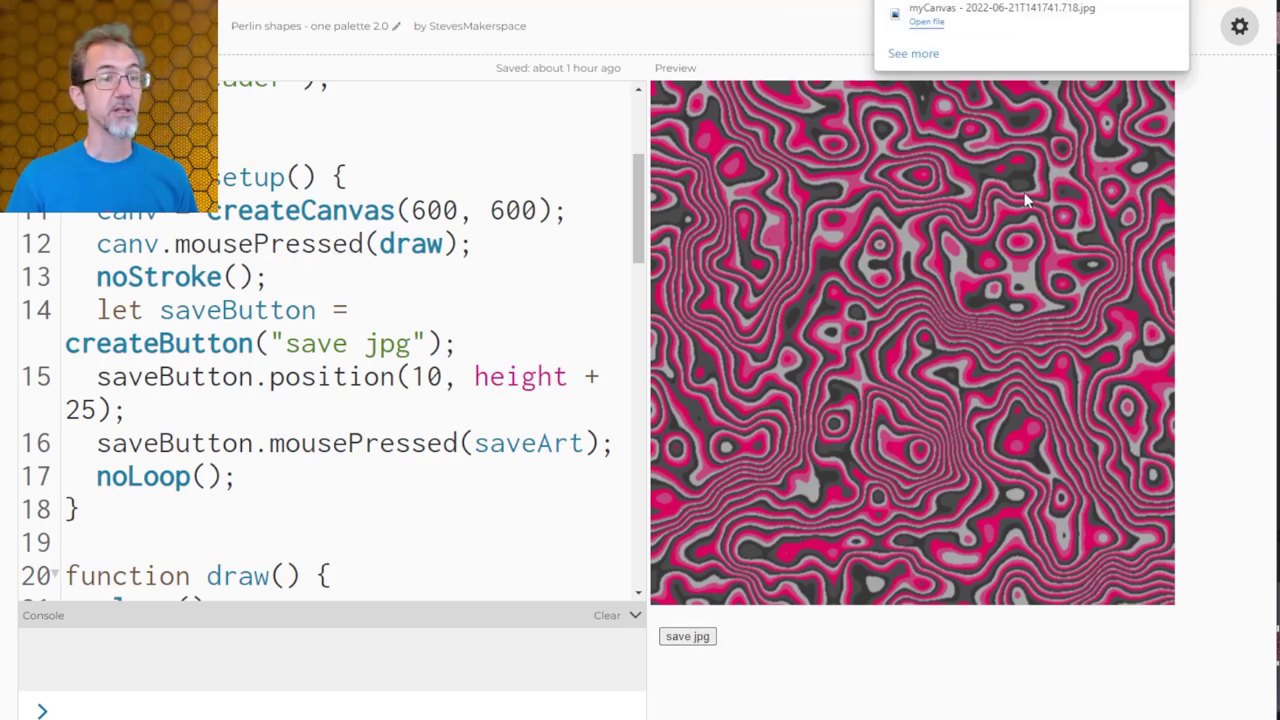
pyautogui.moveTo(1128, 222)
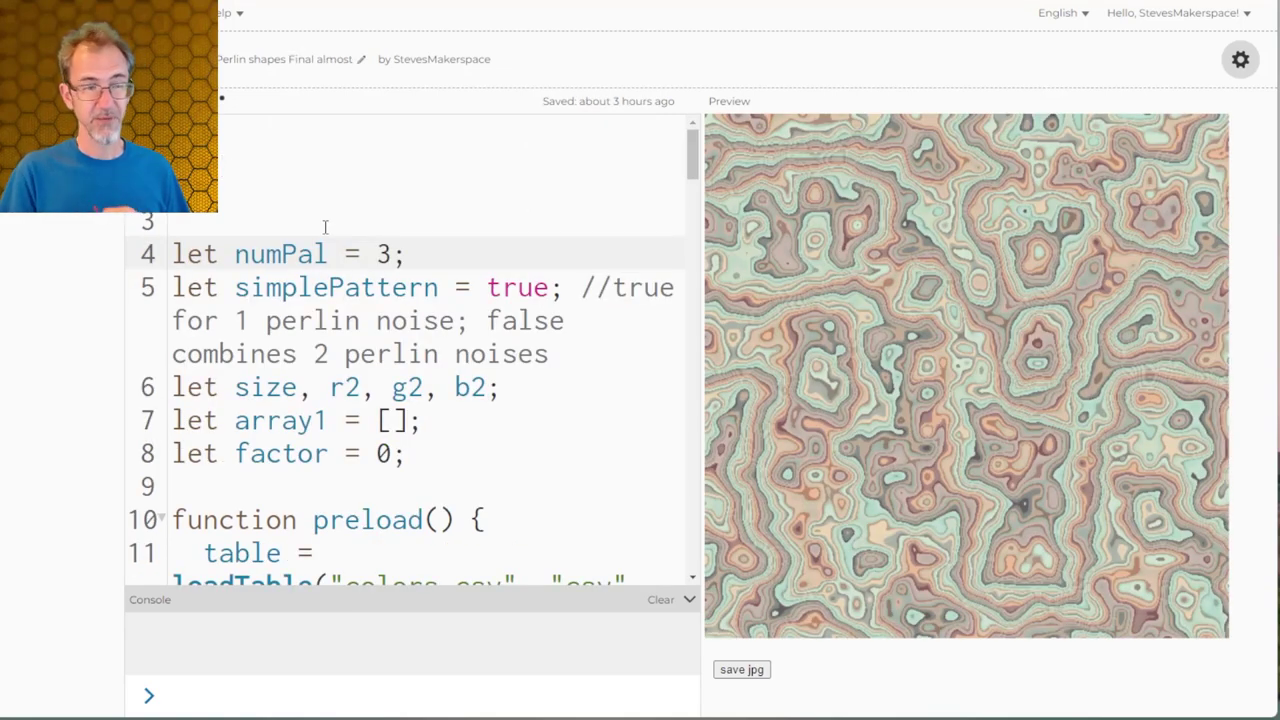
# Step: Scroll through the 'Final almost' sketch code before moving to 'Perlin shapes Final'
pyautogui.scroll(-3)
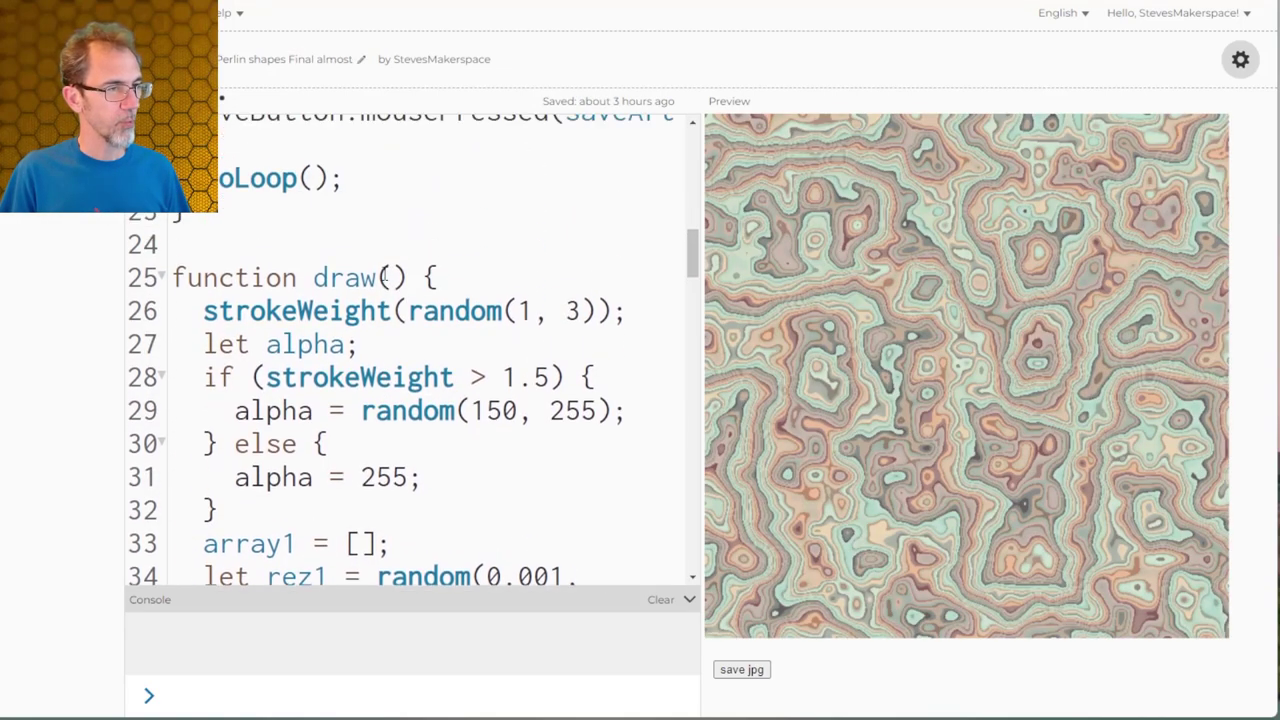
pyautogui.scroll(-3)
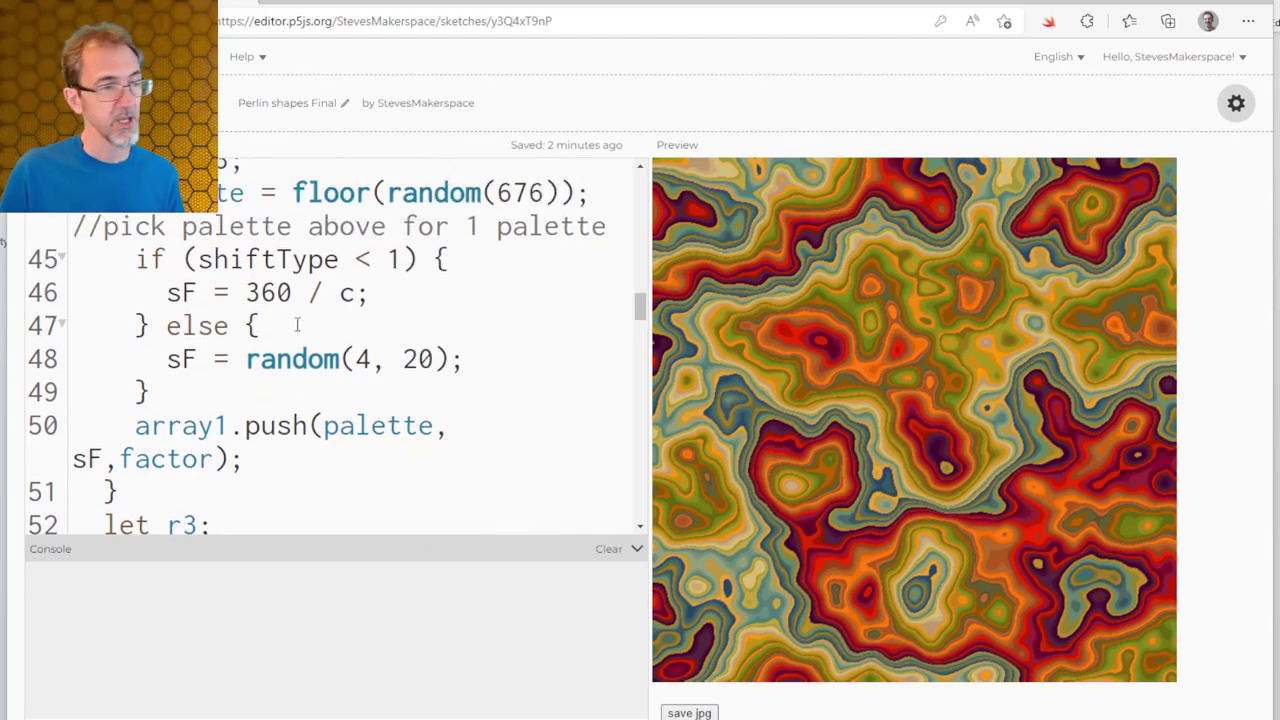
# Step: Scroll through the Final sketch's colour-summing code
pyautogui.scroll(3)
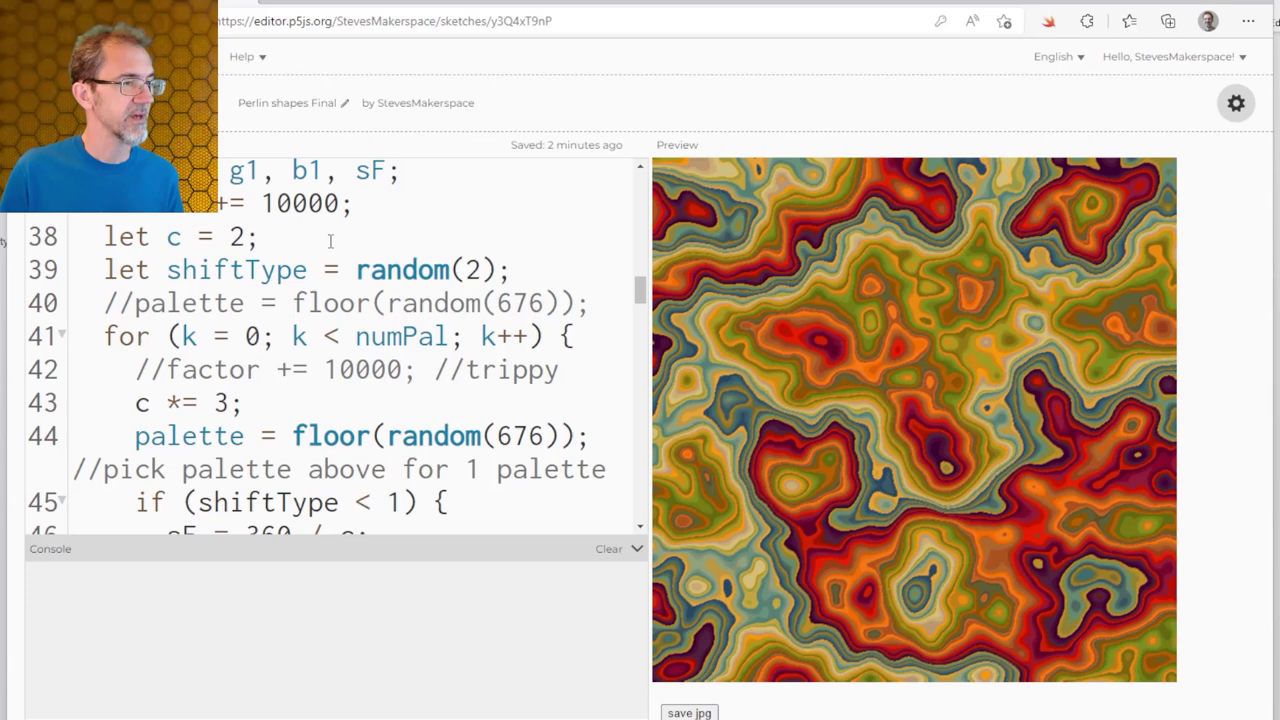
pyautogui.scroll(-3)
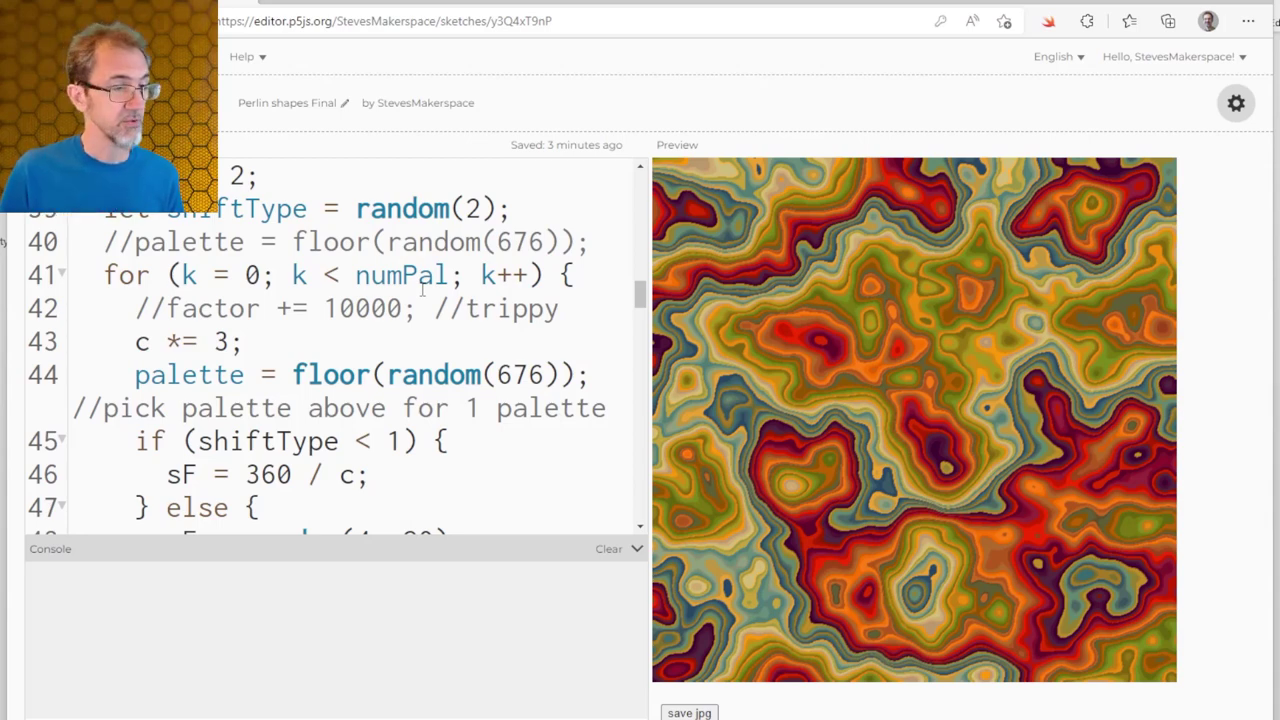
pyautogui.scroll(-3)
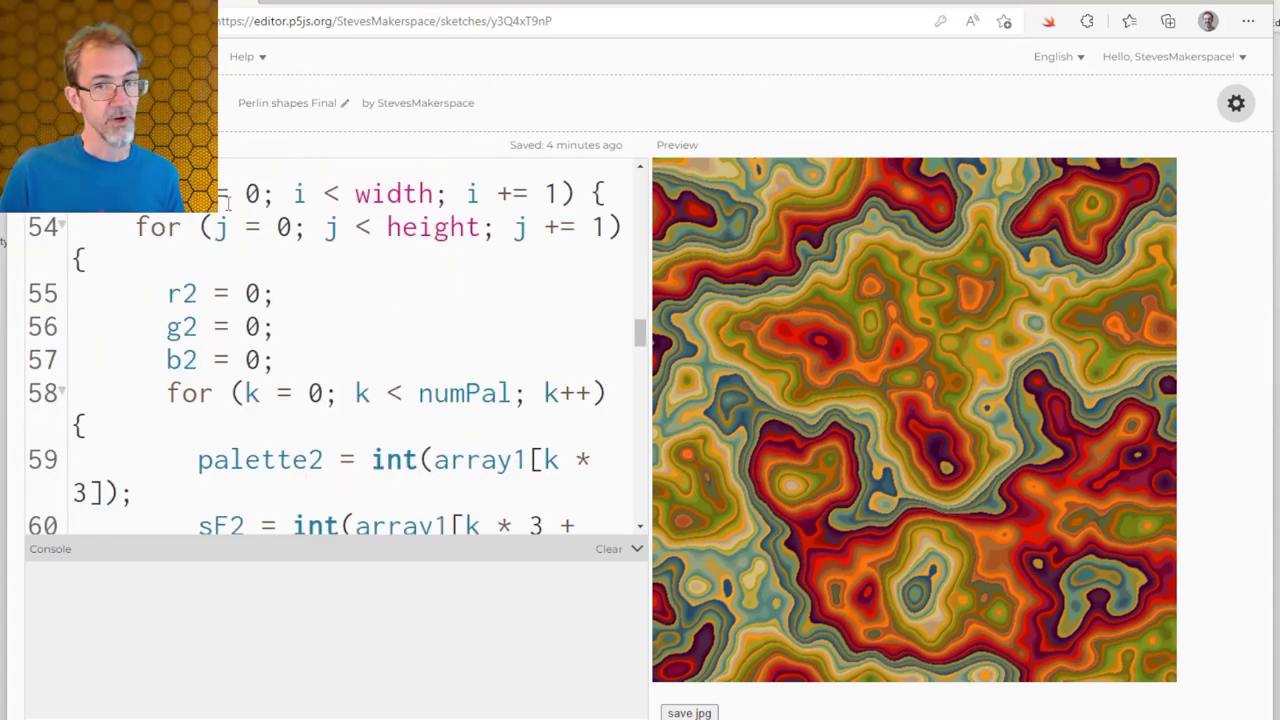
pyautogui.moveTo(120, 404)
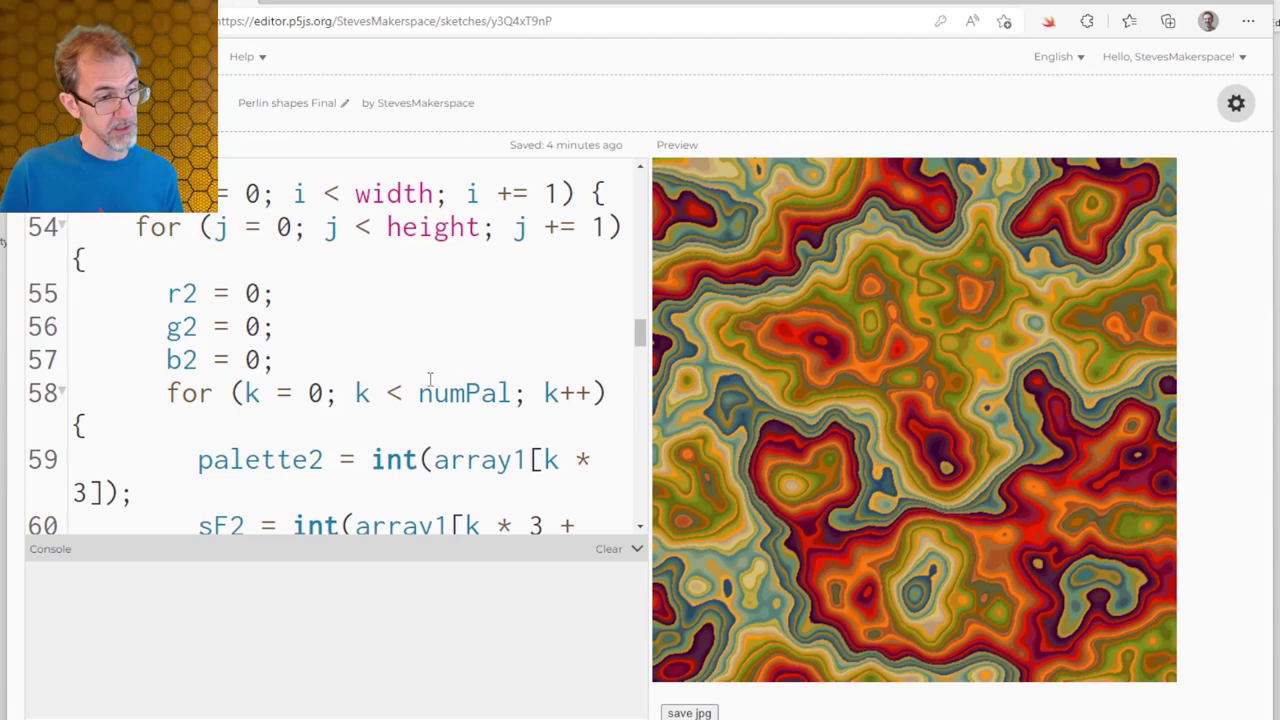
pyautogui.scroll(-3)
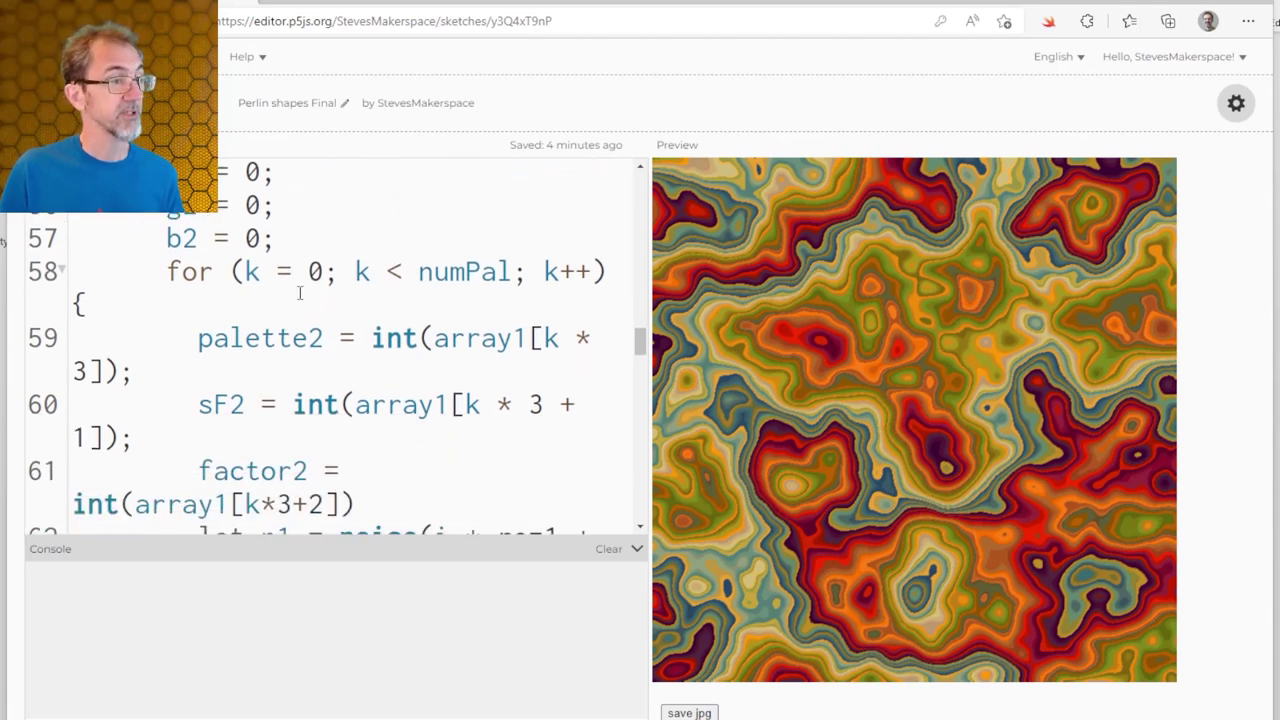
pyautogui.scroll(-3)
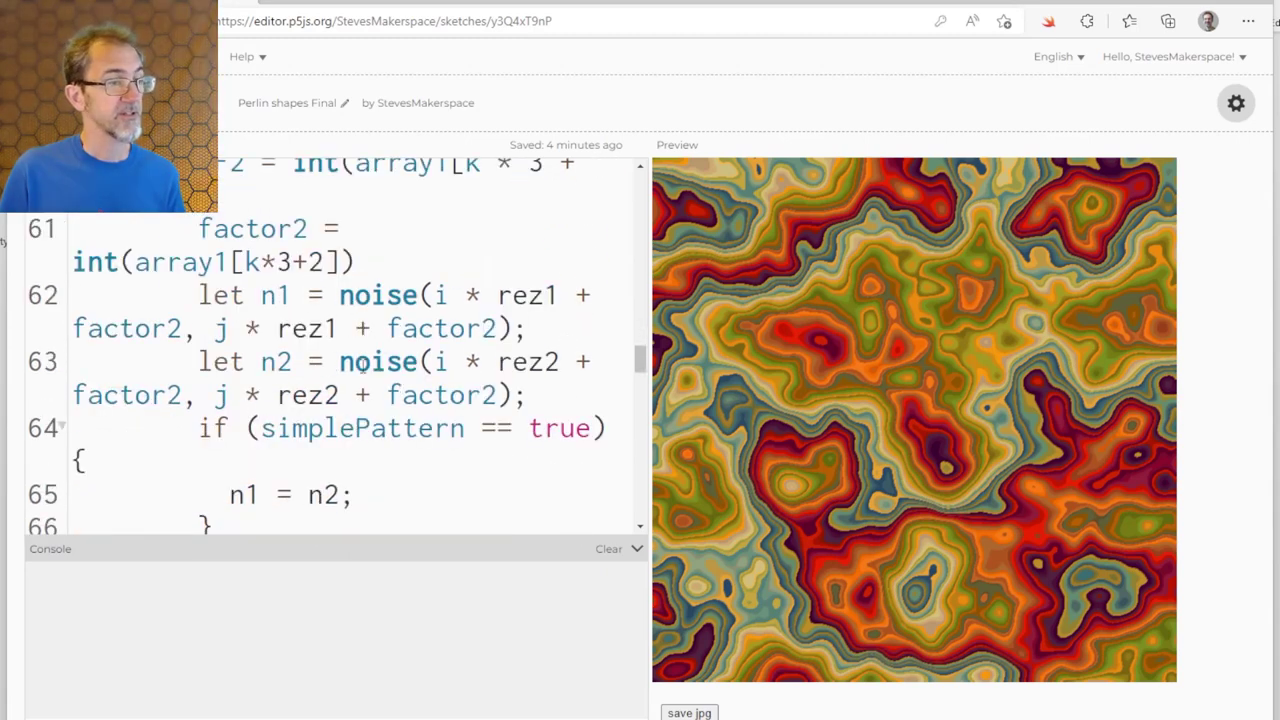
pyautogui.scroll(-3)
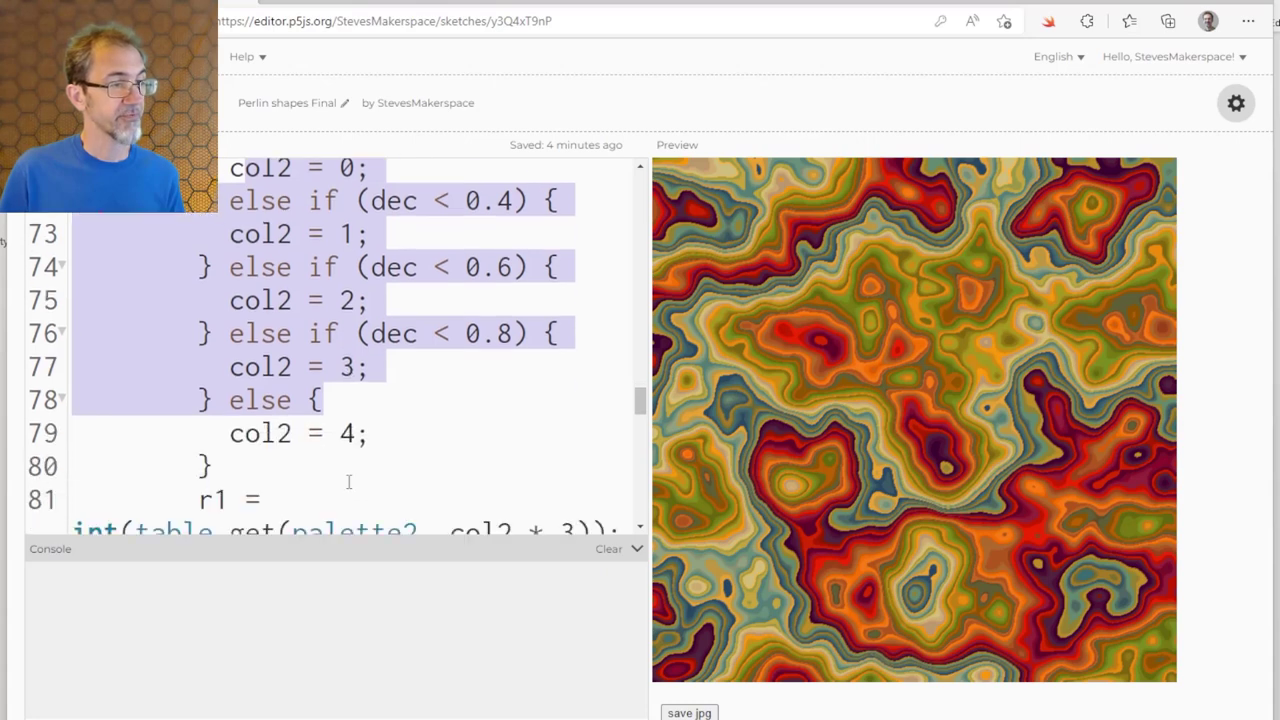
# Step: In the 'no remap' sketch, highlight the lines summing the colour channels and plotting each averaged-colour point
pyautogui.scroll(-3)
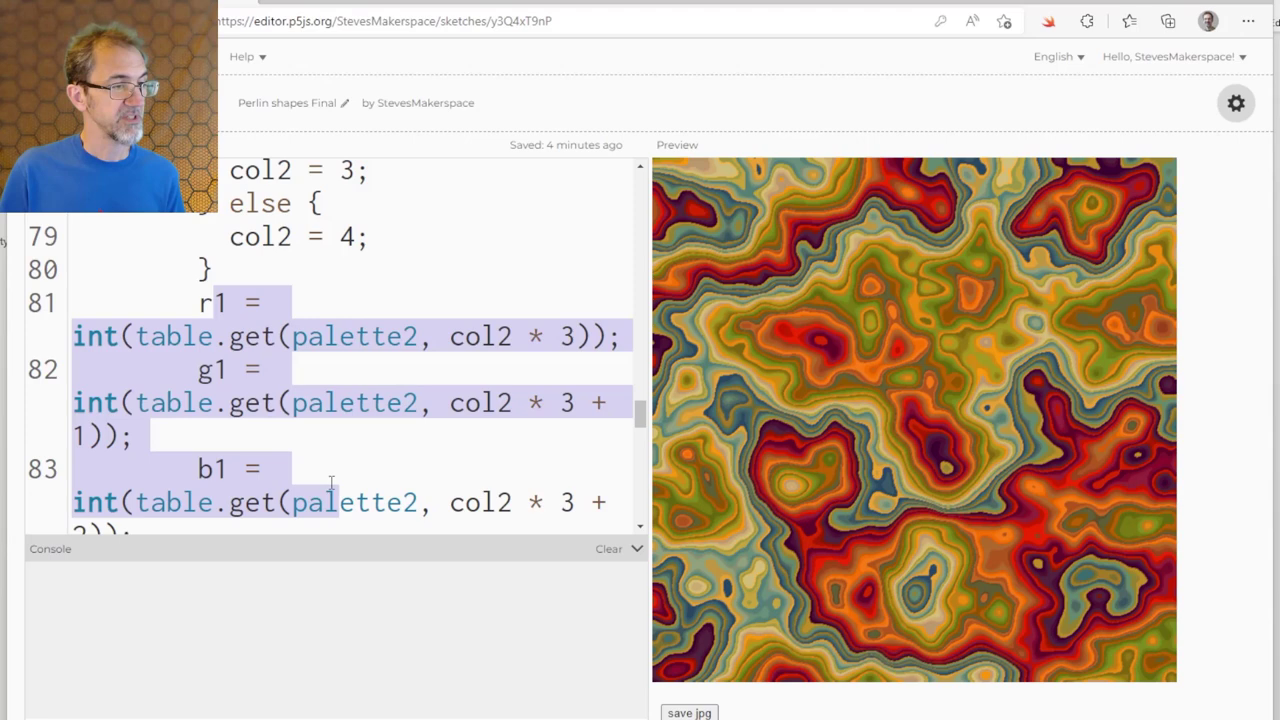
pyautogui.scroll(-3)
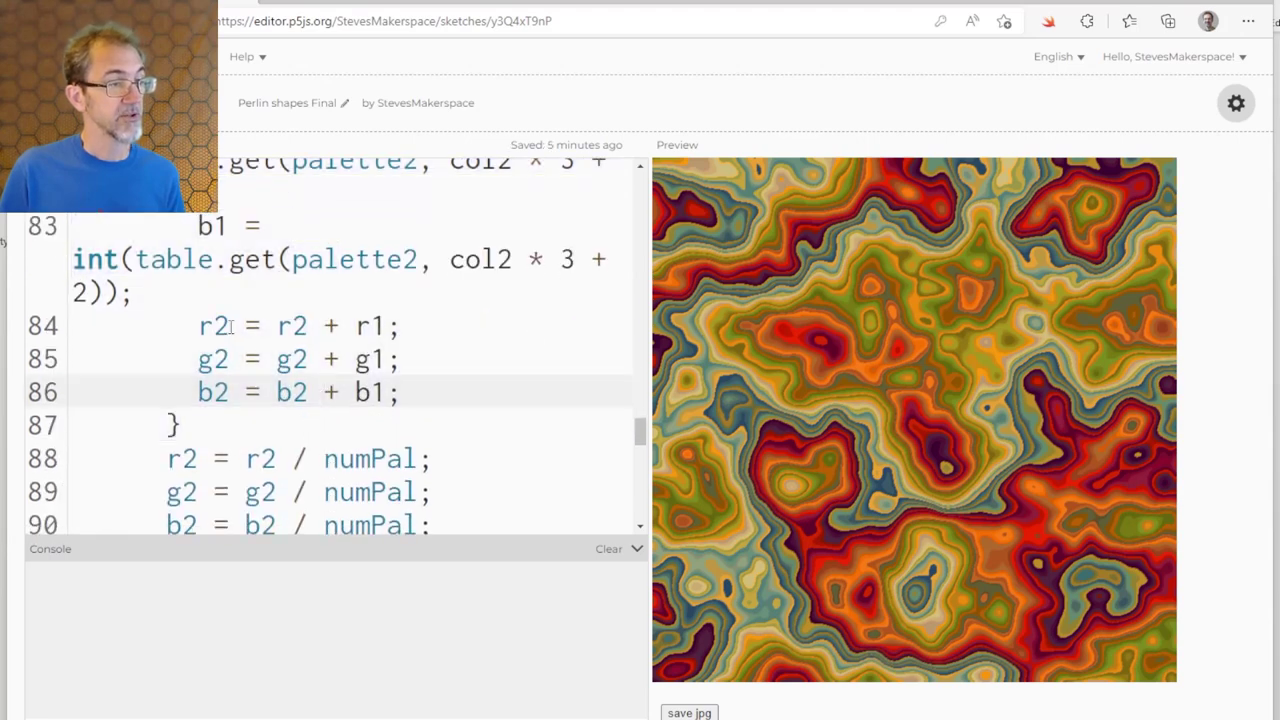
pyautogui.moveTo(196, 324); pyautogui.dragTo(398, 392)
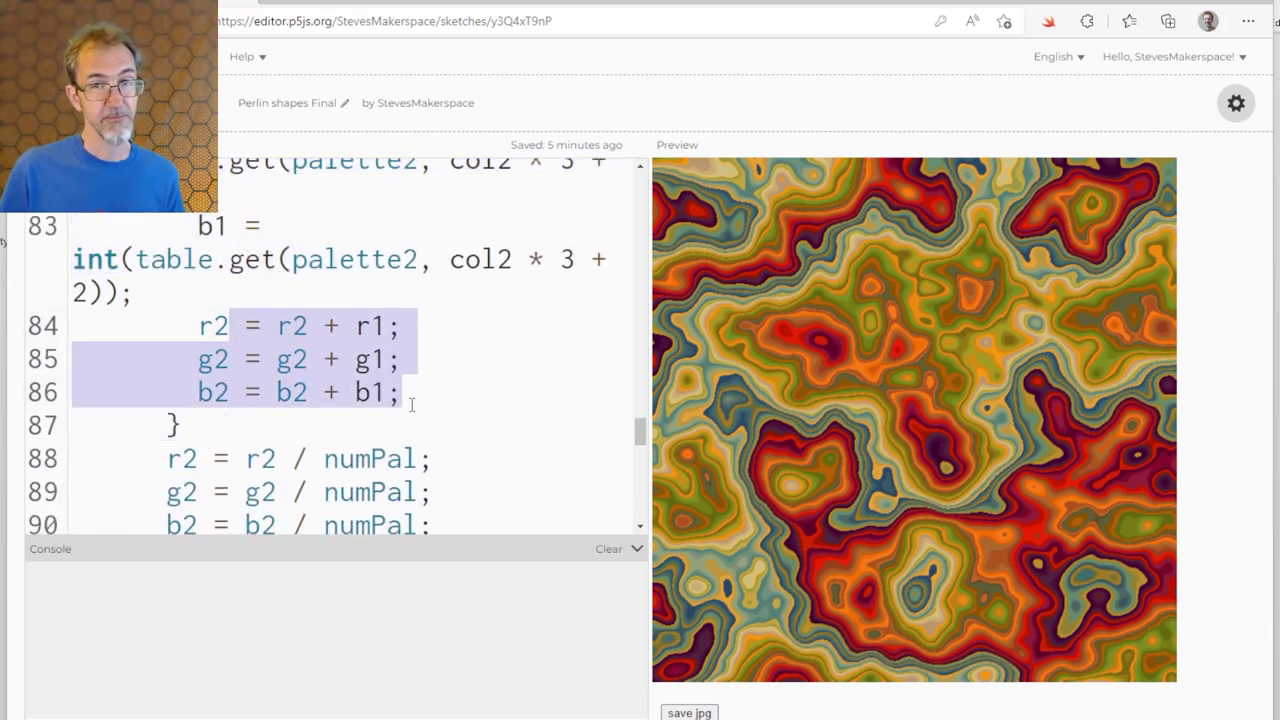
pyautogui.scroll(-3)
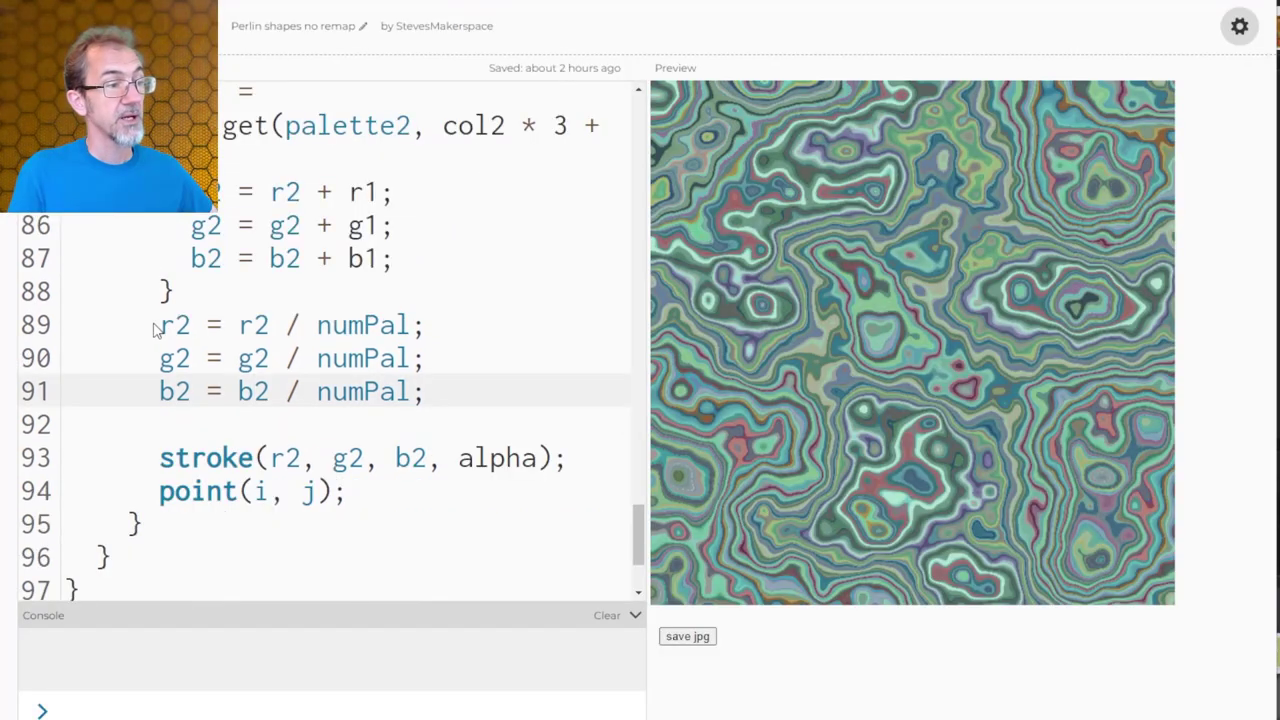
pyautogui.moveTo(158, 324); pyautogui.dragTo(420, 390)
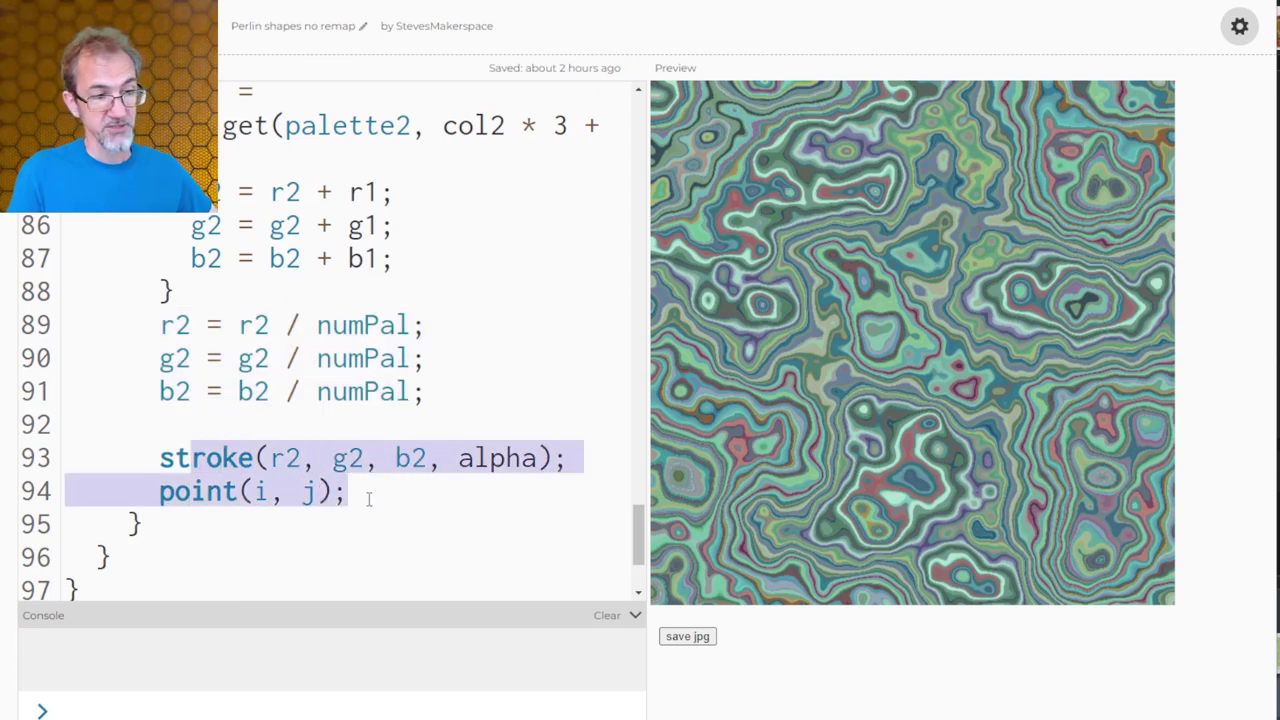
pyautogui.moveTo(1008, 292)
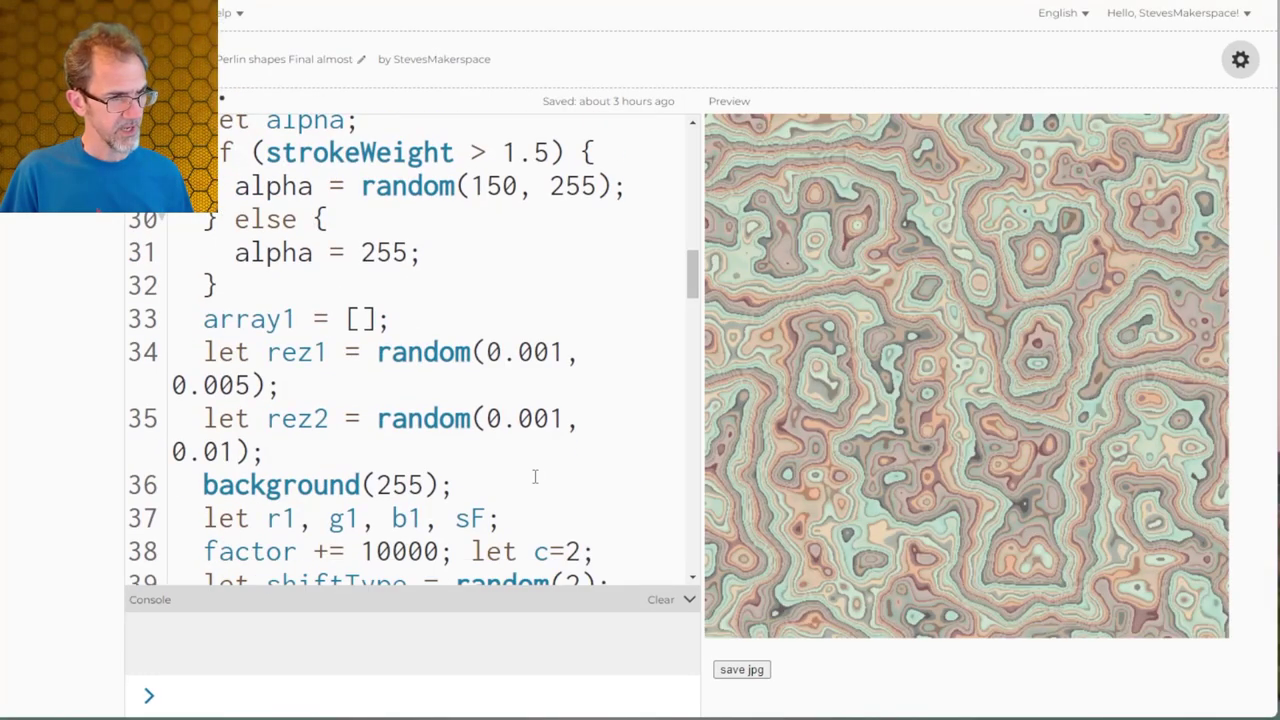
# Step: Scroll through the 'Final almost' code and reopen the 'Perlin shapes Final' sketch with its palette2 thresholds
pyautogui.scroll(3)
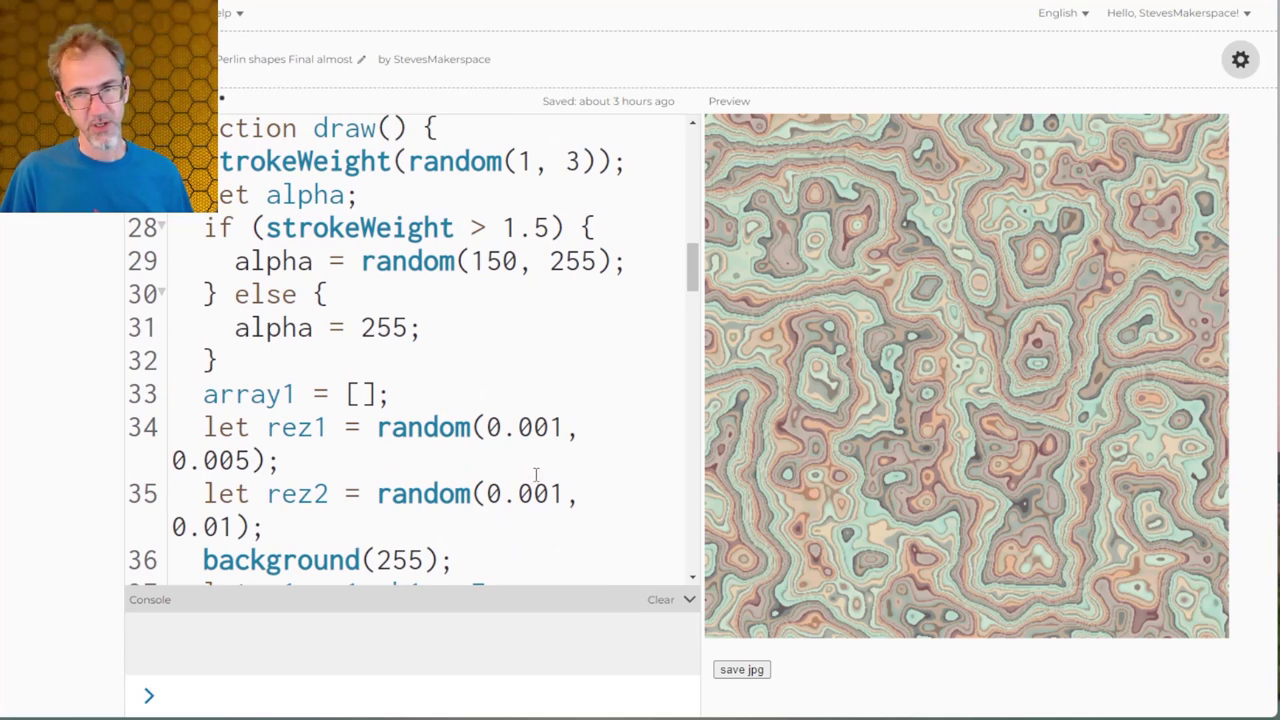
pyautogui.scroll(-3)
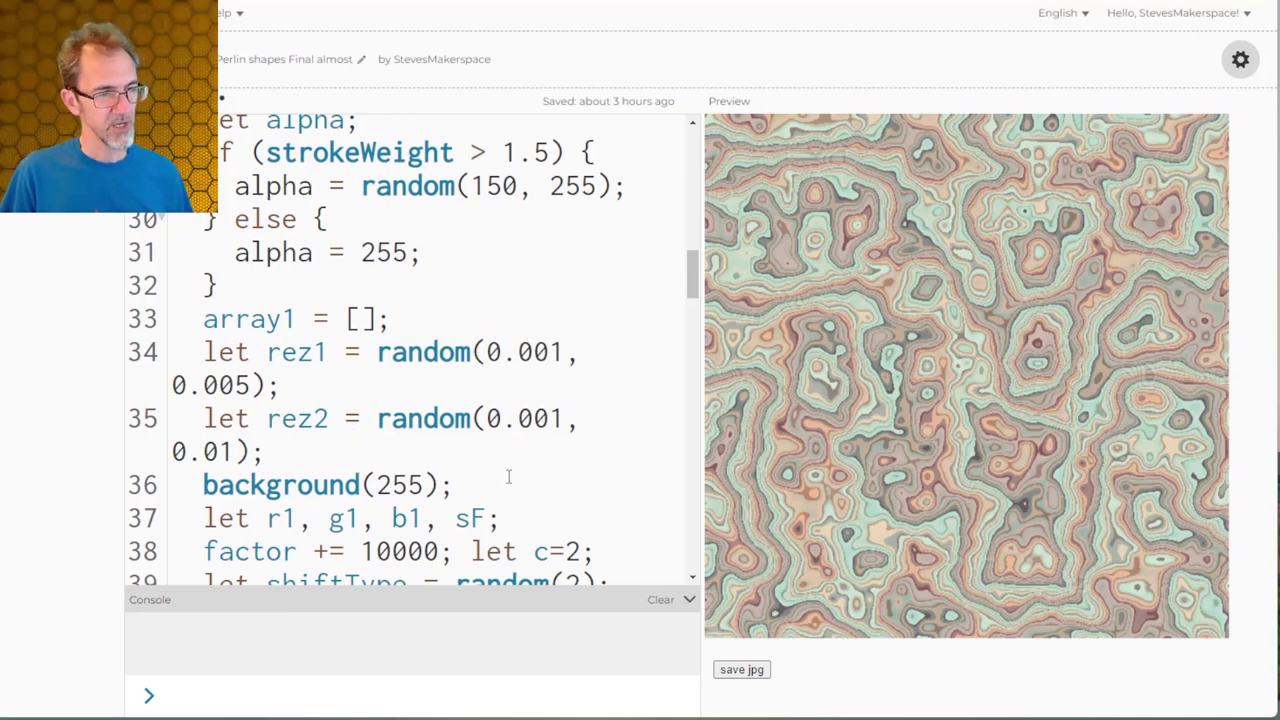
pyautogui.moveTo(450, 434)
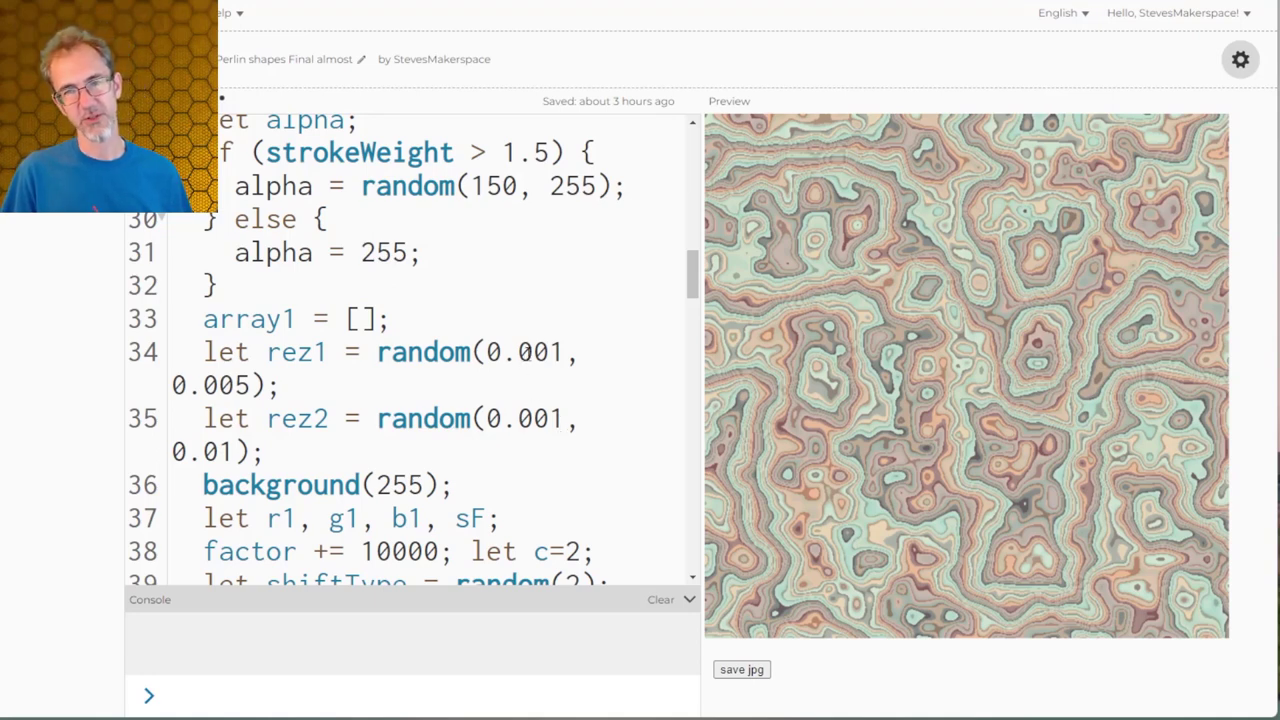
pyautogui.scroll(-3)
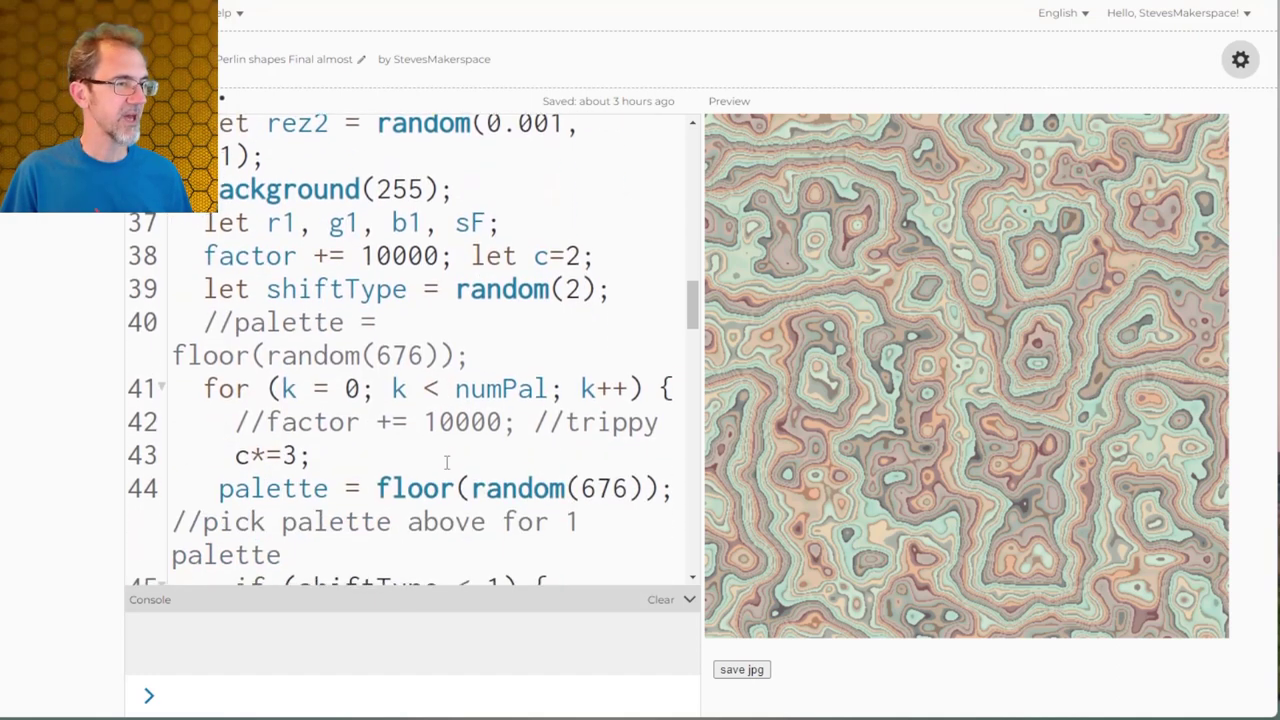
pyautogui.scroll(-3)
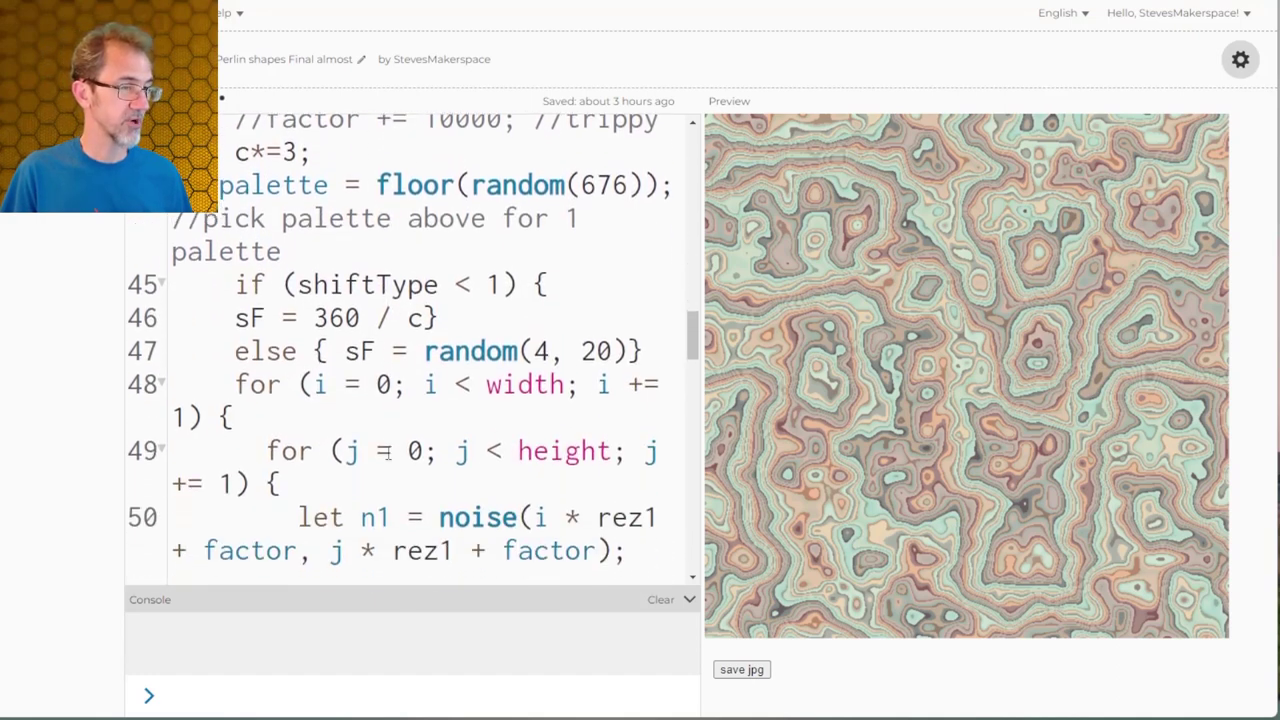
pyautogui.scroll(-3)
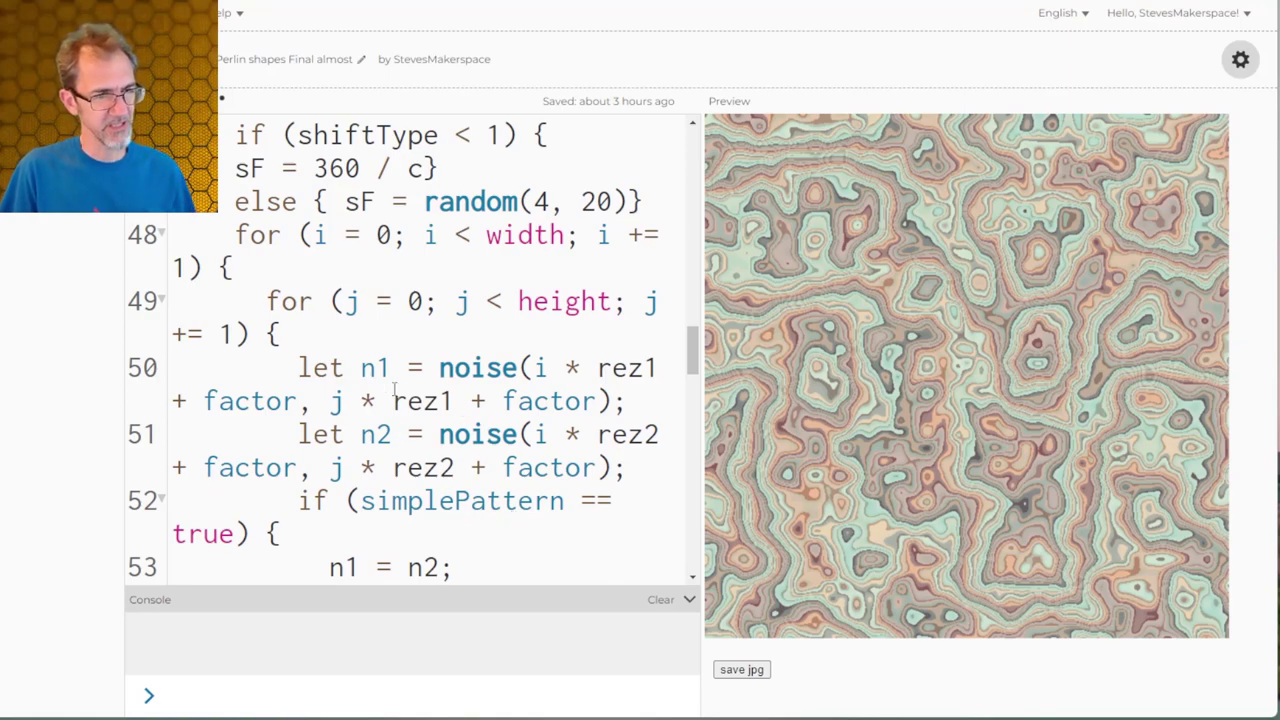
pyautogui.scroll(-3)
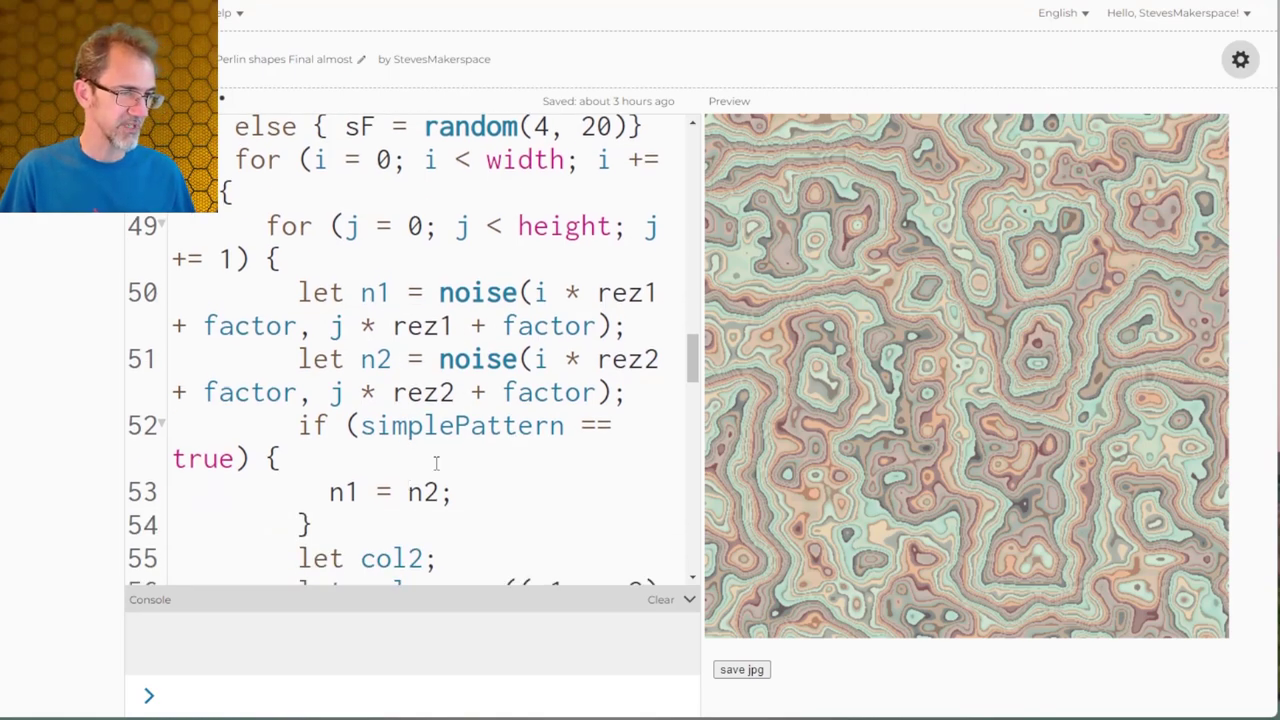
pyautogui.scroll(3)
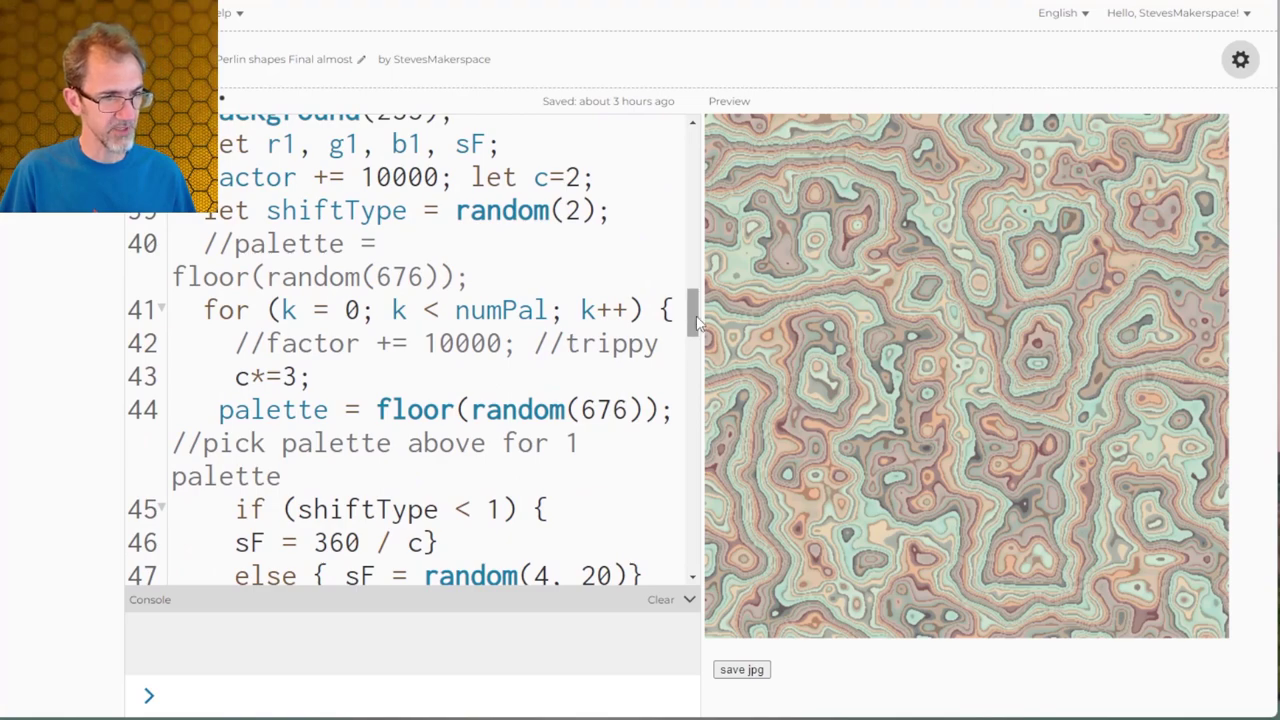
pyautogui.scroll(3)
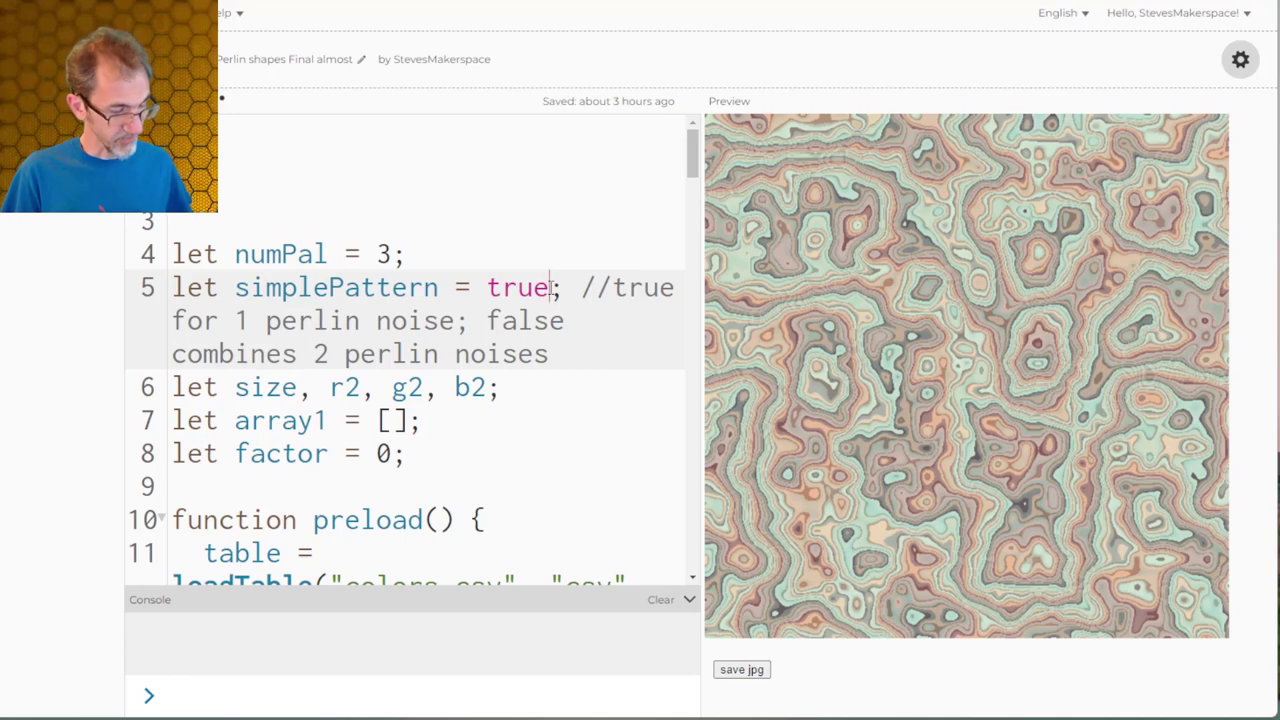
pyautogui.press('Backspace')
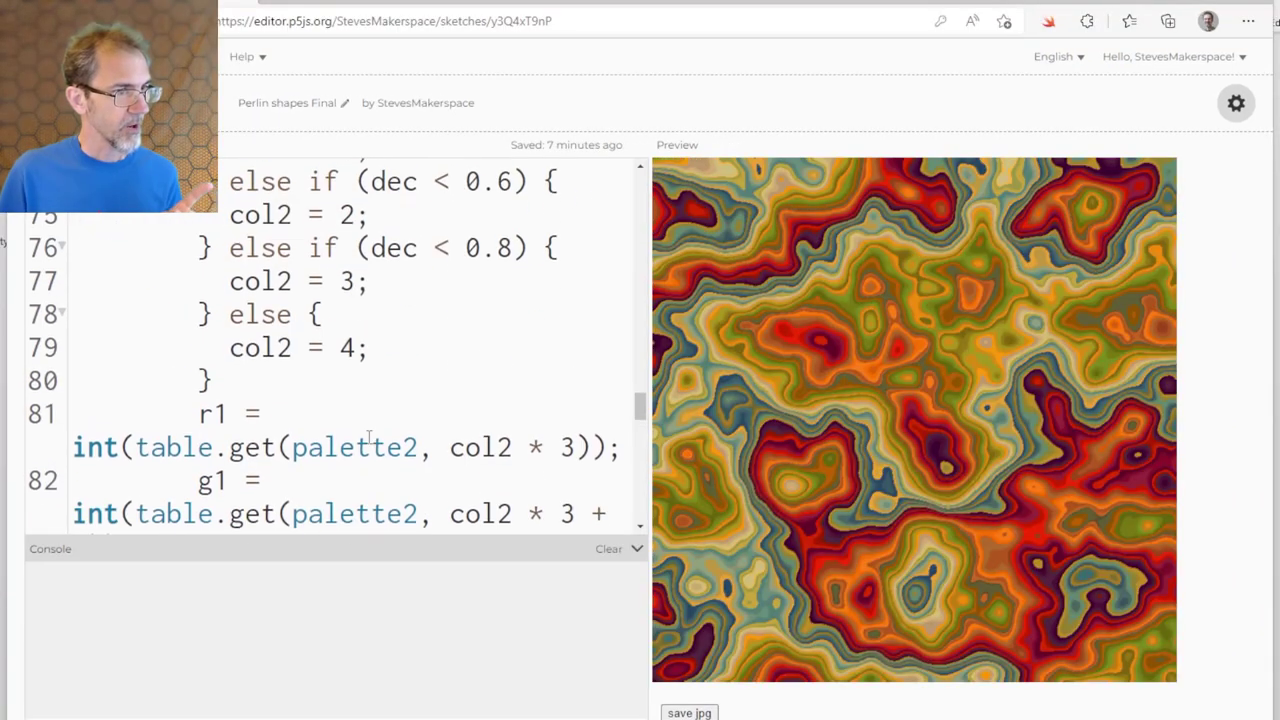
# Step: Scroll to the 'factor += 10000' line and review the resulting trippy overlapping swirl pattern
pyautogui.scroll(3)
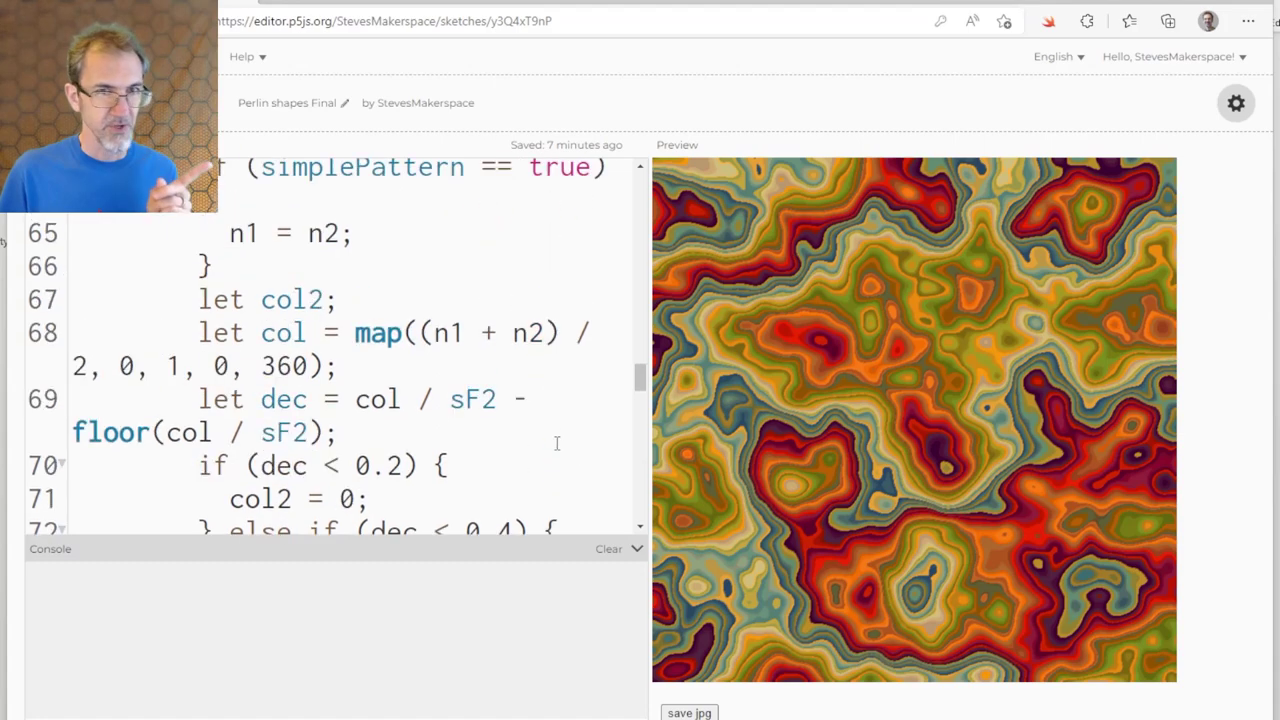
pyautogui.scroll(3)
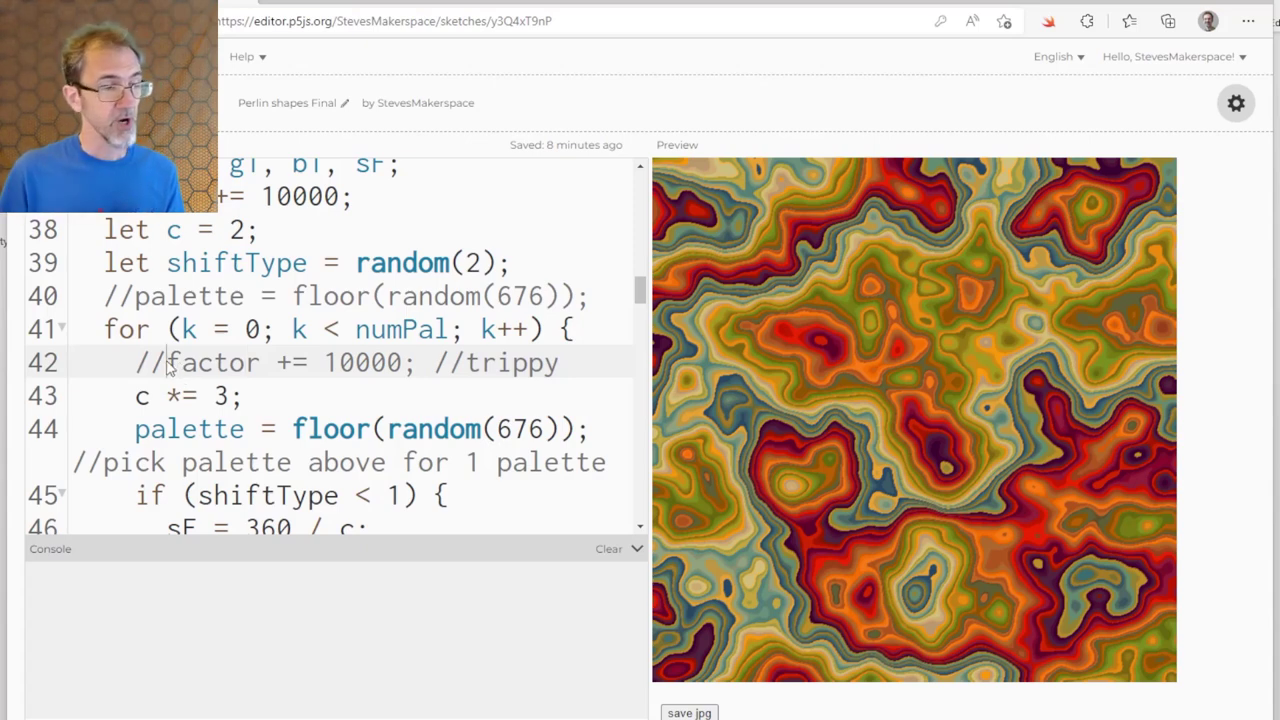
pyautogui.scroll(-3)
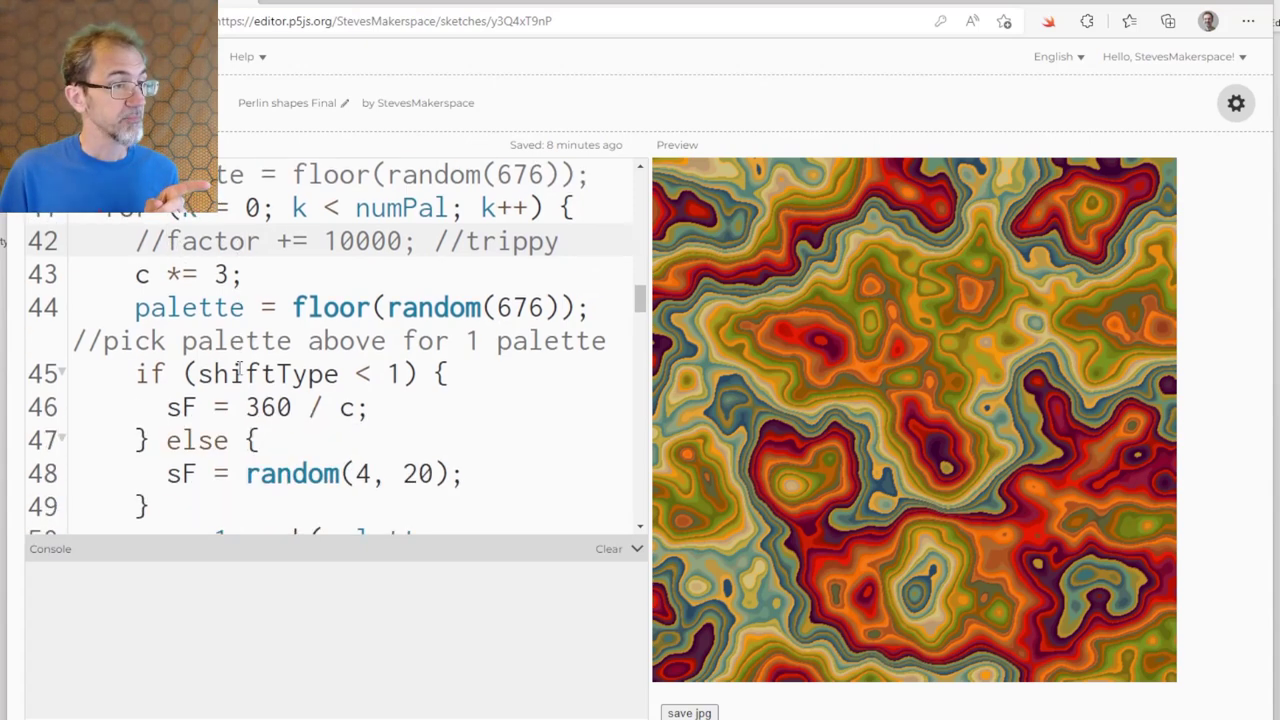
pyautogui.scroll(-3)
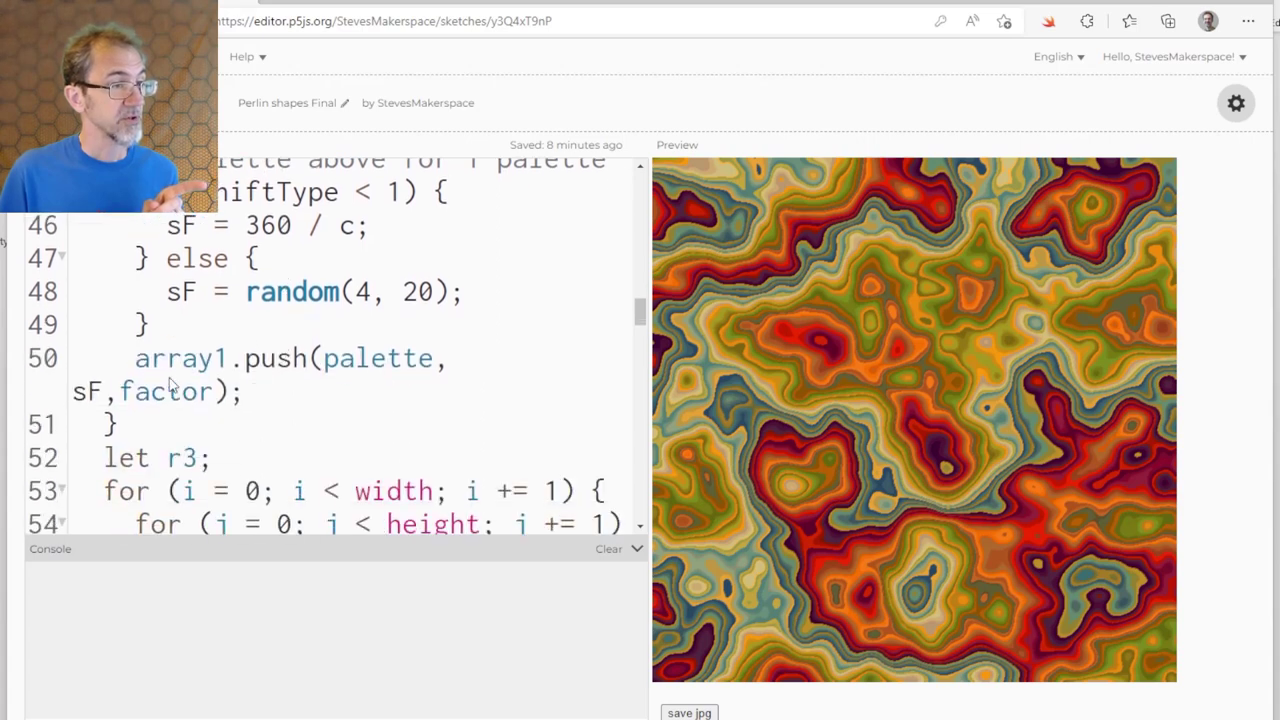
pyautogui.scroll(3)
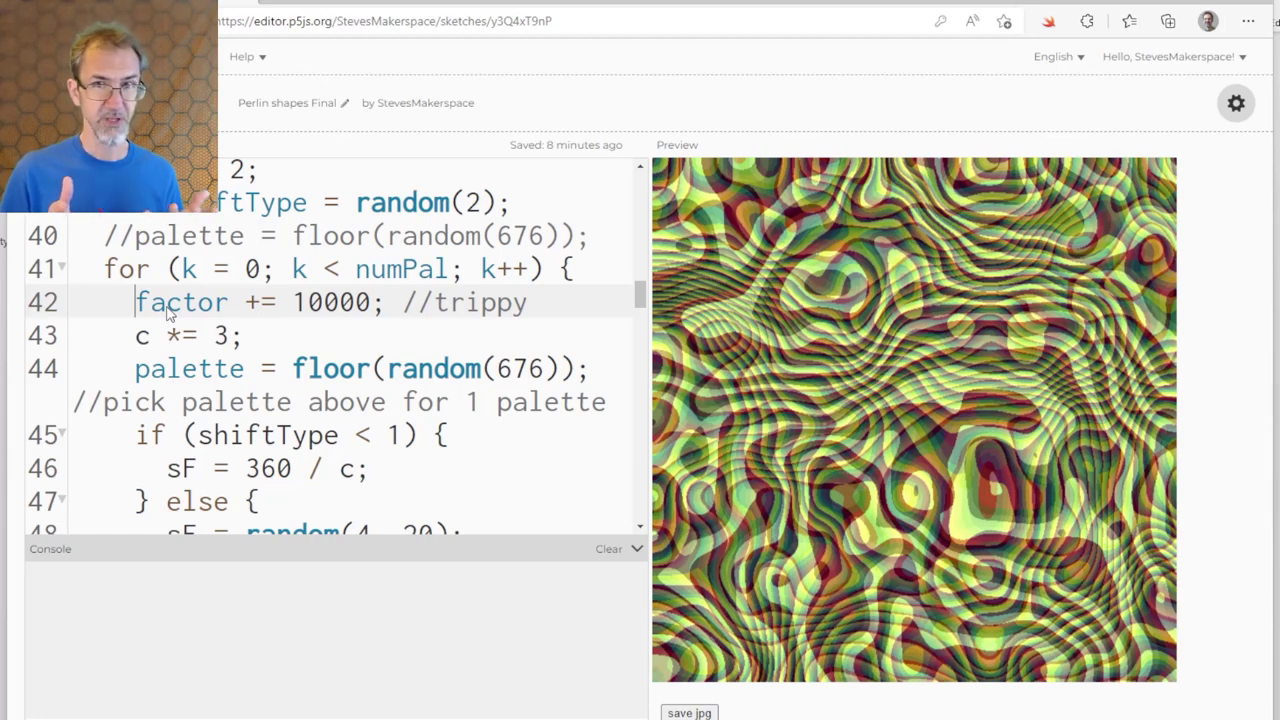
pyautogui.moveTo(800, 222)
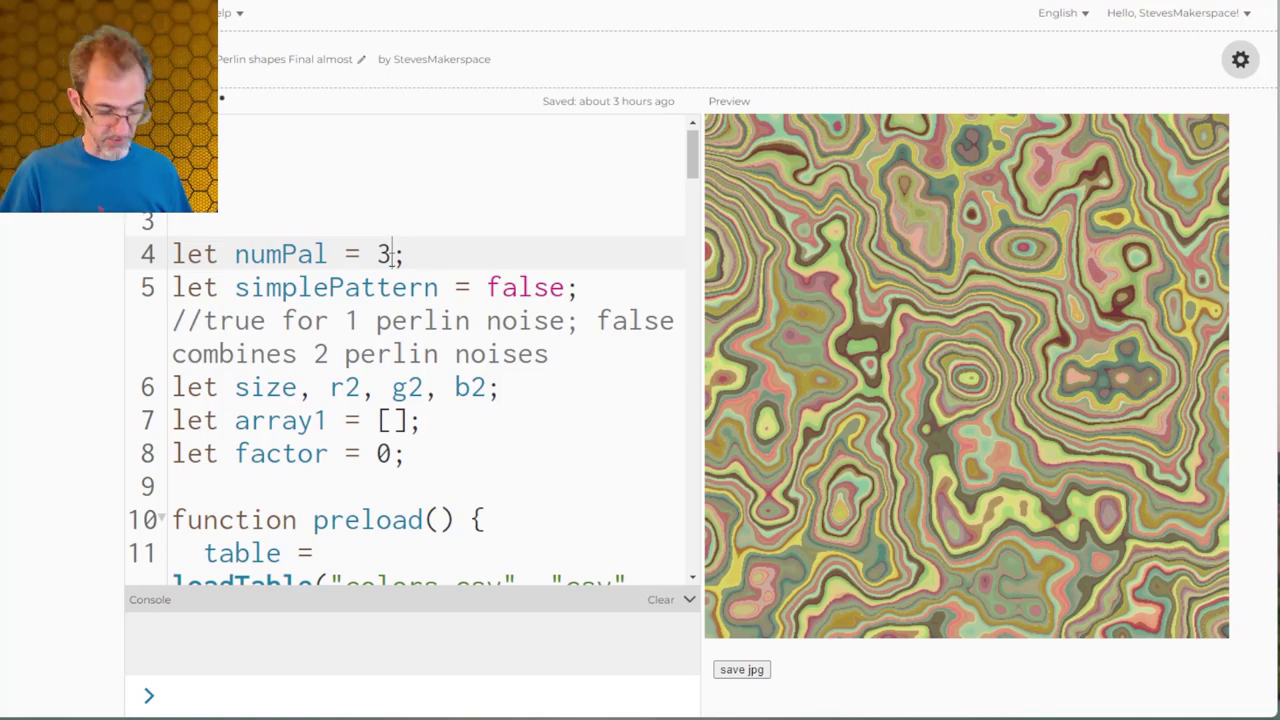
# Step: Set numPal on line 4 to 6 so the sketch blends six colour palettes
pyautogui.write('676));')
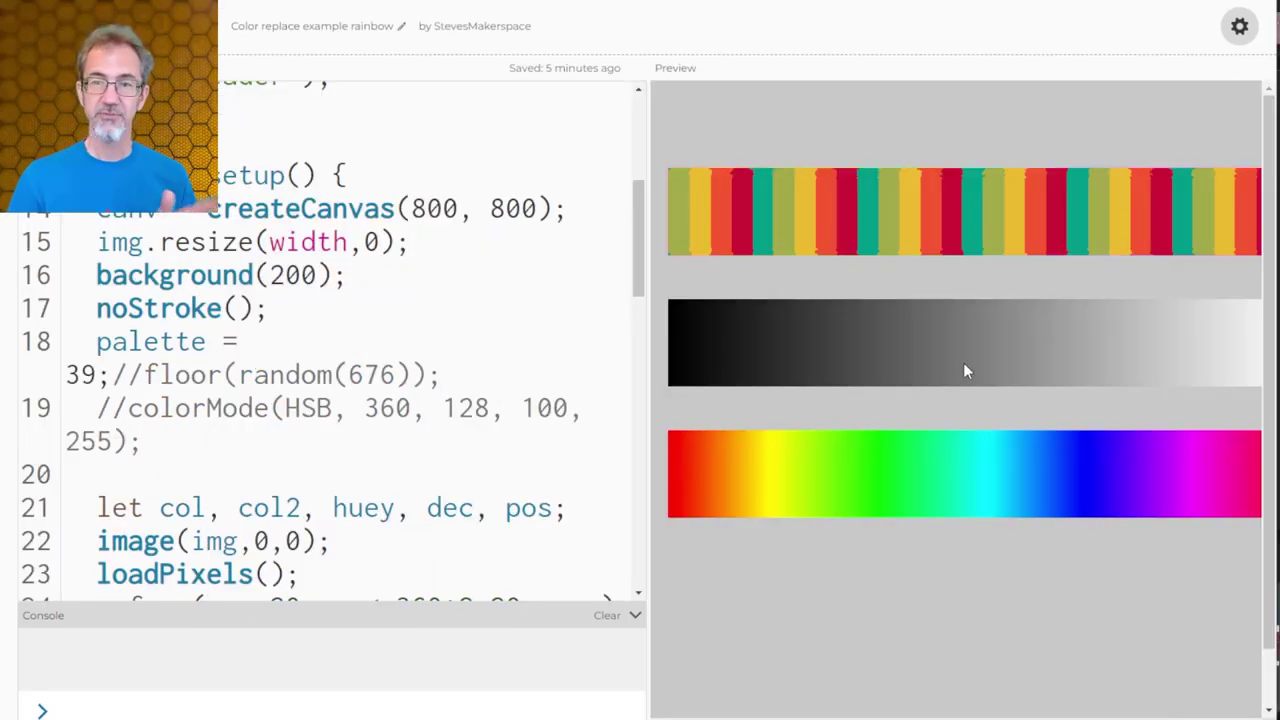
pyautogui.moveTo(930, 350)
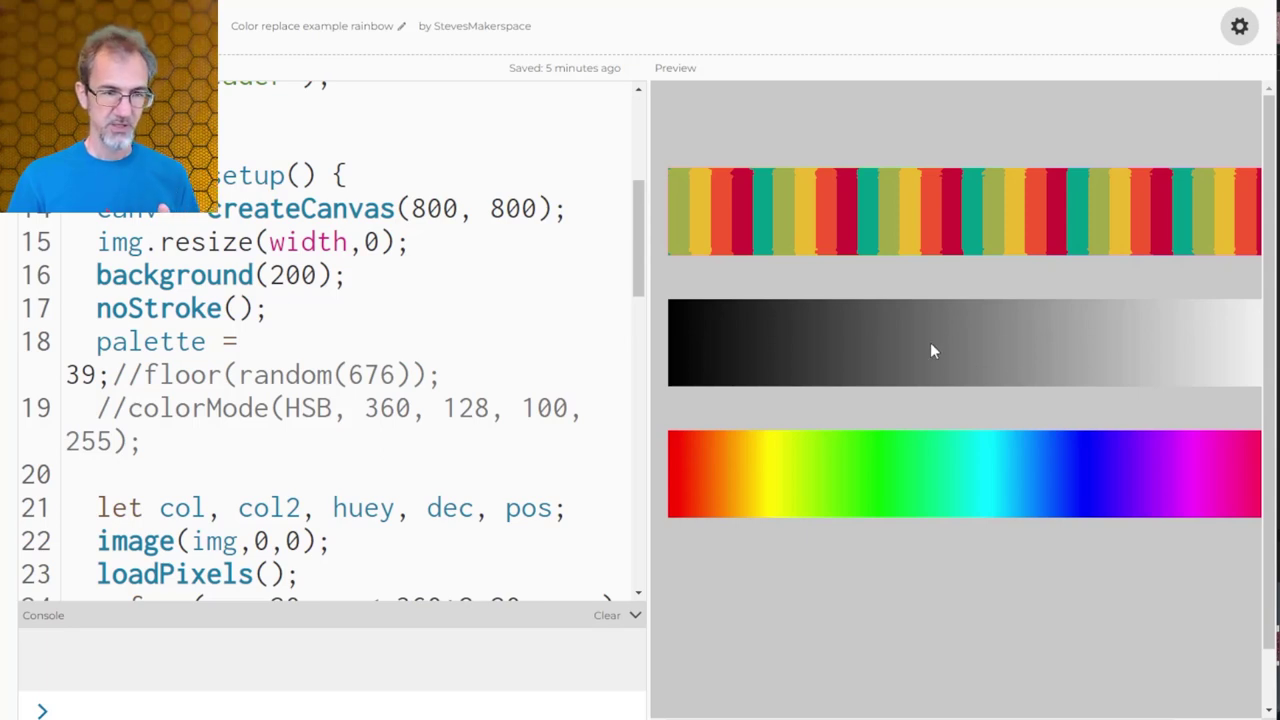
pyautogui.moveTo(918, 384)
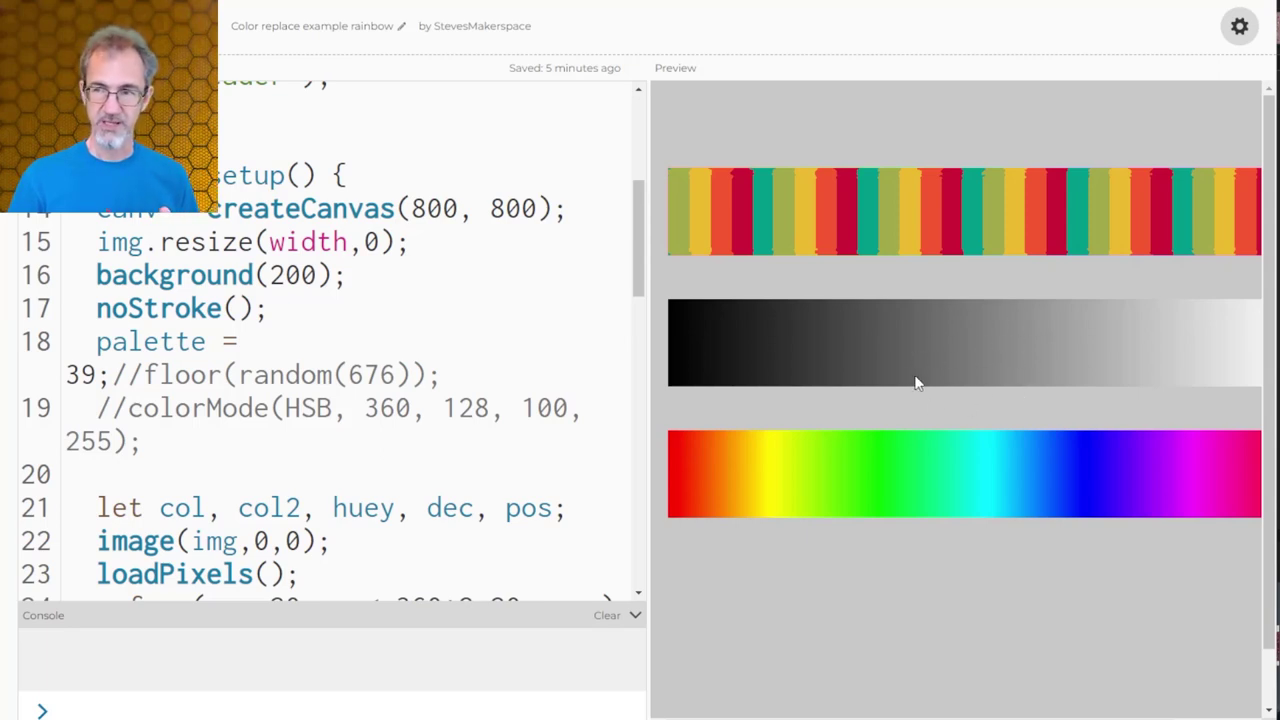
pyautogui.moveTo(968, 472)
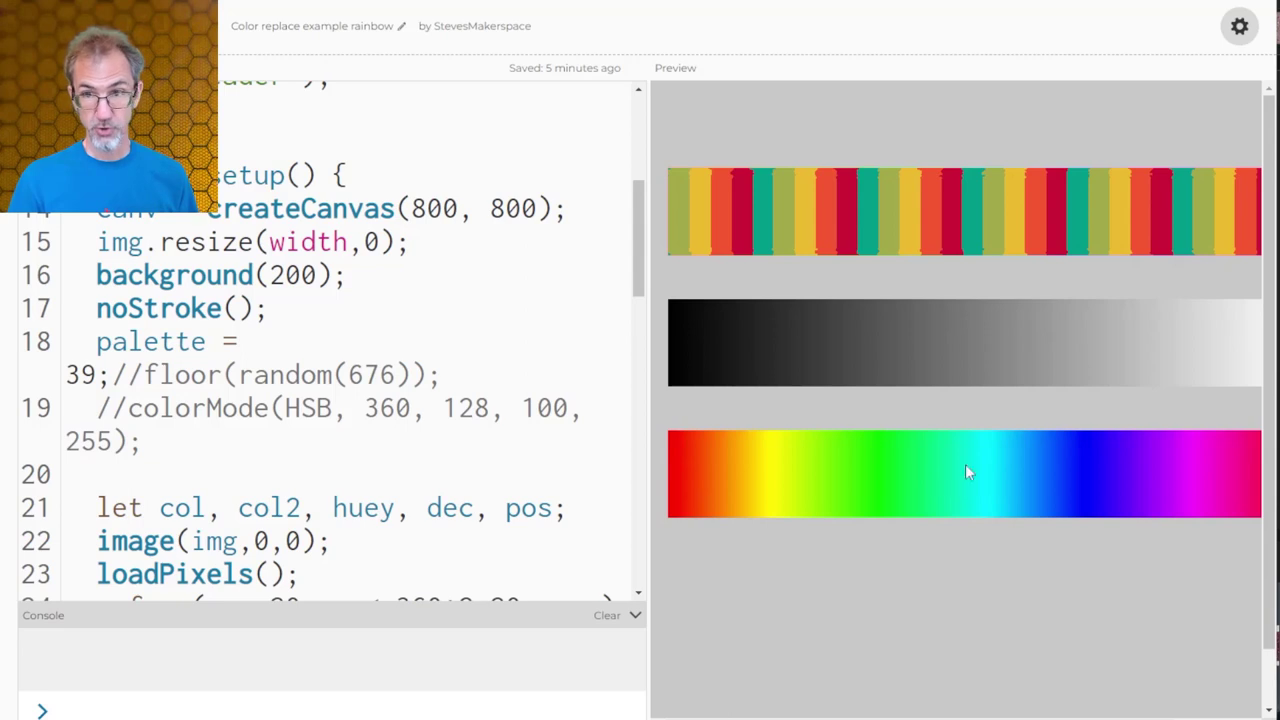
pyautogui.moveTo(682, 498)
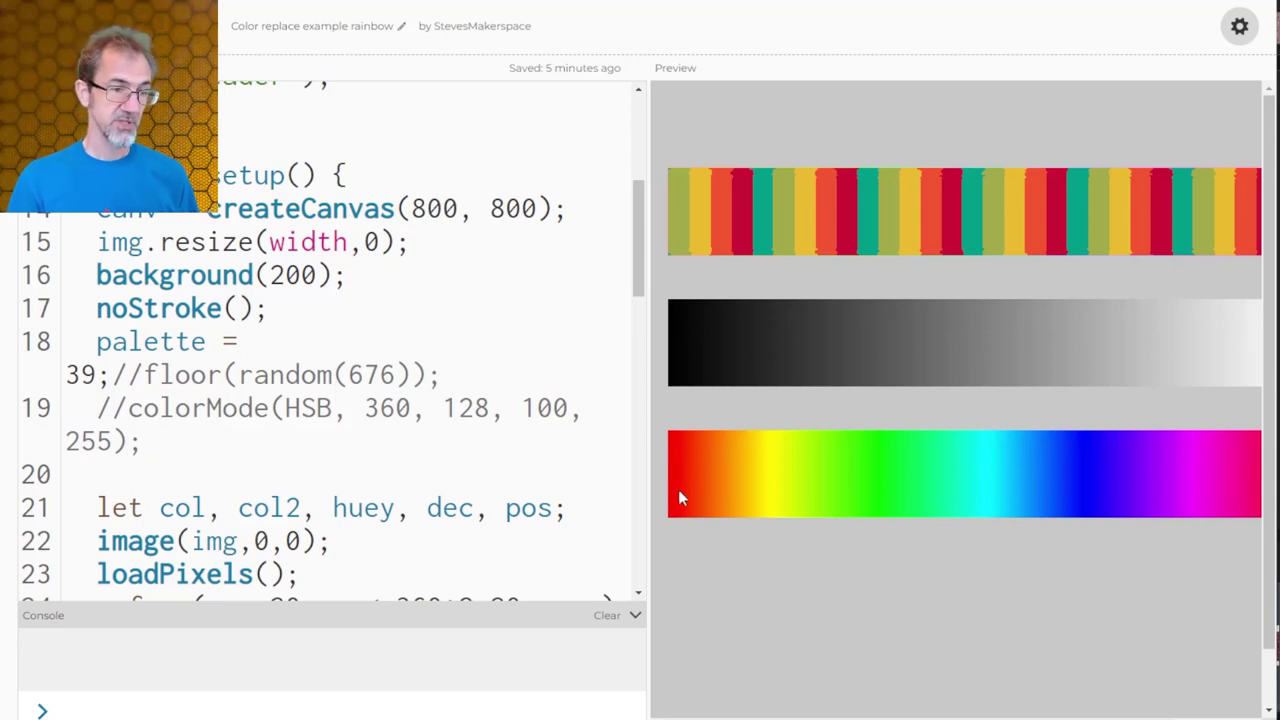
pyautogui.moveTo(936, 482)
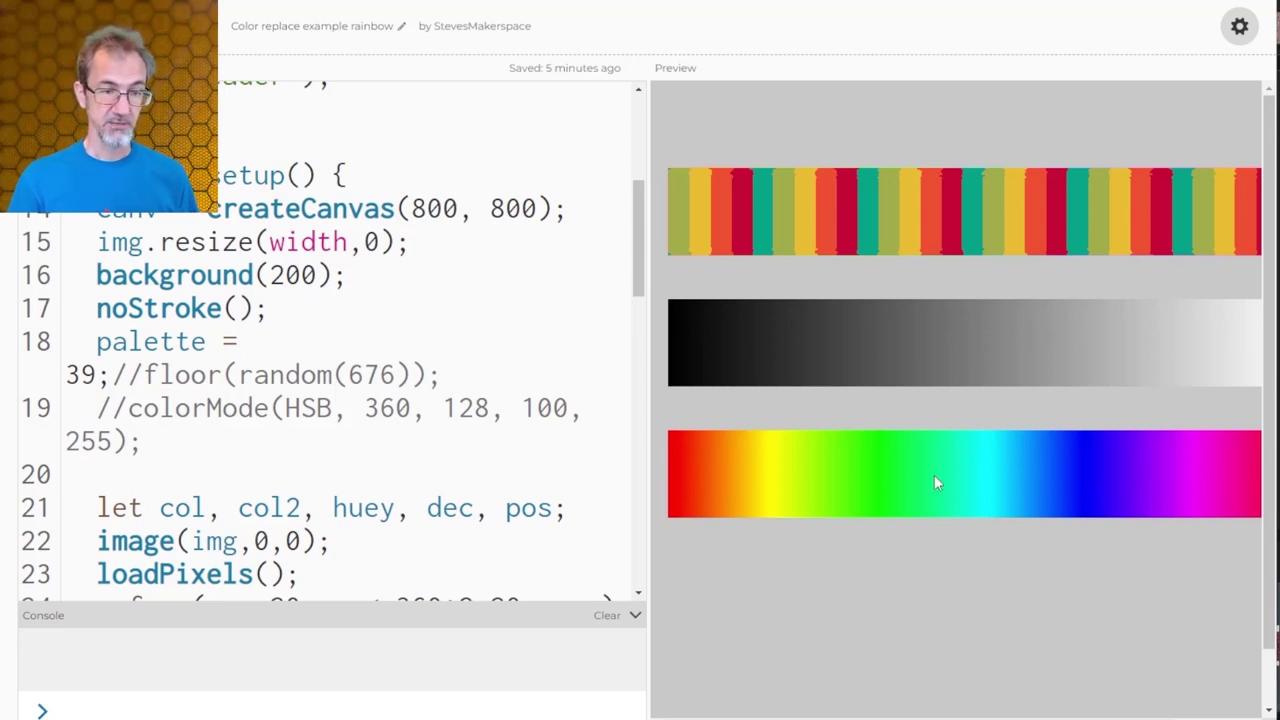
pyautogui.moveTo(1018, 430)
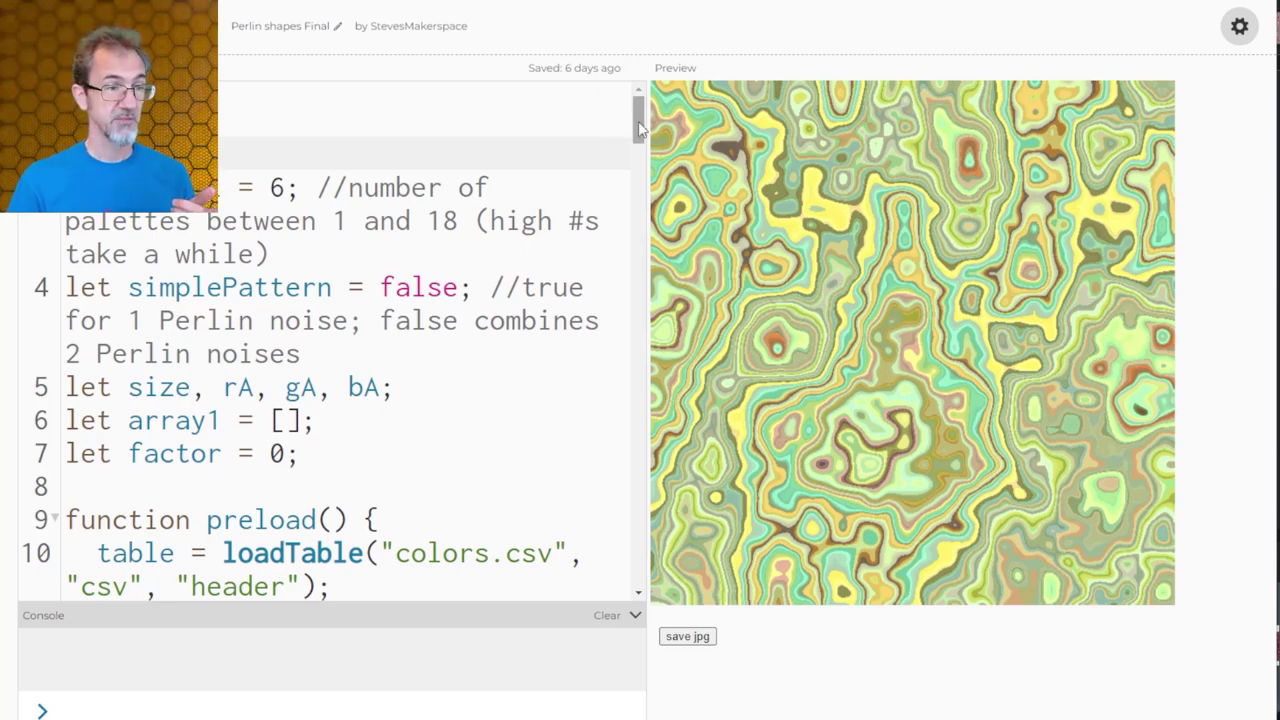
pyautogui.scroll(-3)
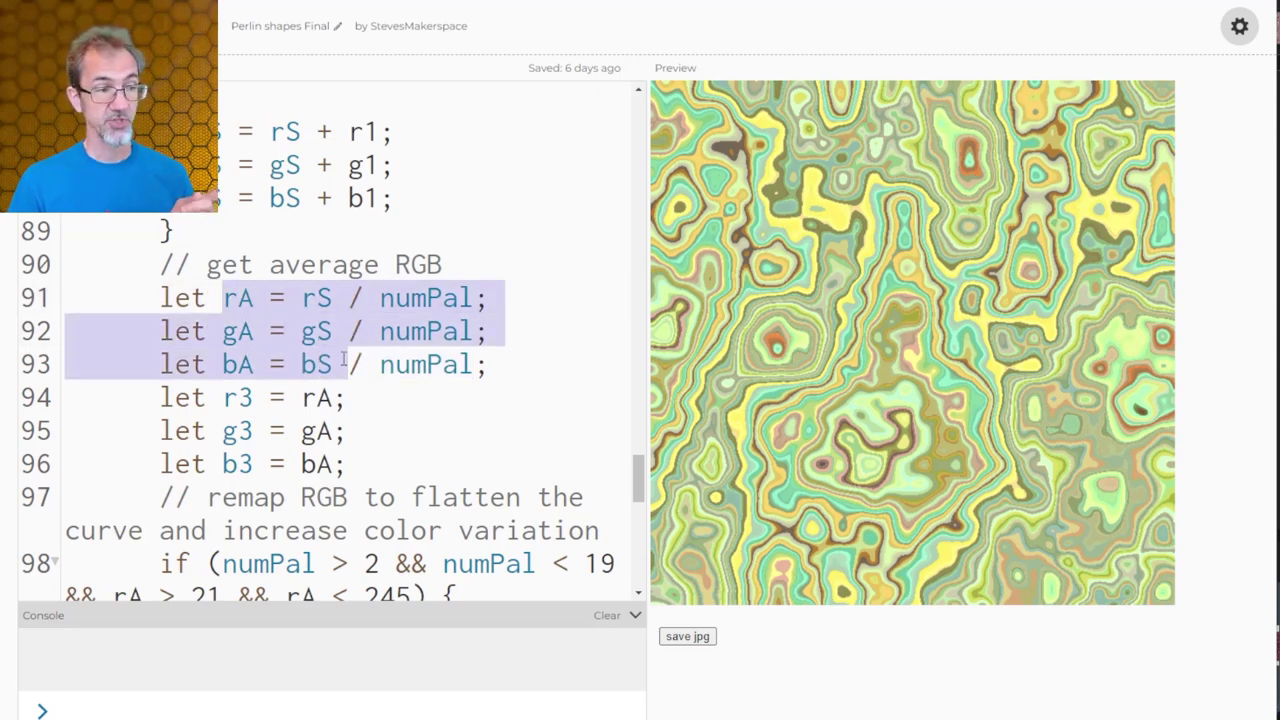
pyautogui.scroll(-3)
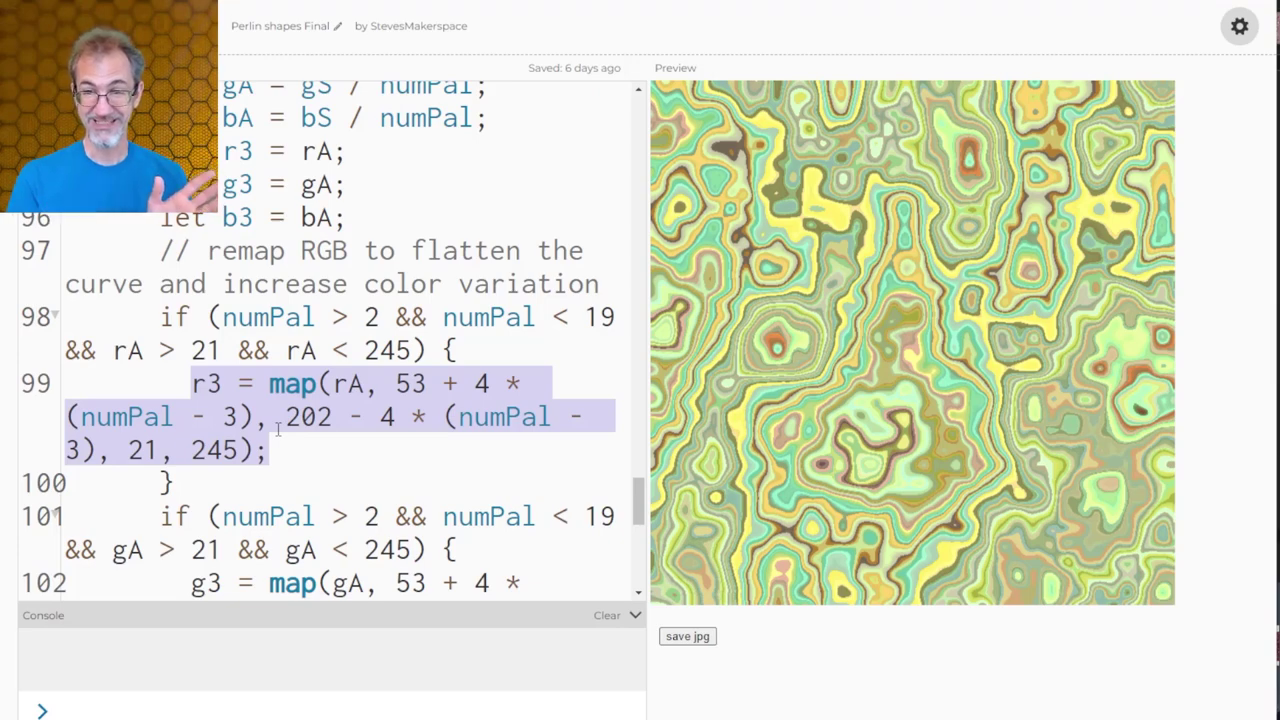
pyautogui.scroll(-3)
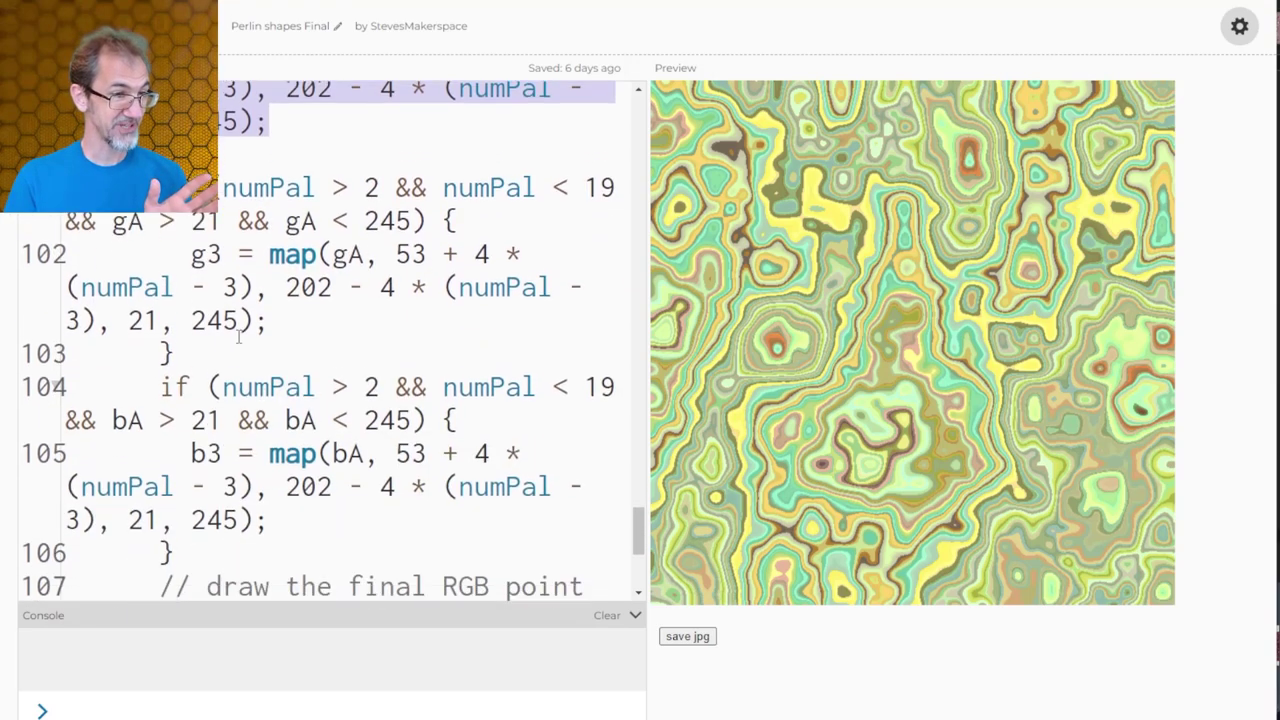
pyautogui.scroll(-3)
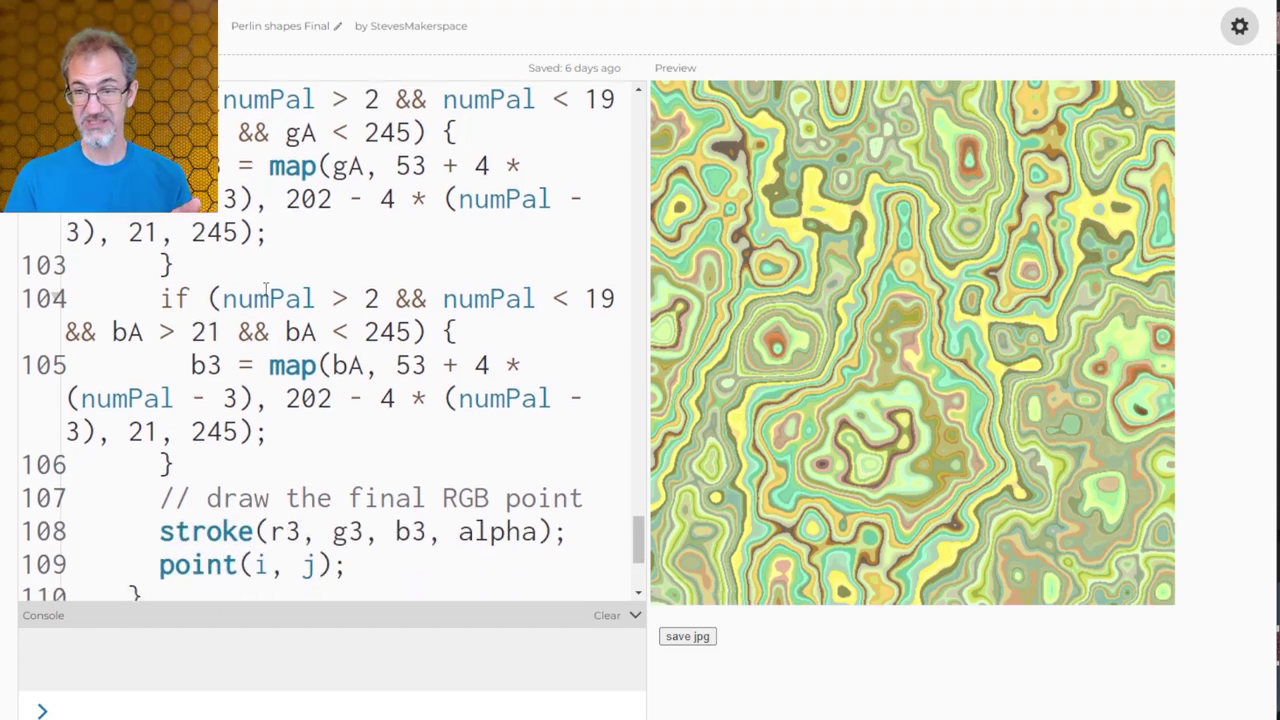
pyautogui.scroll(-3)
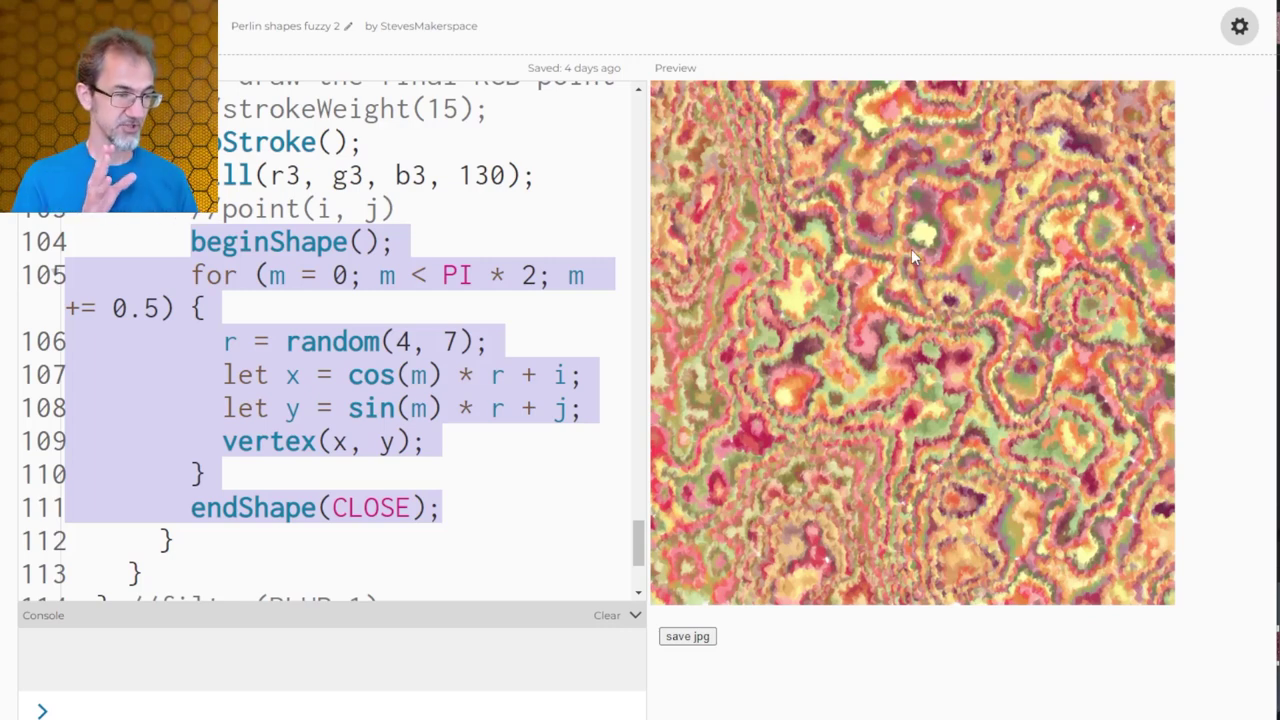
pyautogui.moveTo(718, 138)
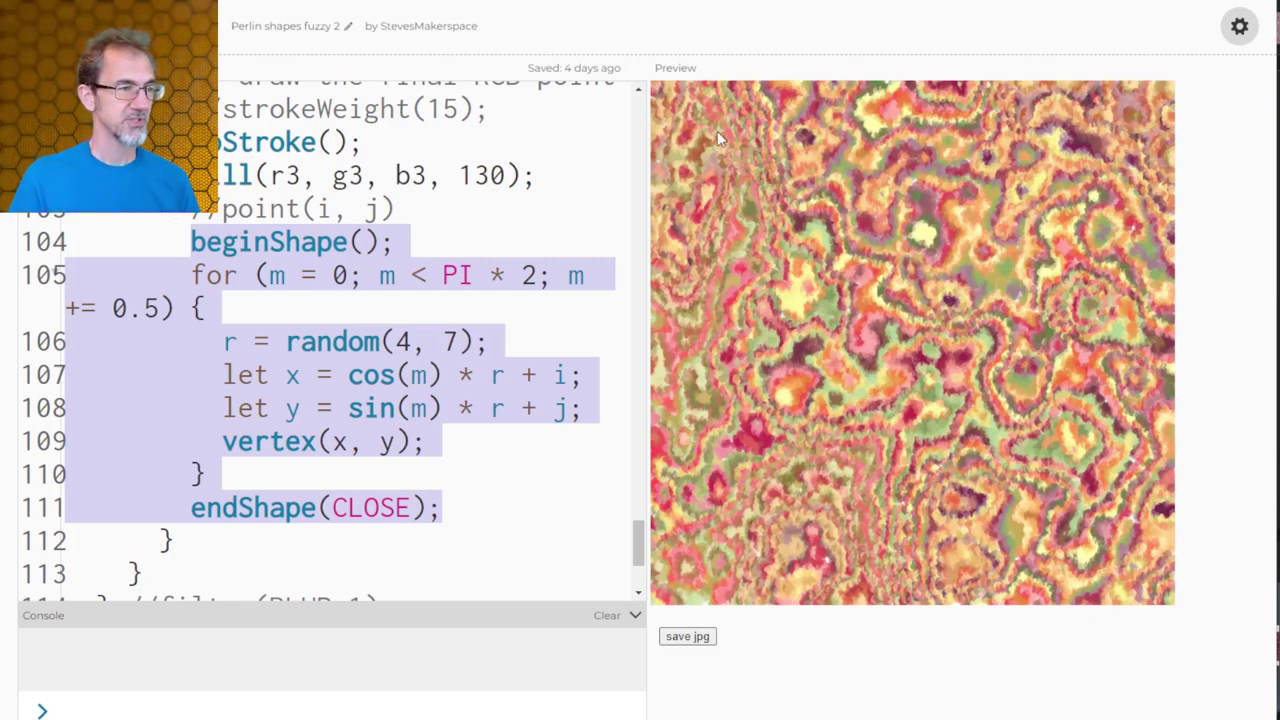
pyautogui.moveTo(444, 422)
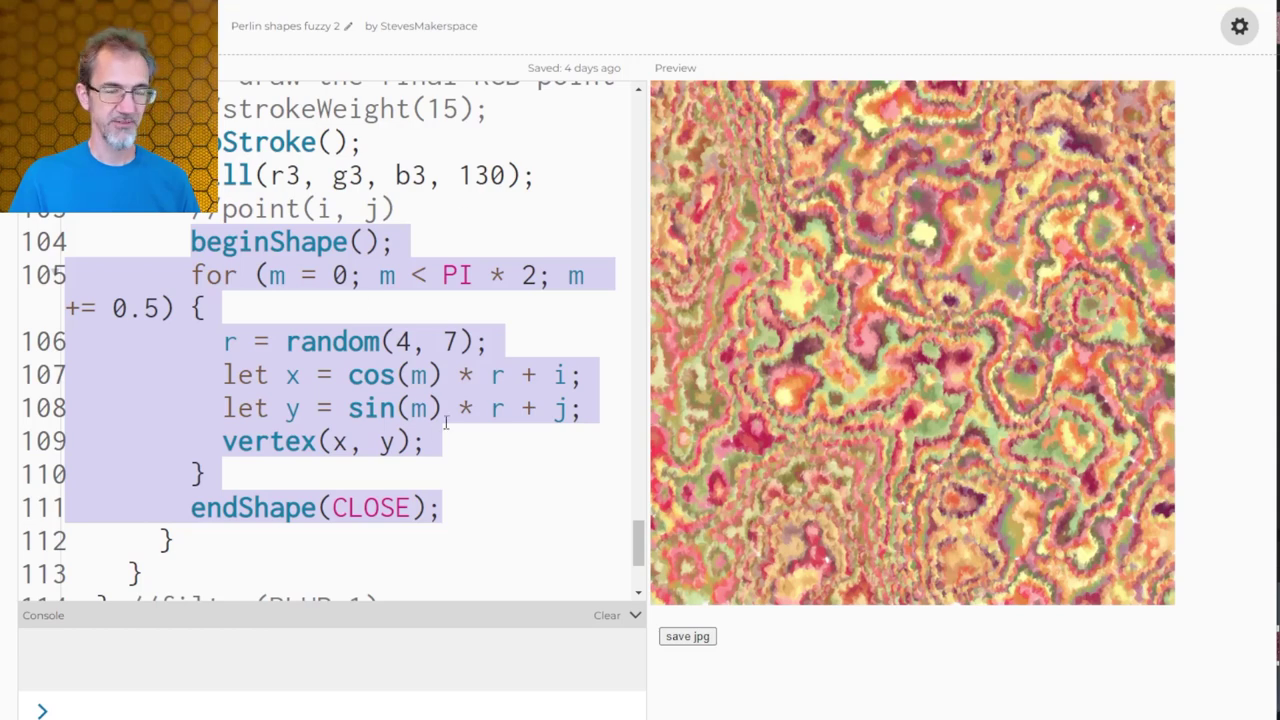